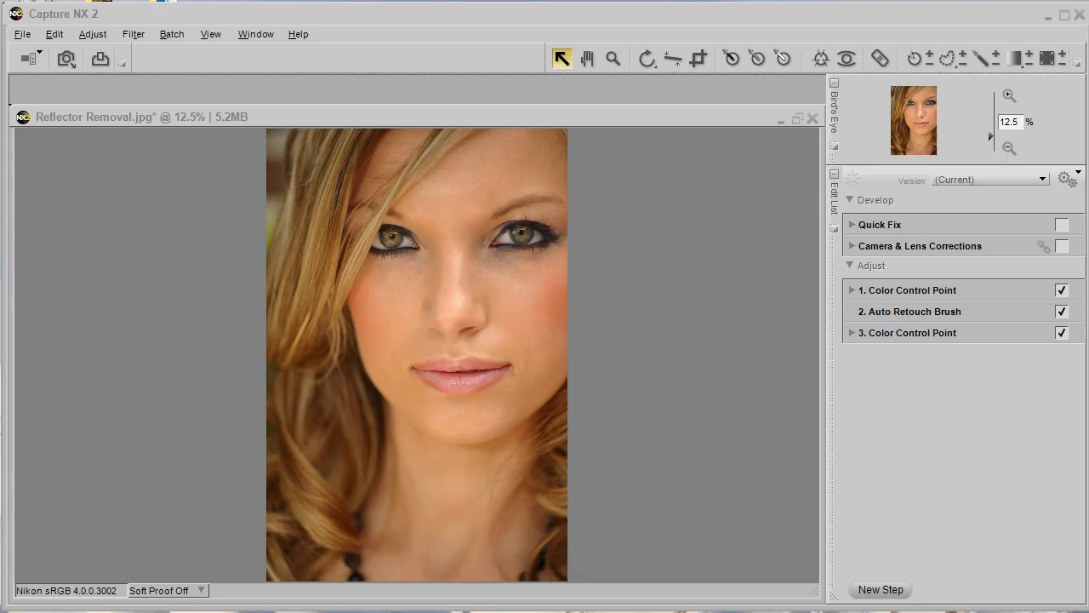
mouse_move(885, 293)
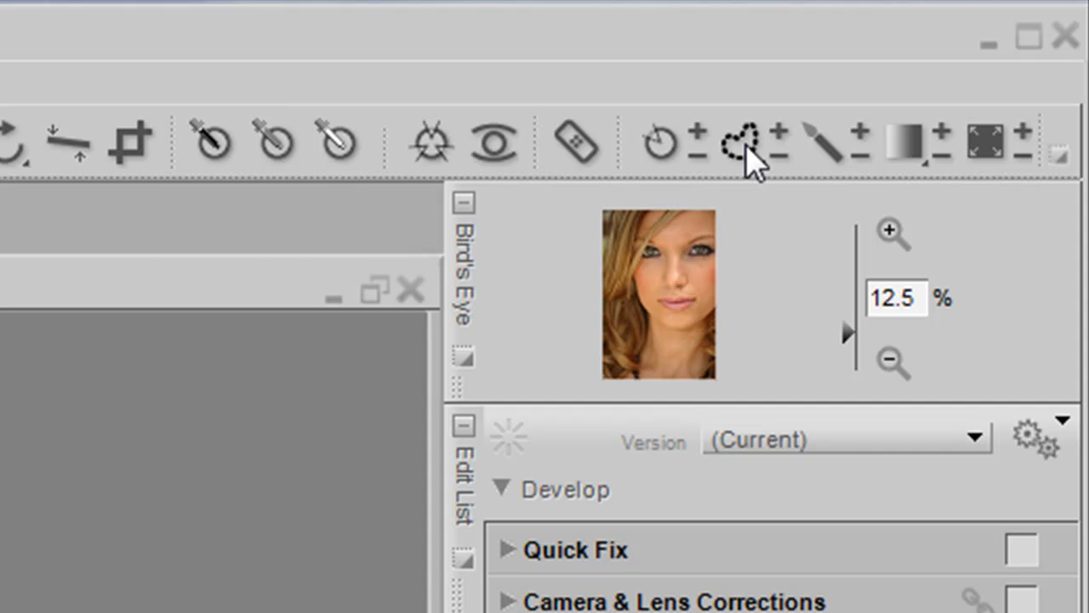
mouse_move(715, 157)
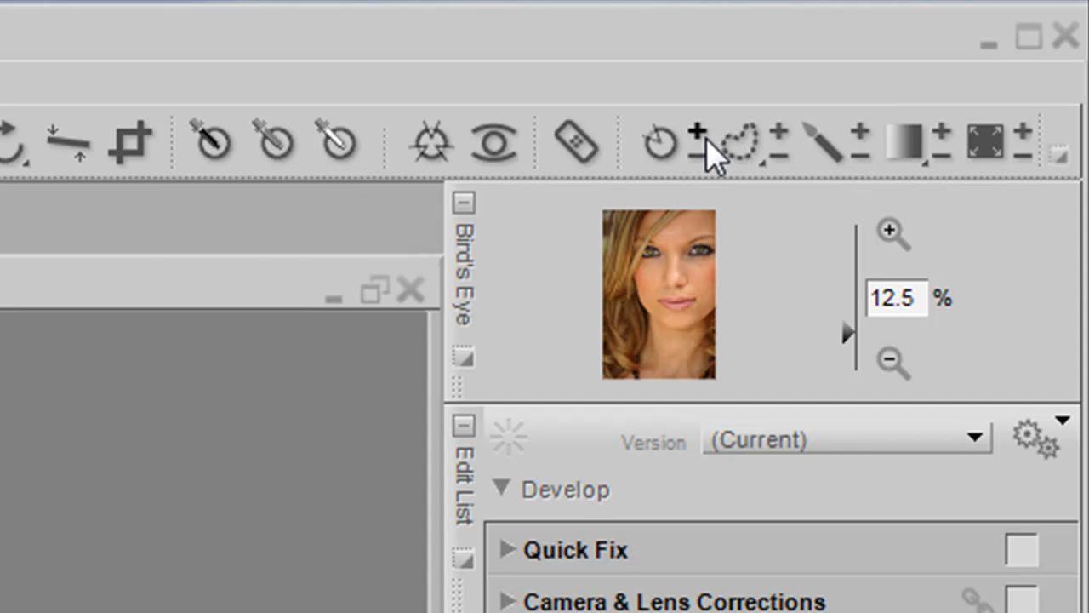
mouse_move(659, 143)
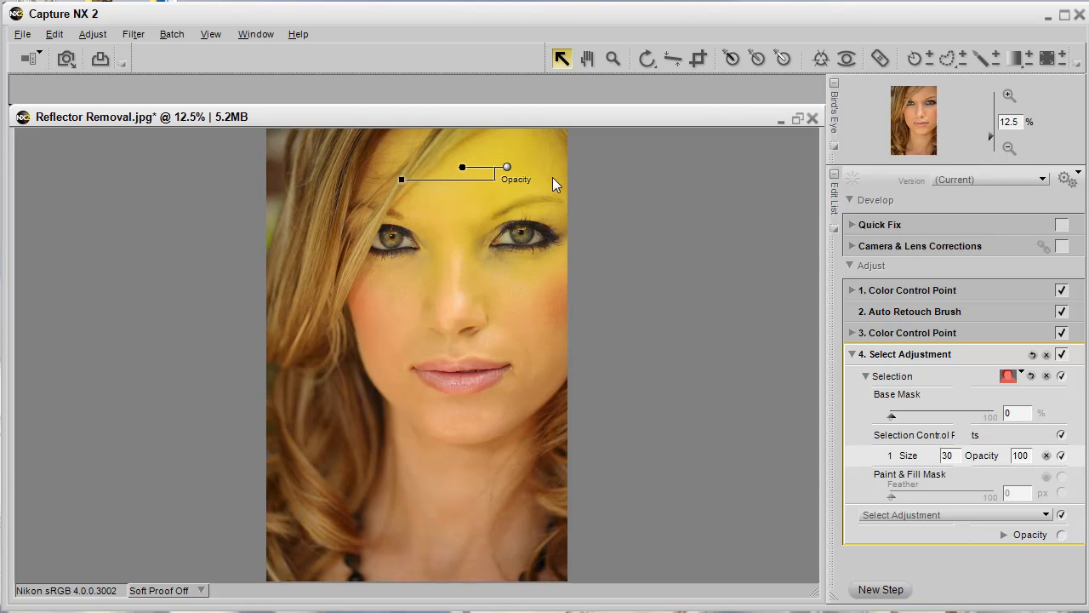
mouse_move(467, 247)
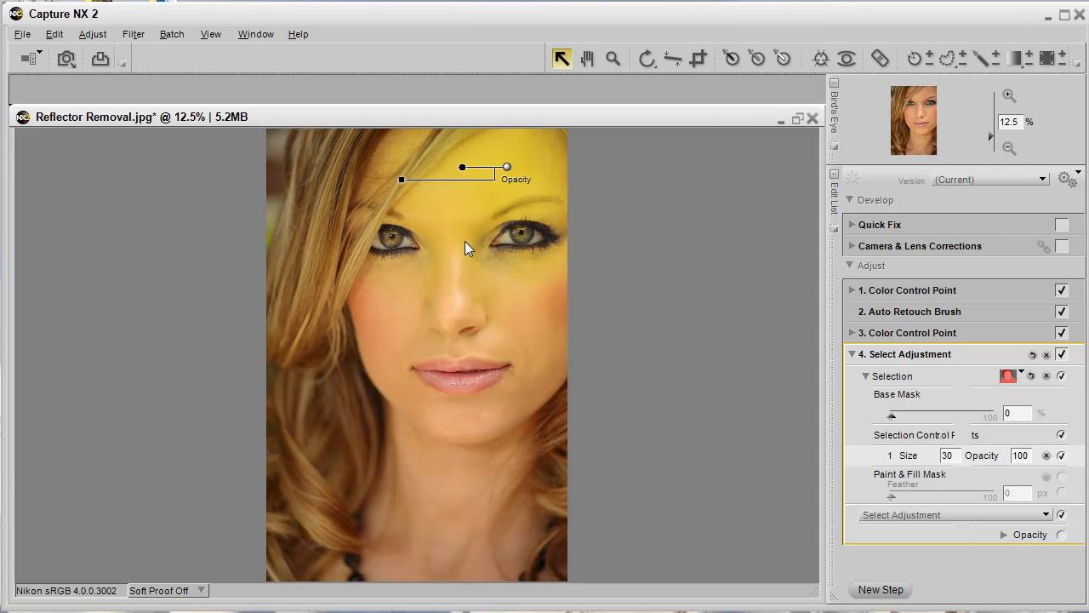
mouse_move(448, 179)
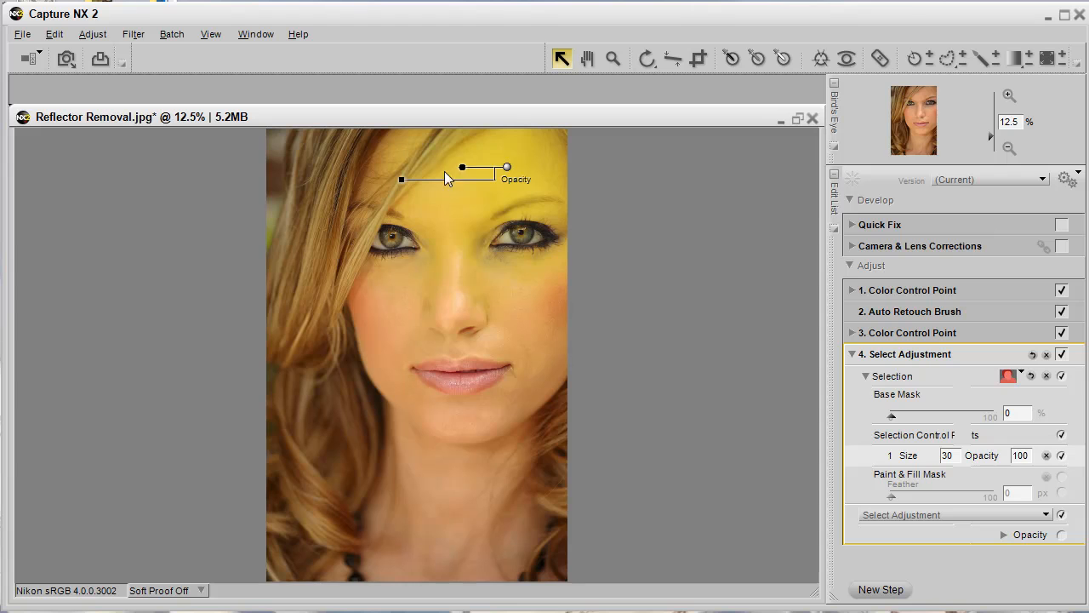
mouse_move(474, 244)
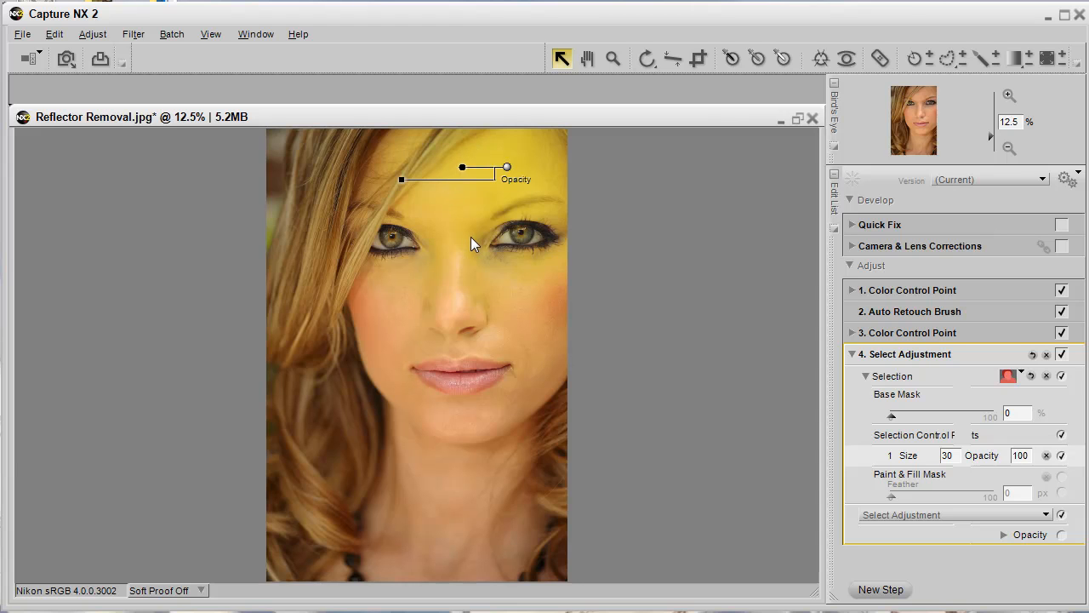
mouse_move(509, 167)
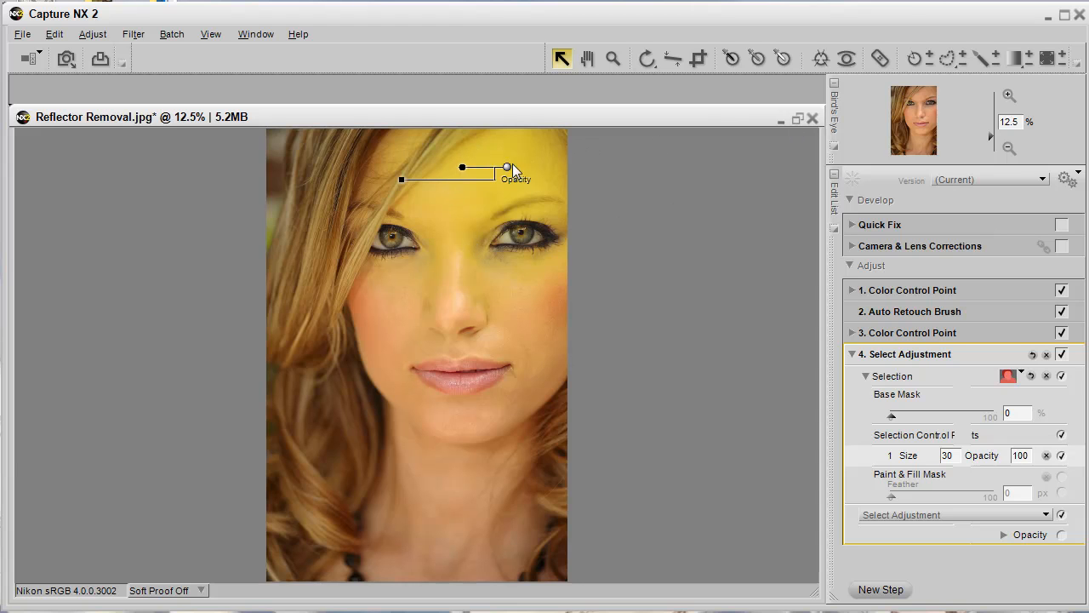
mouse_move(508, 179)
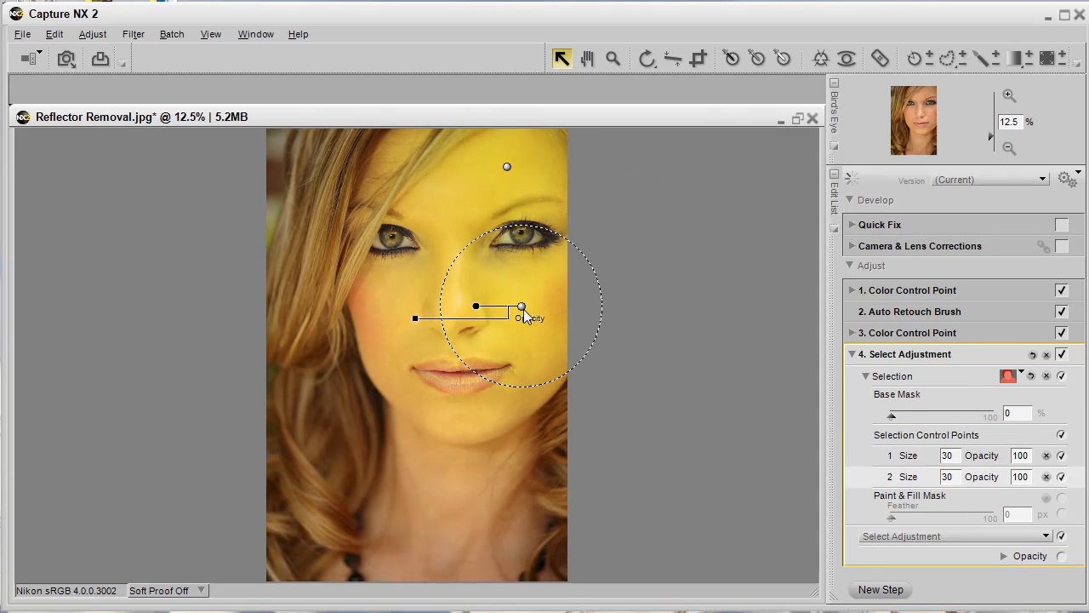
Step: Add a cheek selection point, then duplicate the chin point for the other cheek
left_click(523, 308)
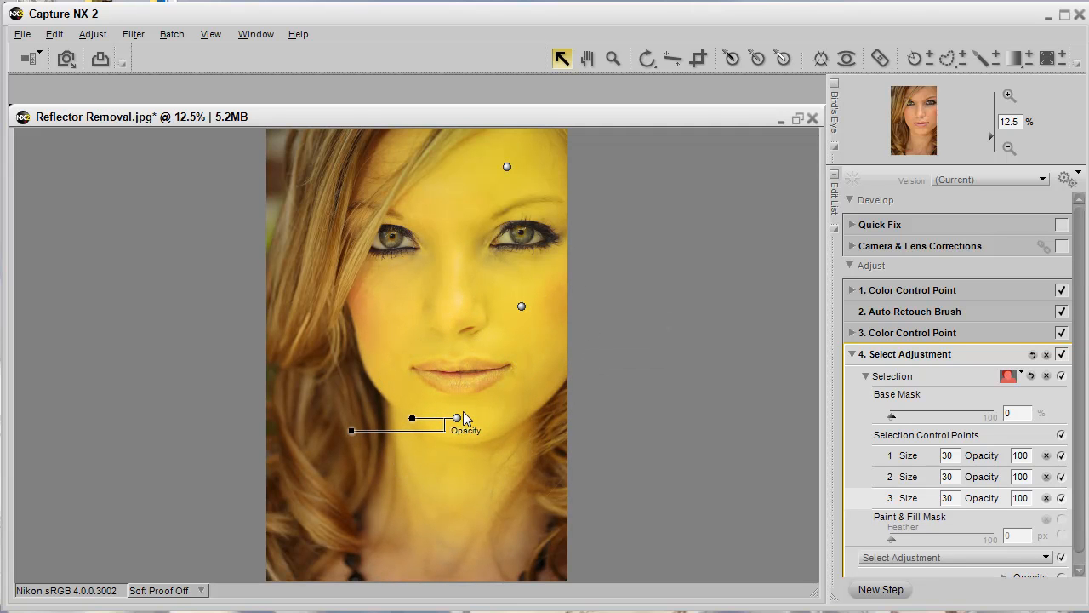
right_click(457, 417)
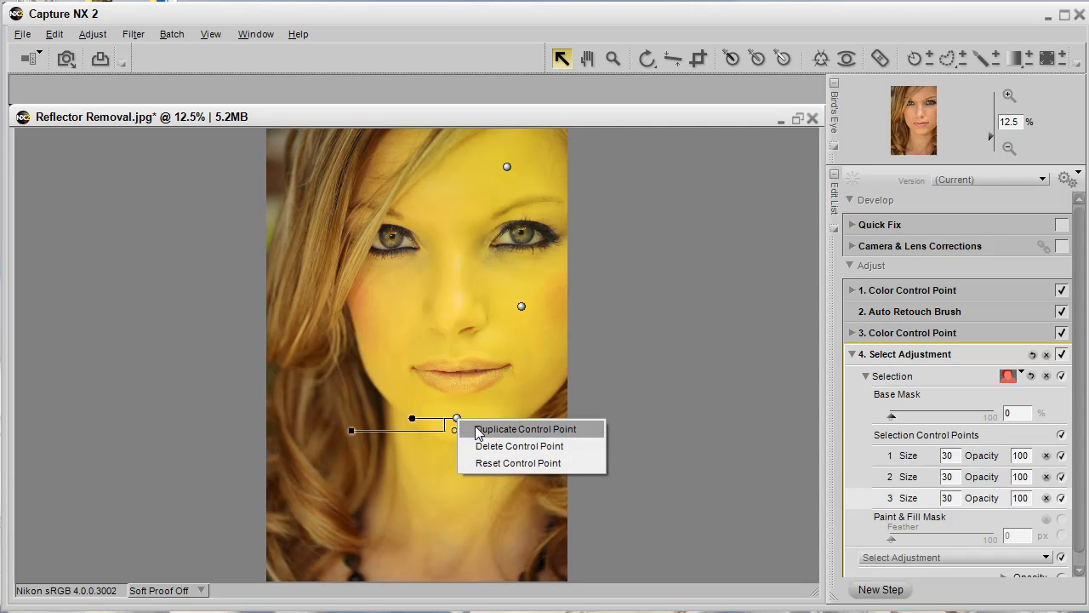
left_click(526, 428)
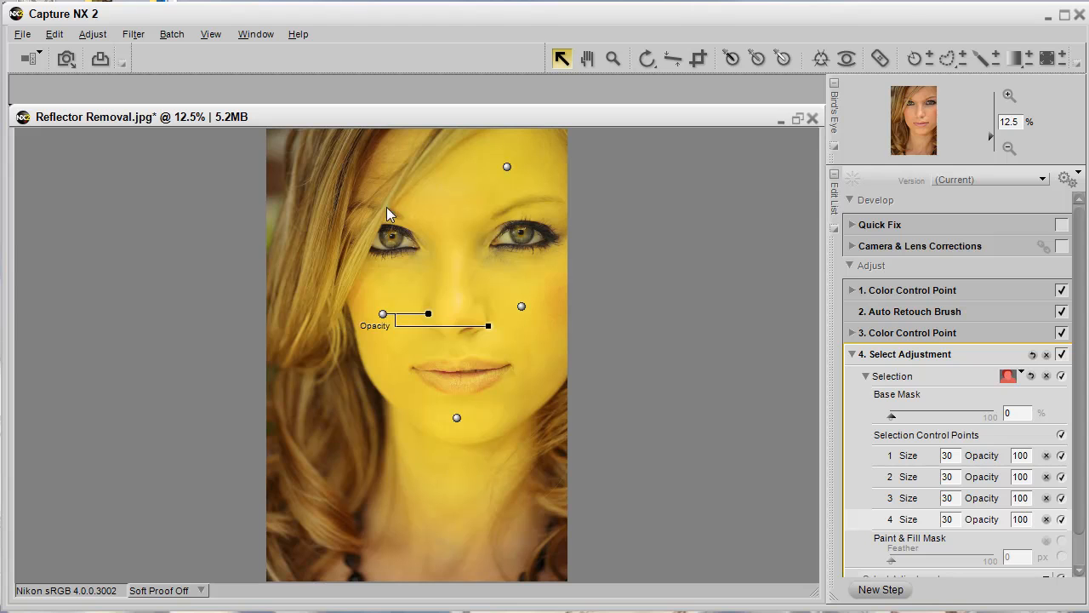
mouse_move(327, 305)
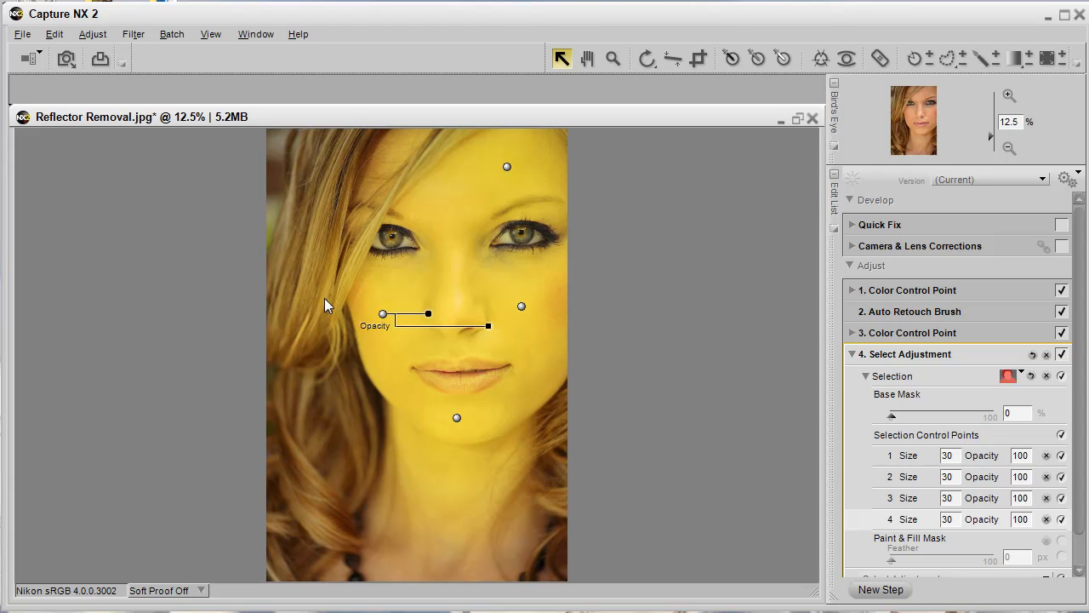
mouse_move(415, 247)
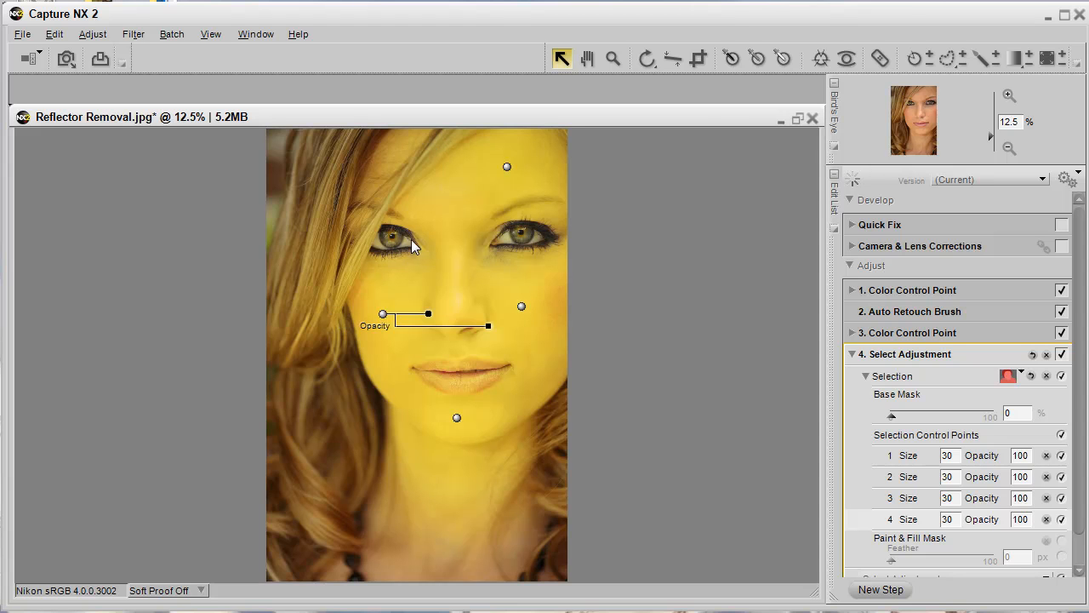
mouse_move(395, 251)
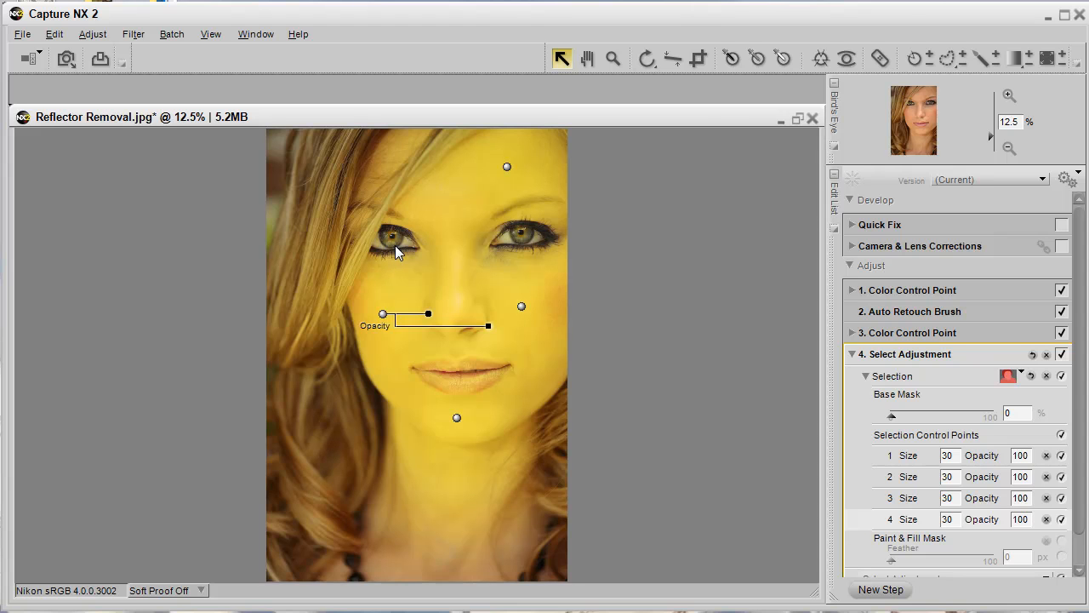
mouse_move(467, 392)
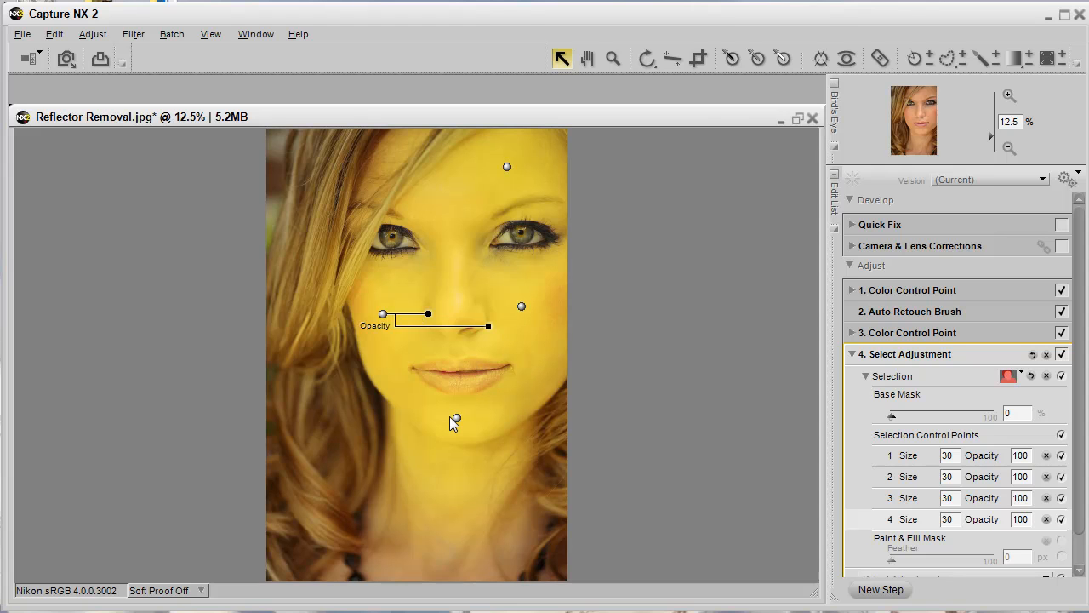
Step: Duplicate the chin selection point to make a neck point
right_click(456, 419)
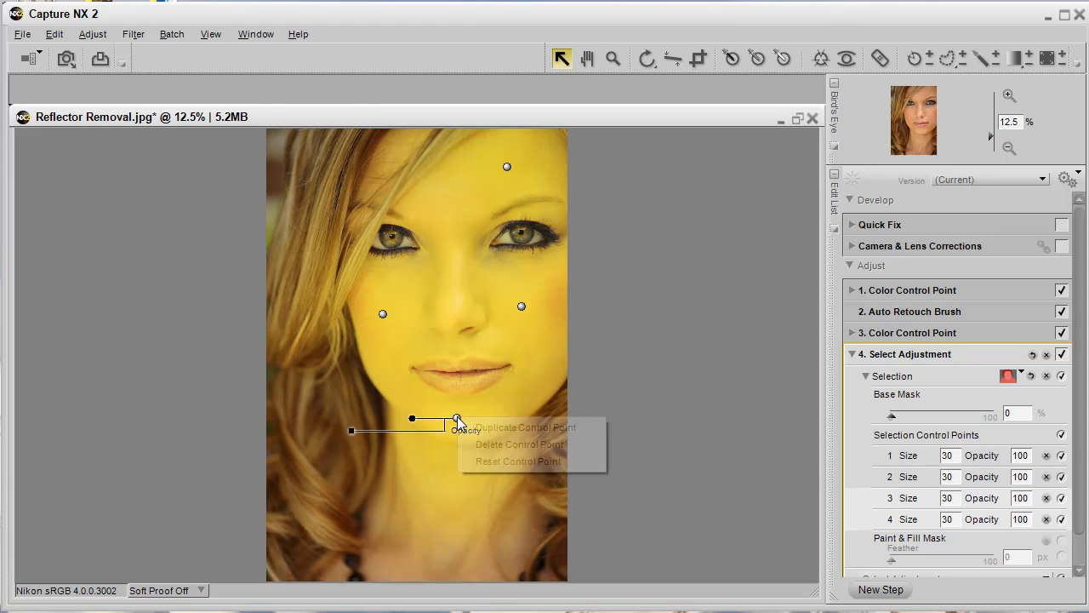
left_click(525, 427)
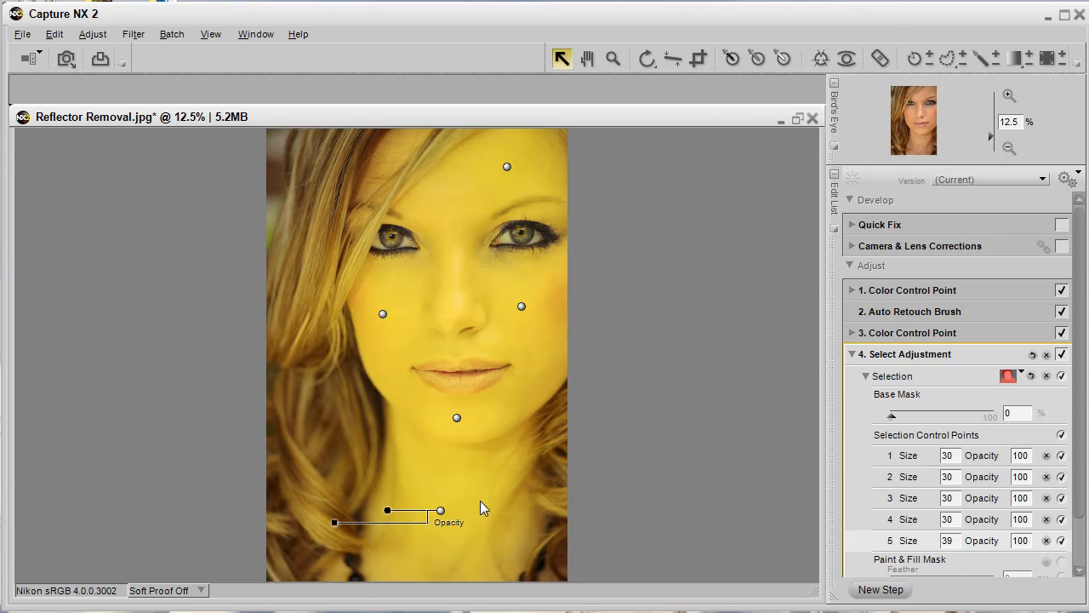
mouse_move(479, 501)
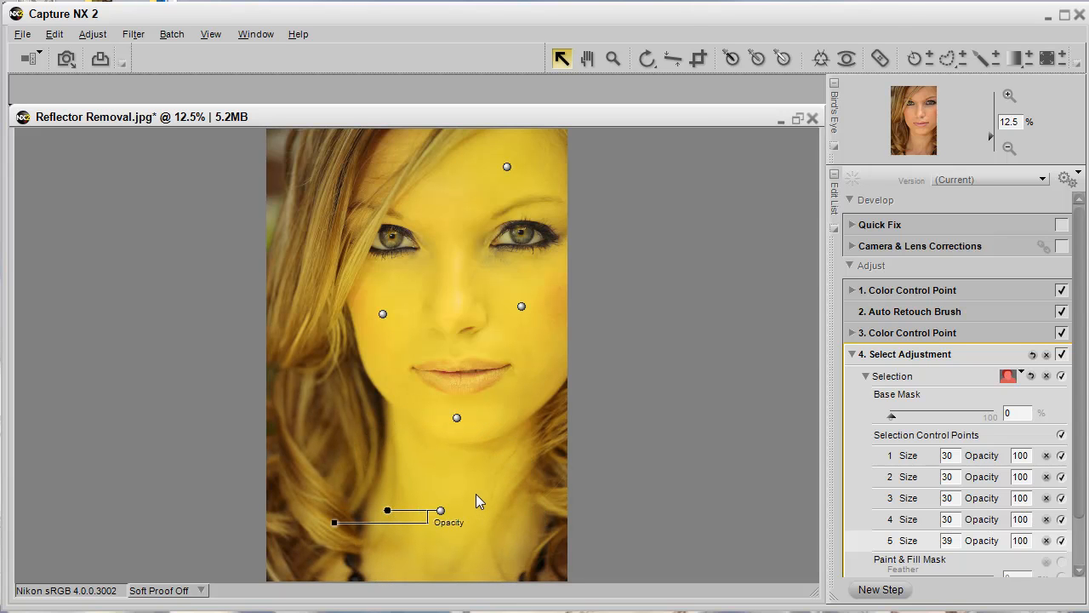
mouse_move(488, 363)
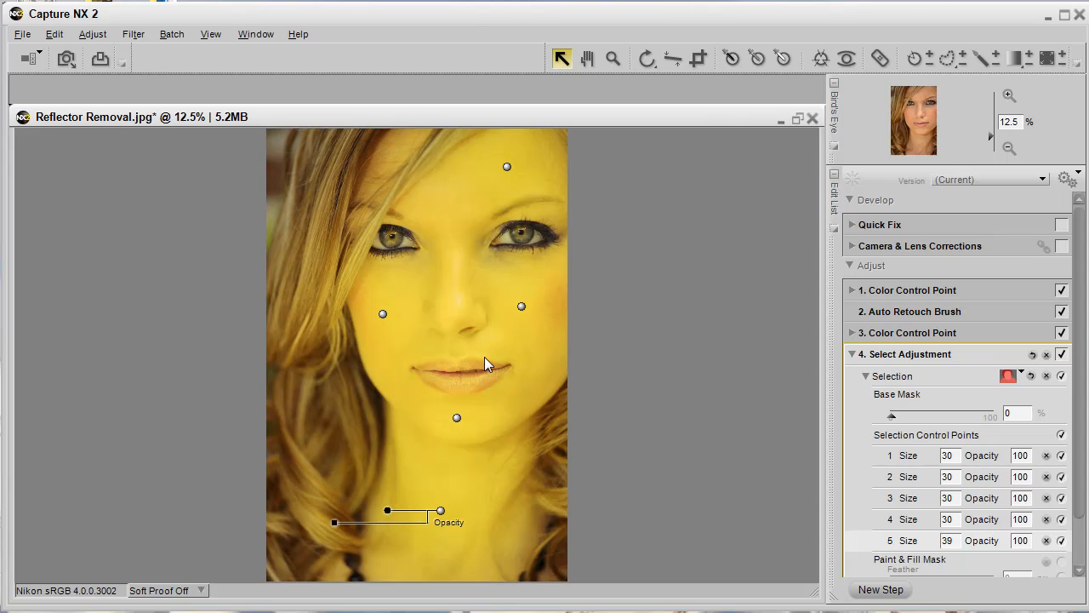
mouse_move(505, 393)
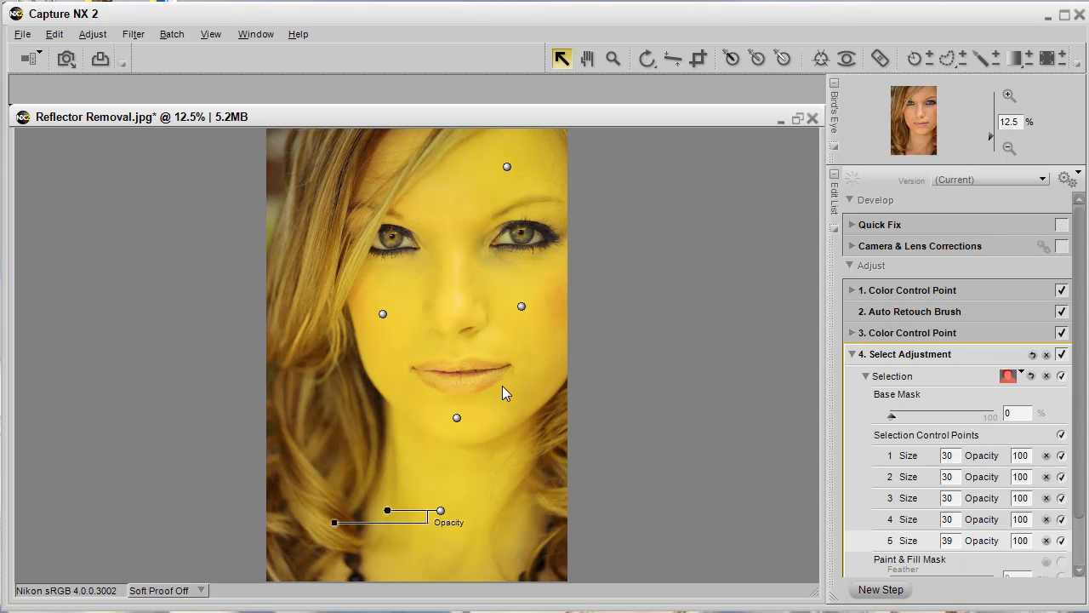
mouse_move(519, 335)
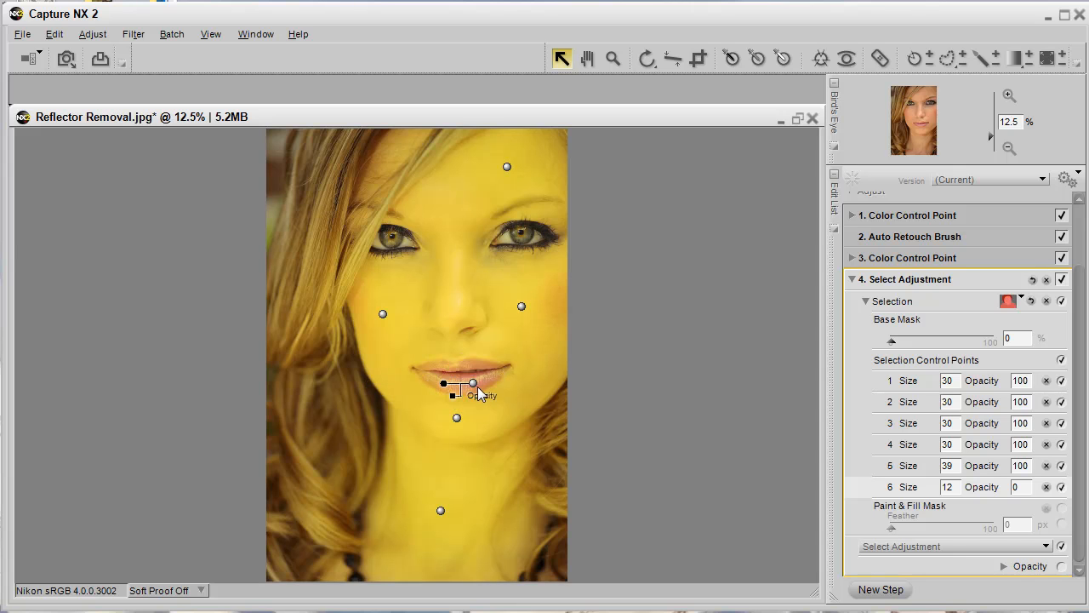
Step: Add zero-opacity points on the lips, eye and left hair edge, plus a forehead point
left_click(475, 386)
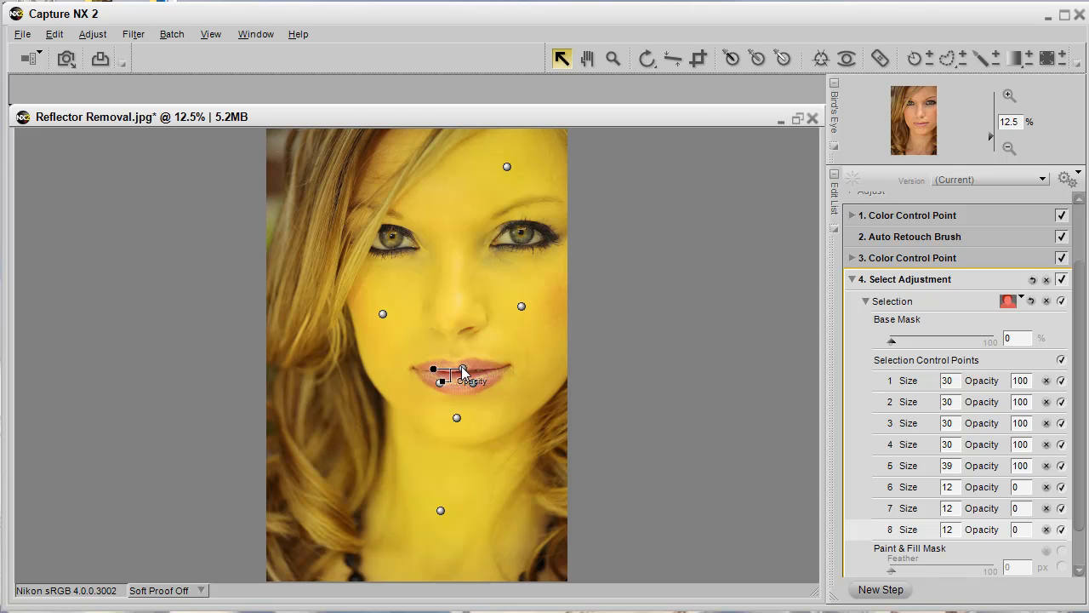
left_click(462, 374)
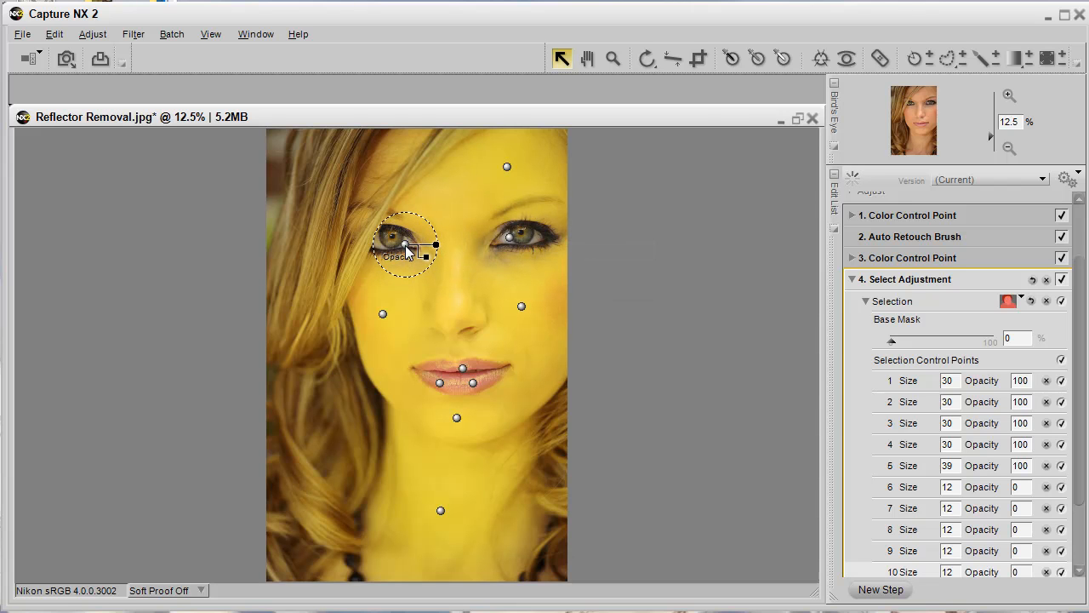
right_click(404, 247)
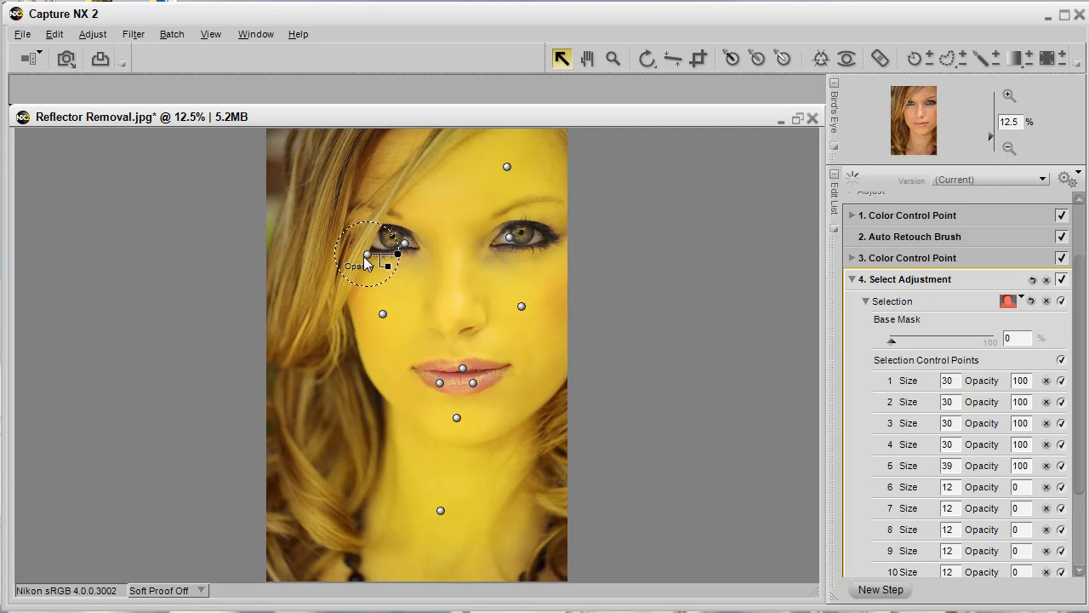
left_click_drag(382, 259, 344, 294)
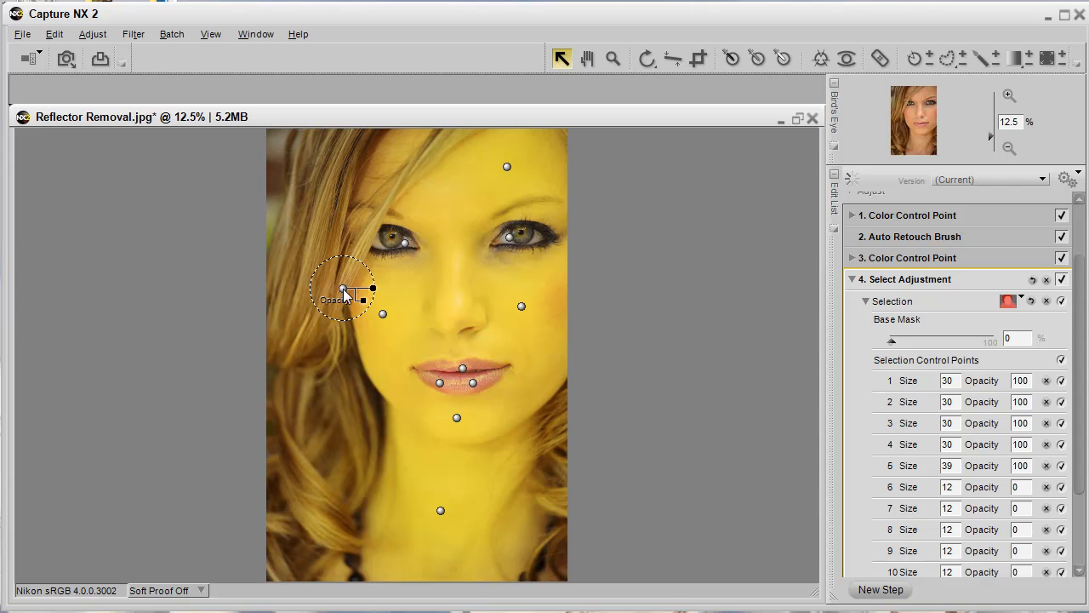
right_click(345, 294)
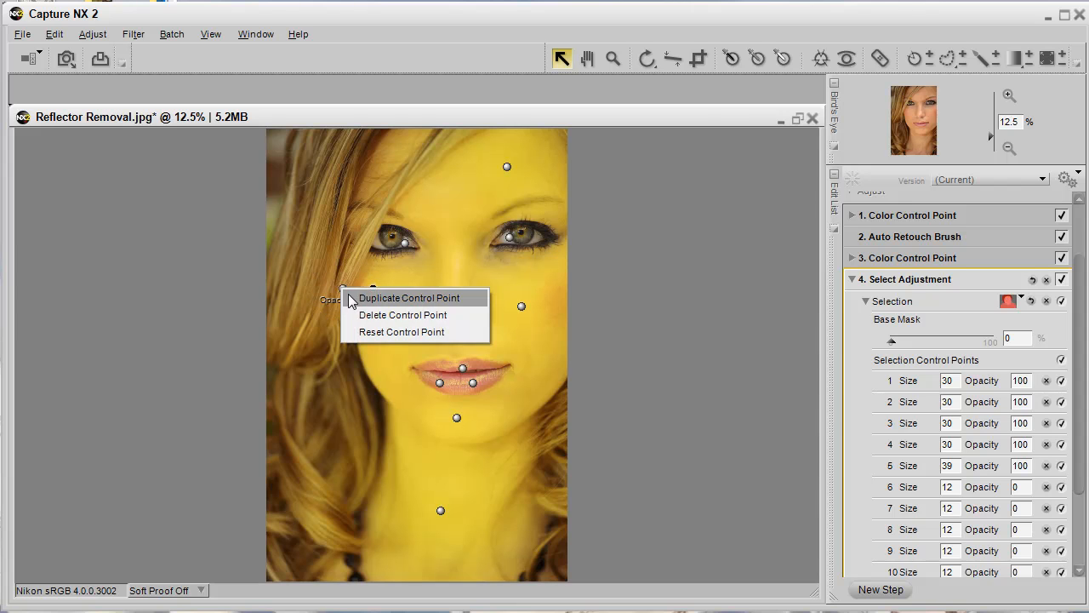
left_click(410, 297)
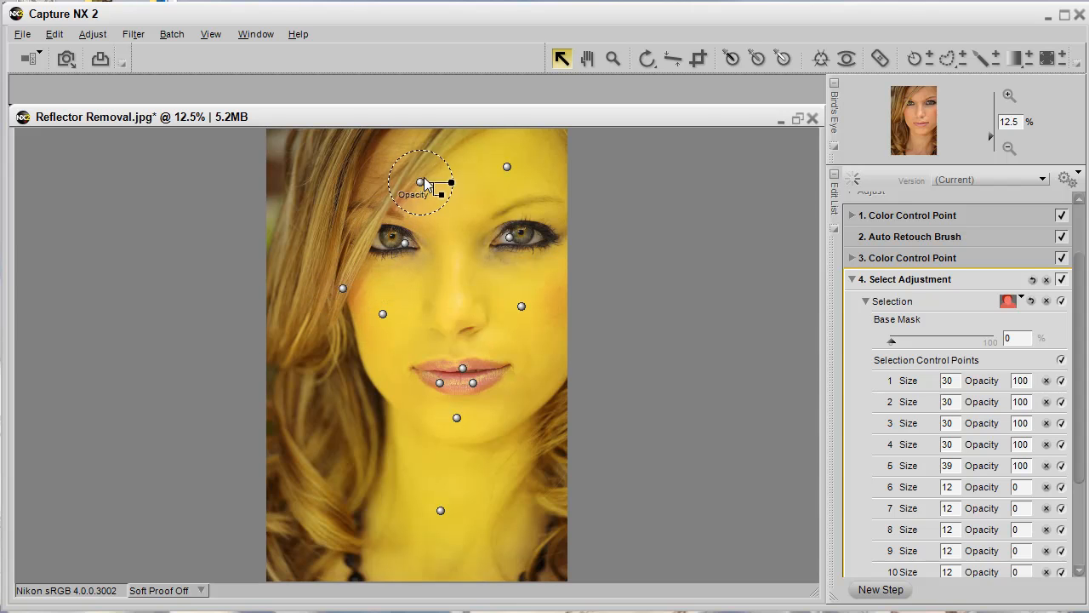
left_click_drag(417, 182, 434, 157)
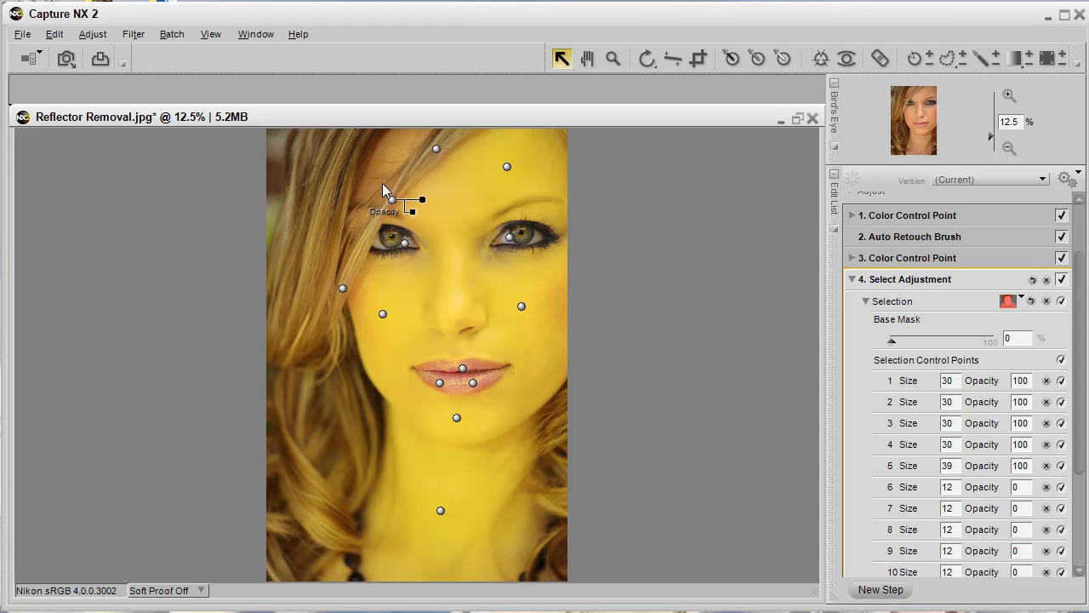
mouse_move(396, 215)
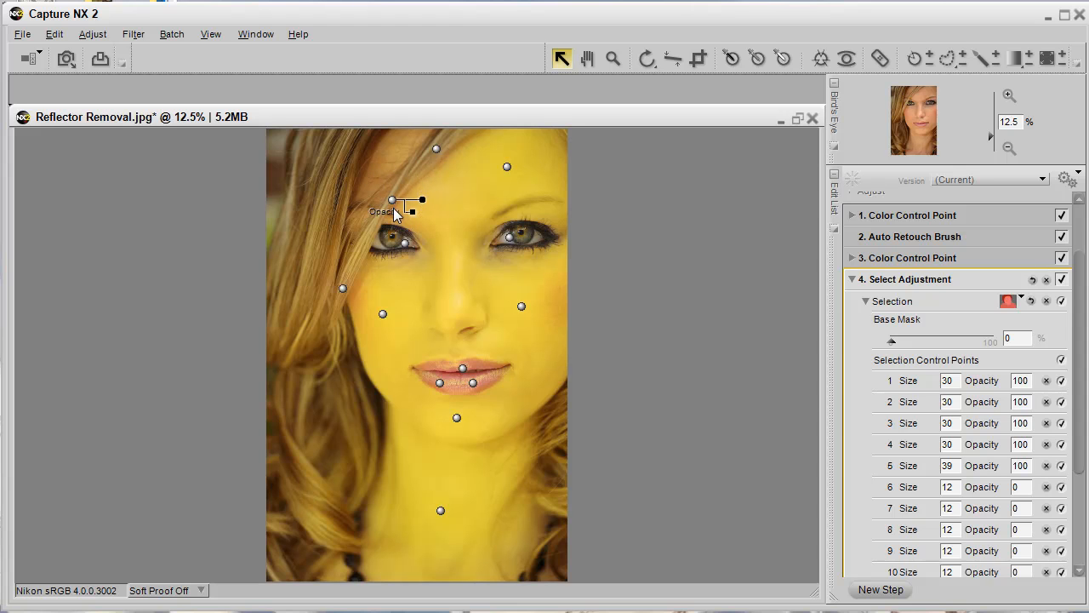
mouse_move(407, 153)
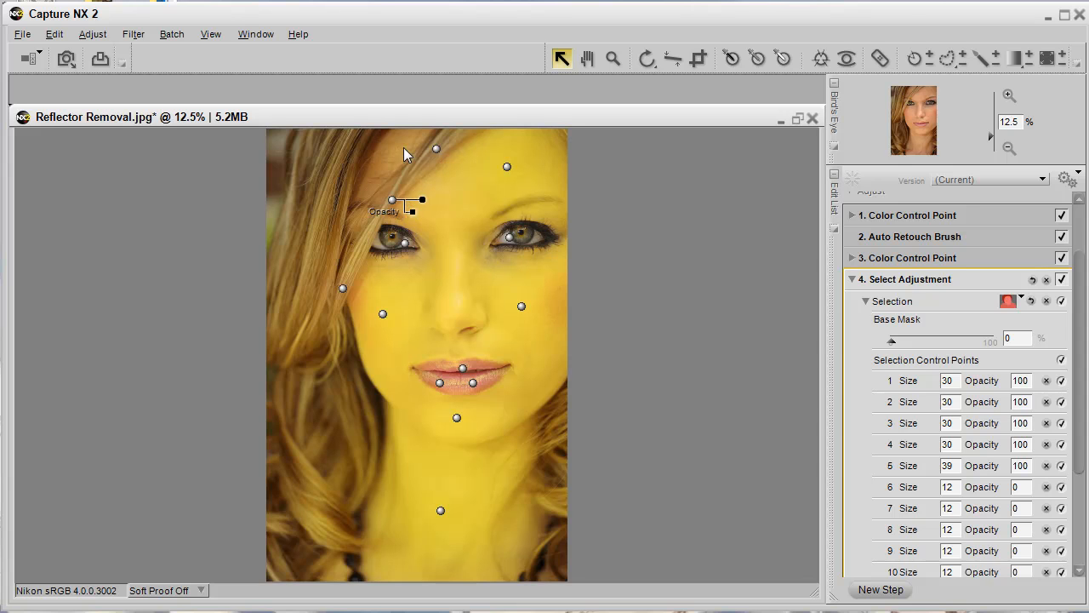
mouse_move(405, 150)
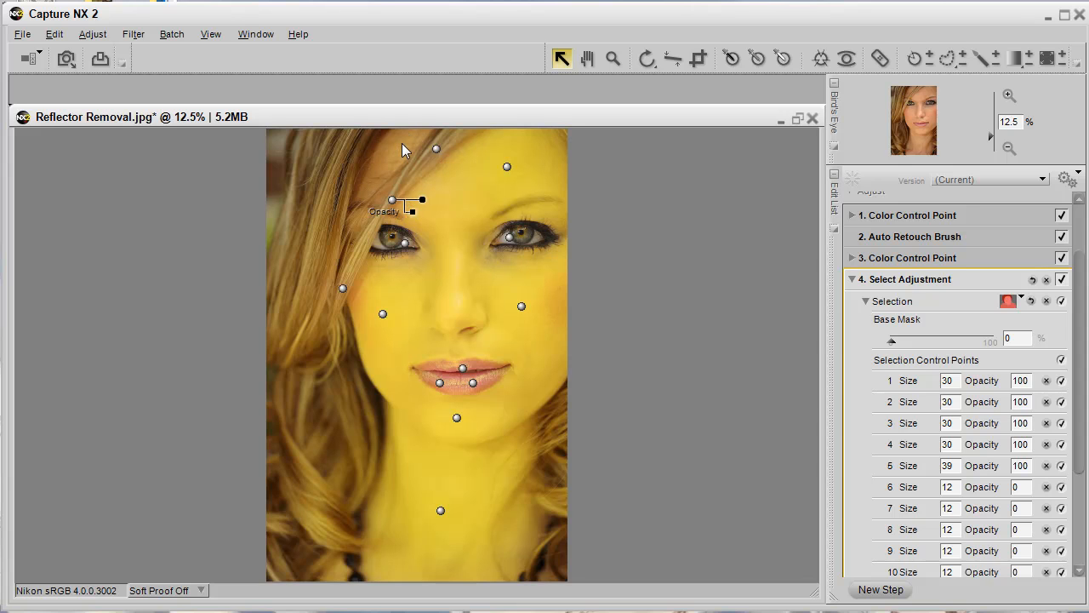
mouse_move(459, 178)
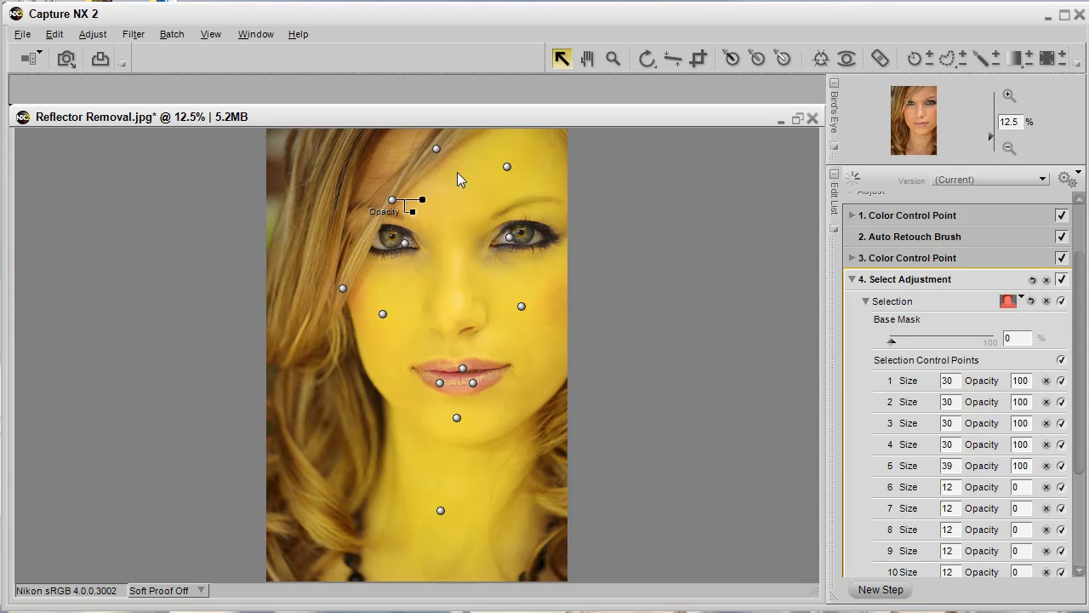
mouse_move(430, 187)
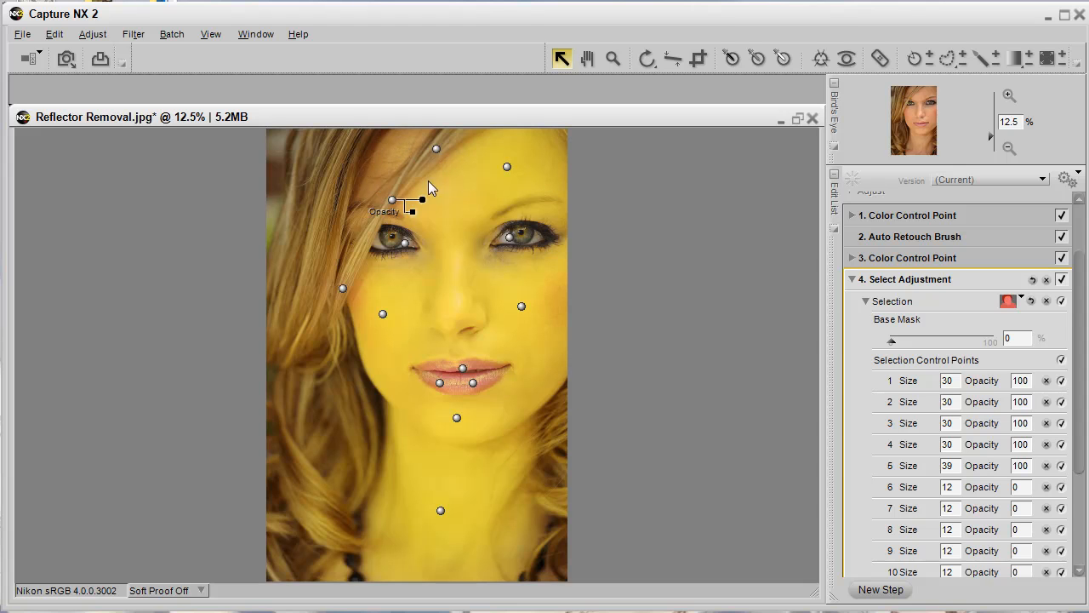
Step: Add selection points on the upper forehead and near the hairline
right_click(507, 167)
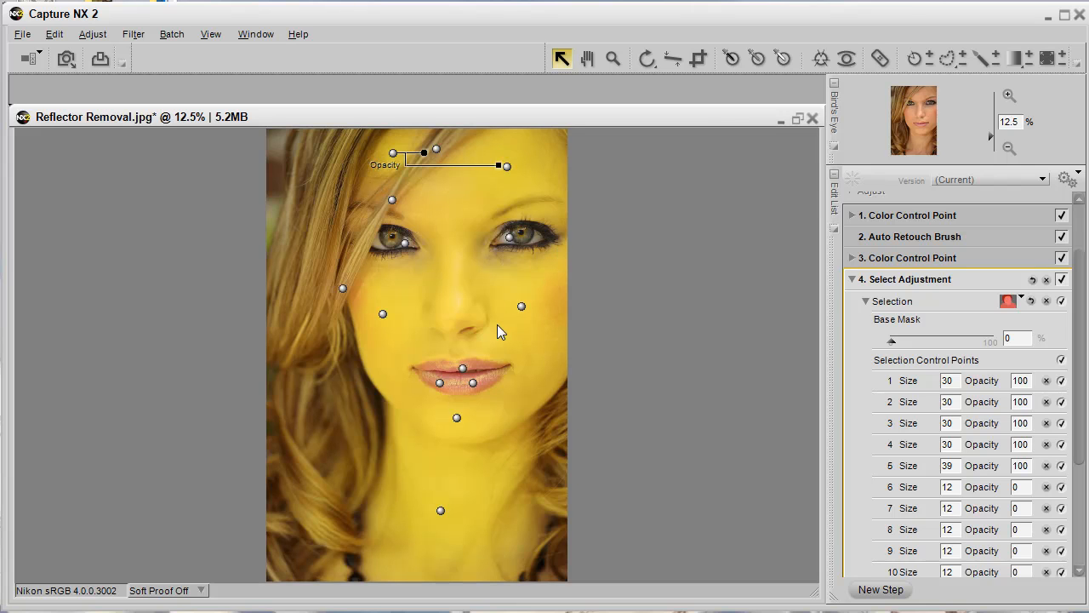
right_click(391, 200)
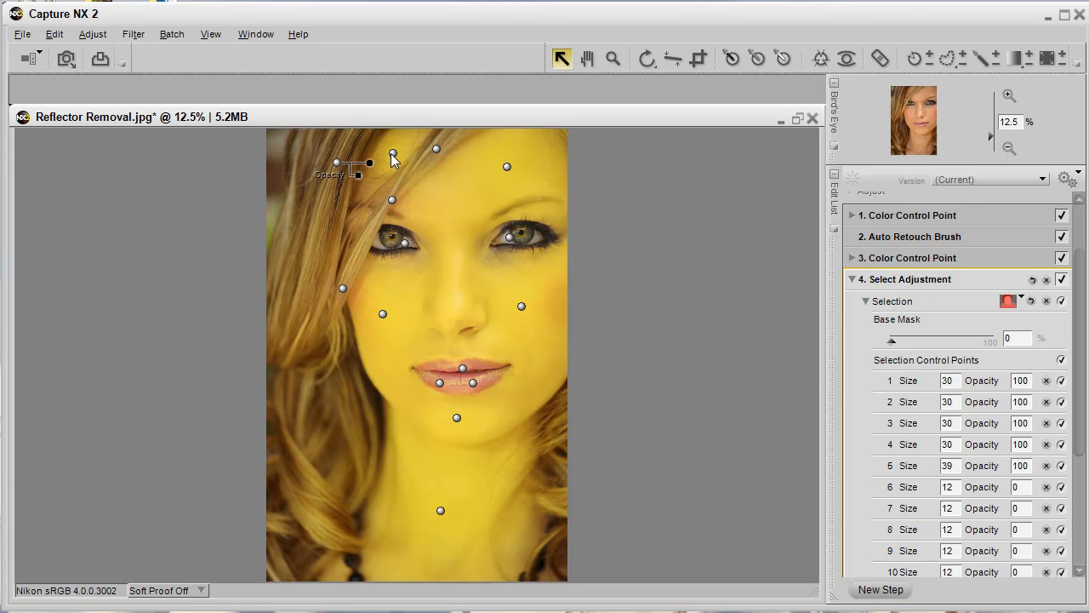
mouse_move(848, 340)
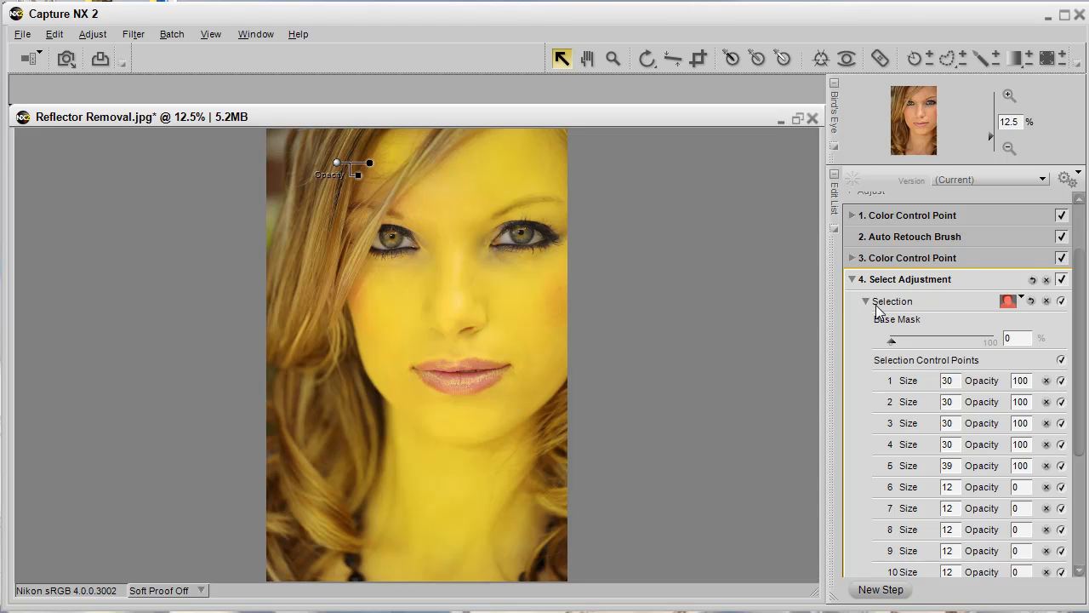
Step: Collapse the Selection Control Points list in the Edit List
left_click(866, 301)
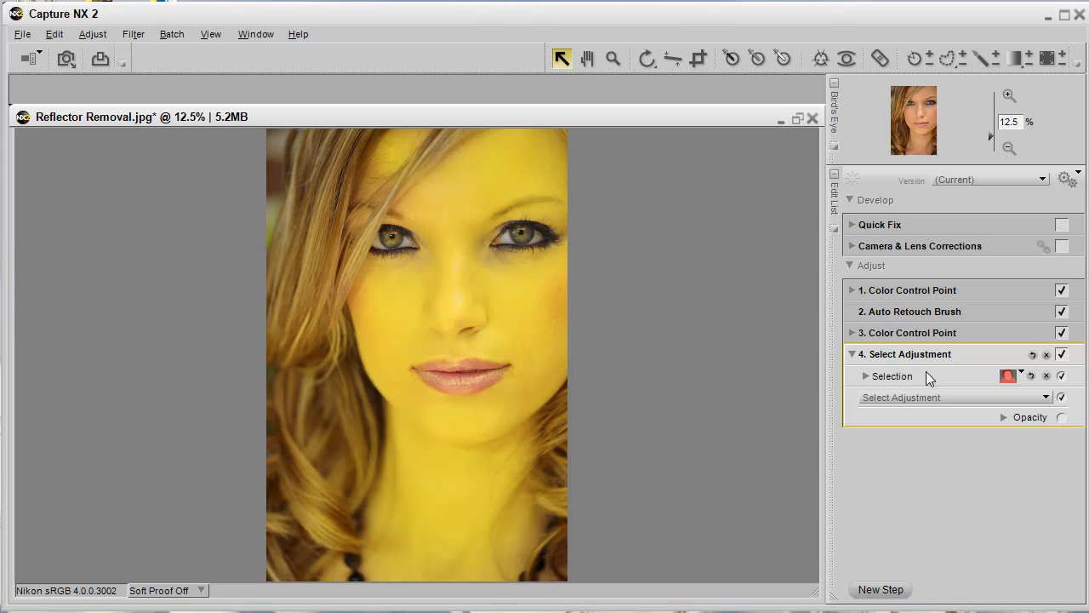
mouse_move(936, 381)
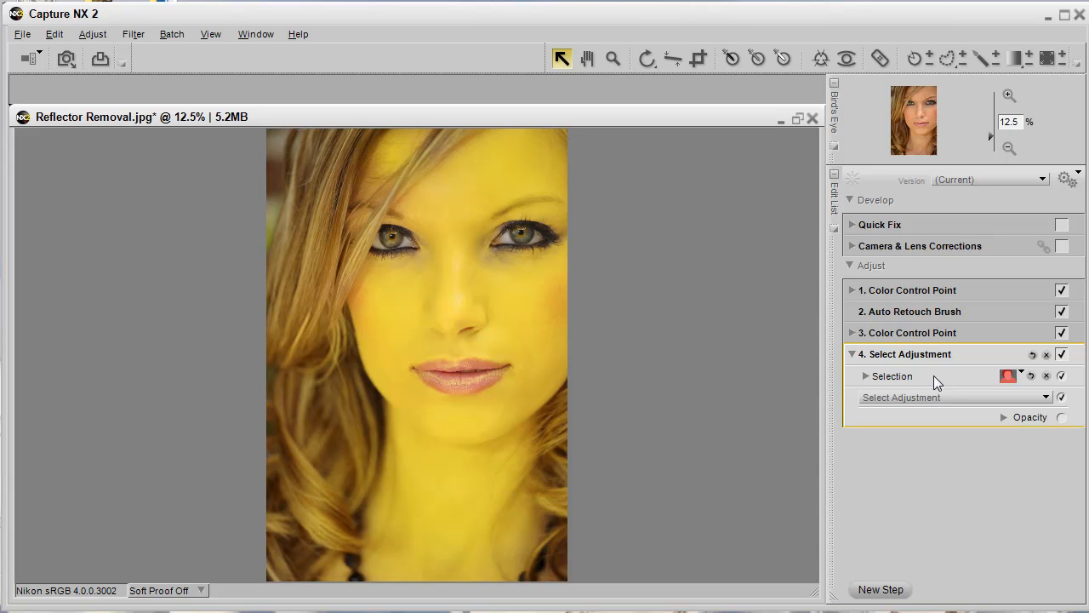
mouse_move(941, 394)
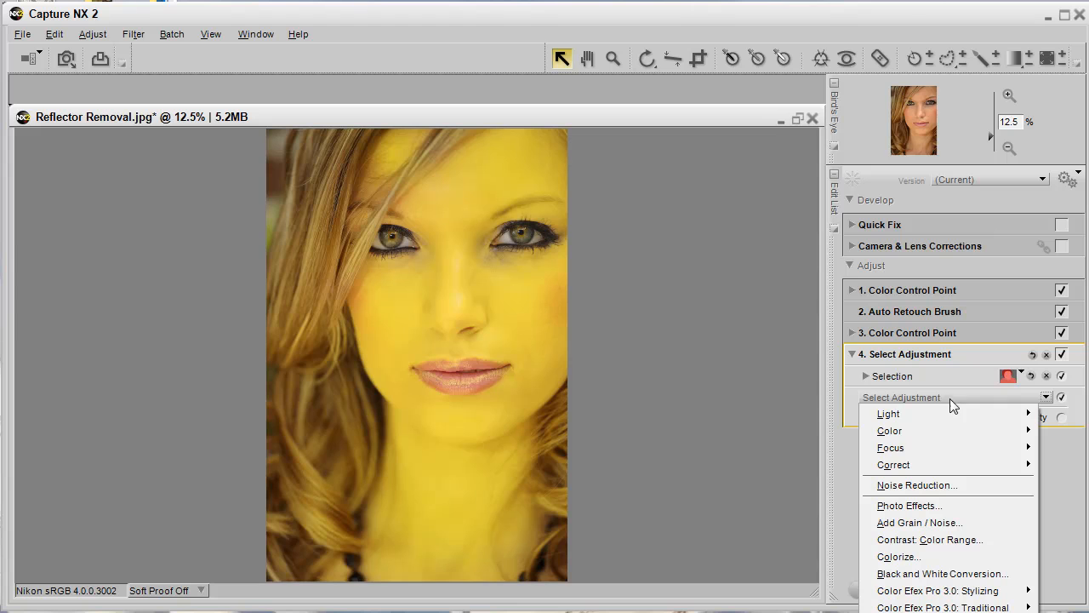
mouse_move(890, 448)
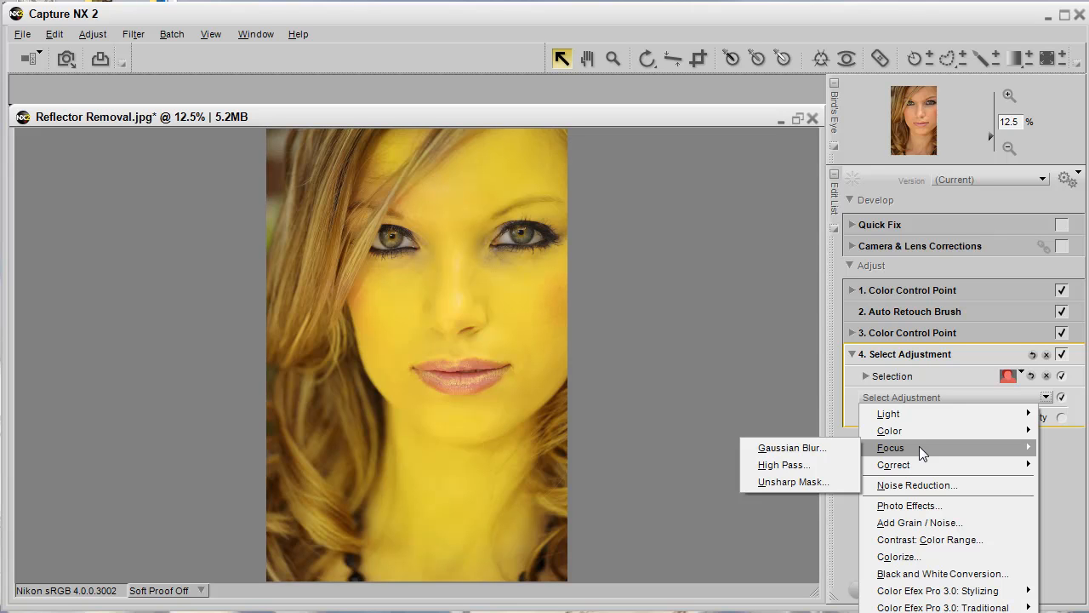
mouse_move(799, 447)
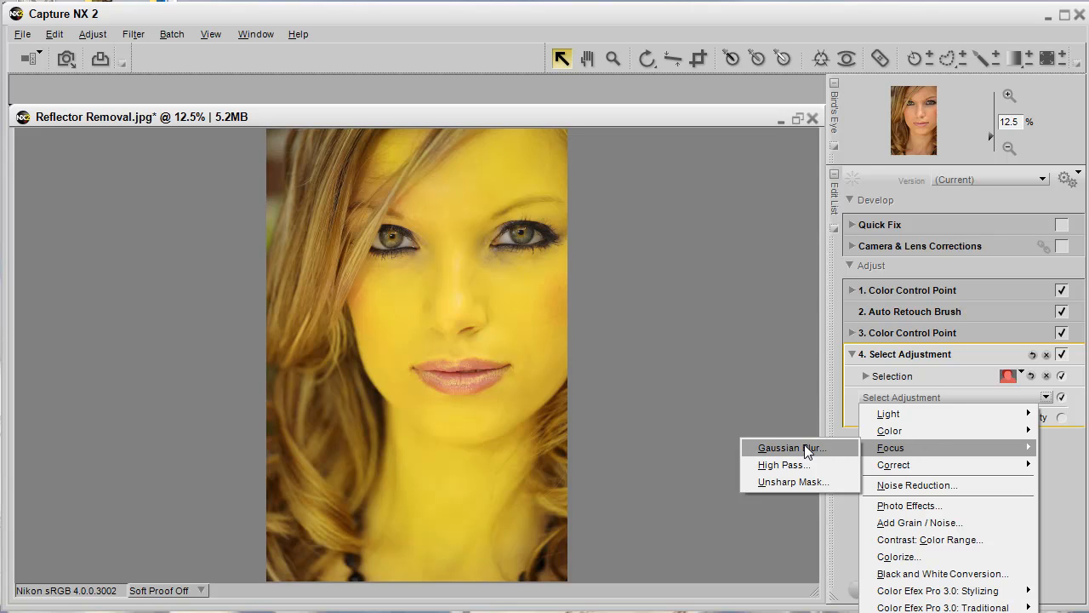
Step: Choose Focus > Gaussian Blur as the adjustment for the masked skin
left_click(790, 448)
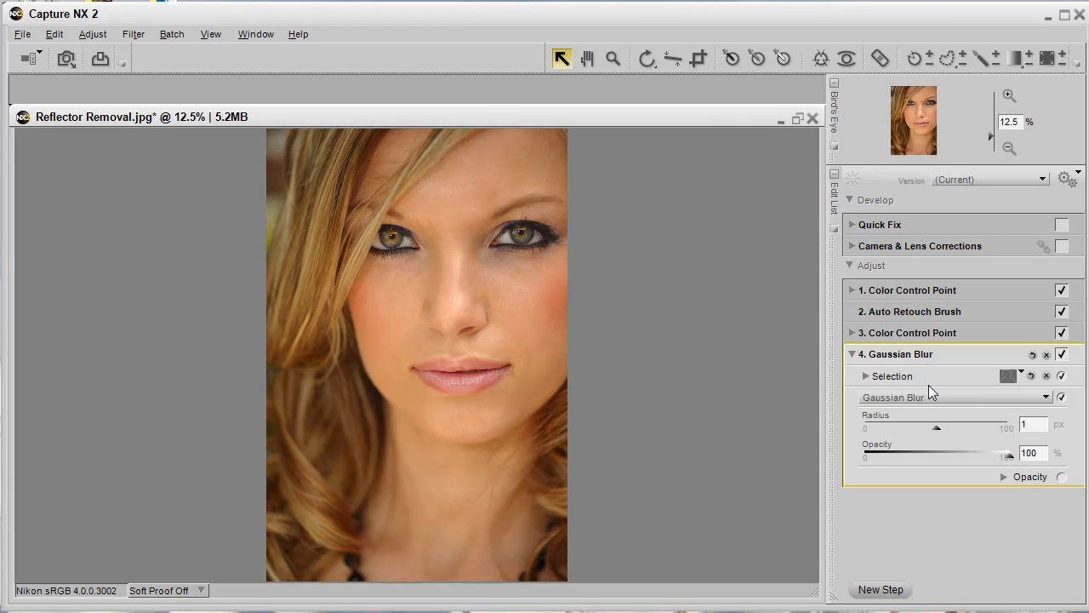
mouse_move(935, 385)
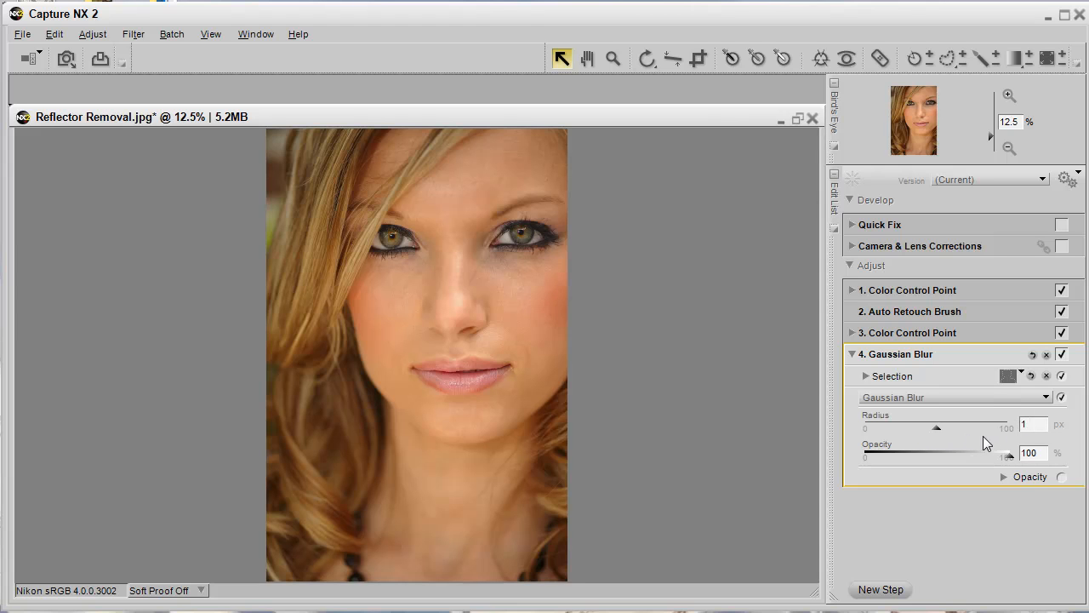
Step: Set the Gaussian Blur radius to 12 px and zoom in on the lips
left_click(1033, 424)
type("2")
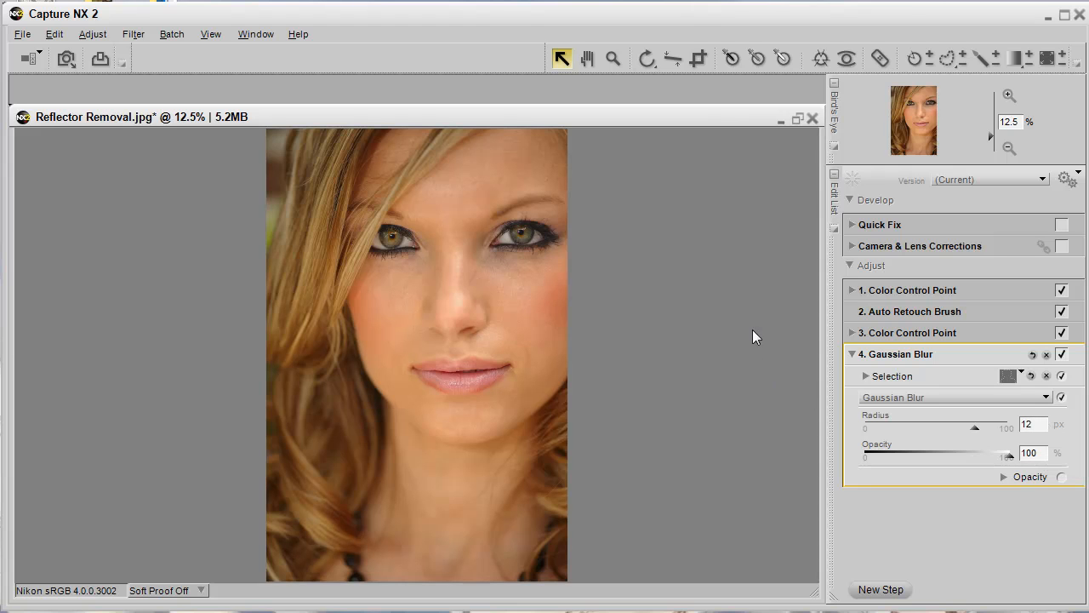
left_click(612, 58)
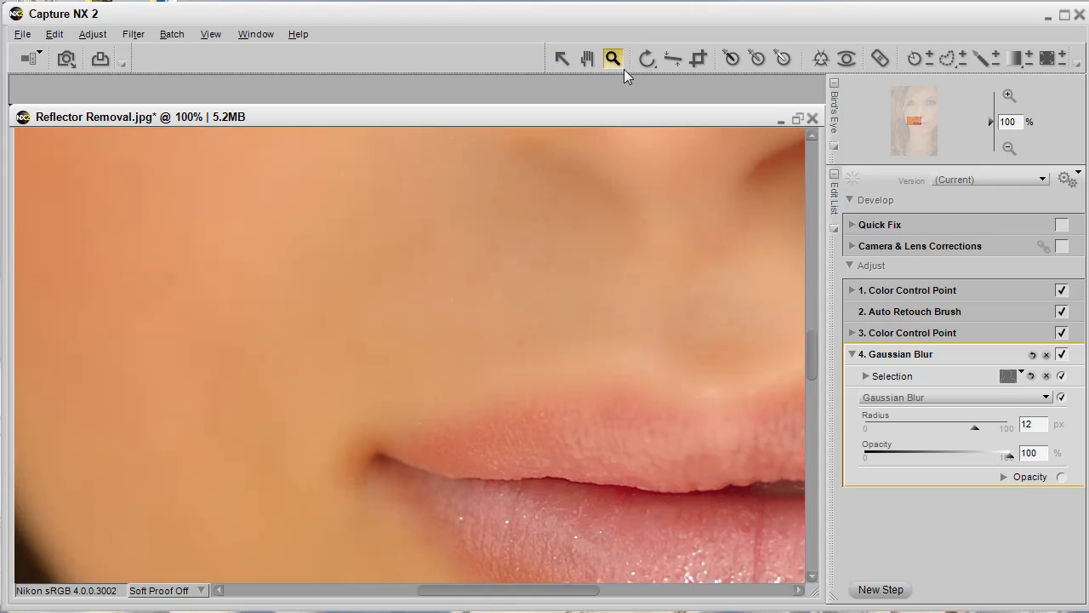
Step: Pan the enlarged portrait with the Hand tool and zoom to check the eyes
left_click(586, 59)
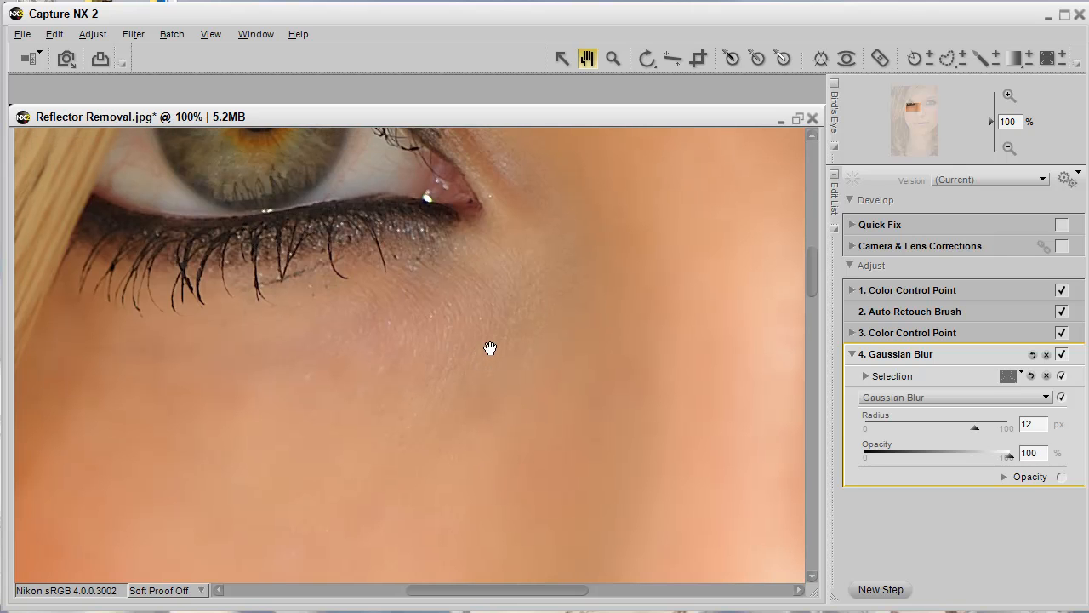
left_click(612, 58)
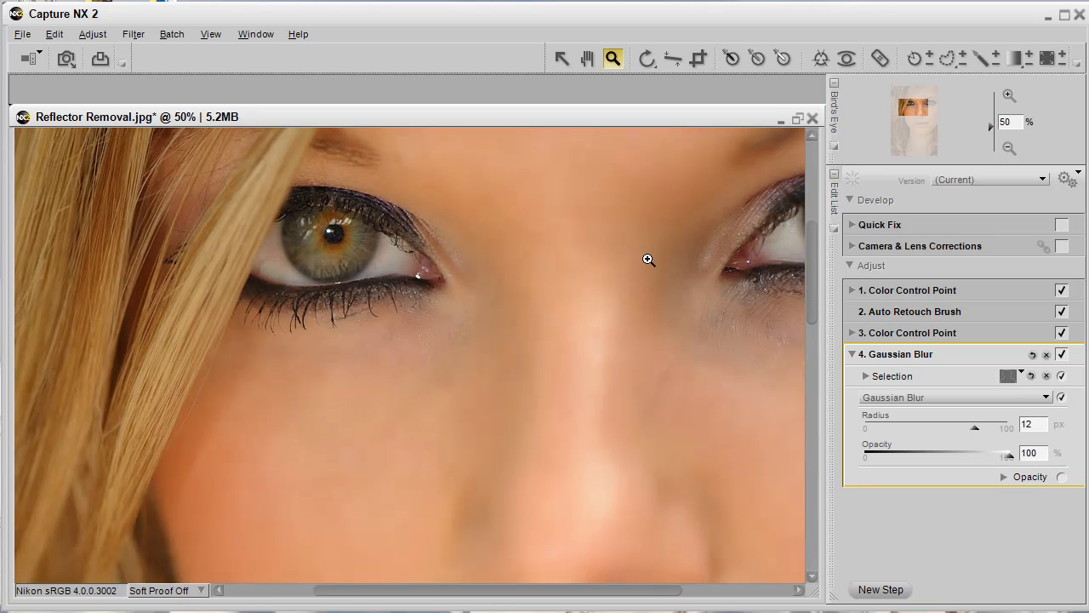
mouse_move(504, 373)
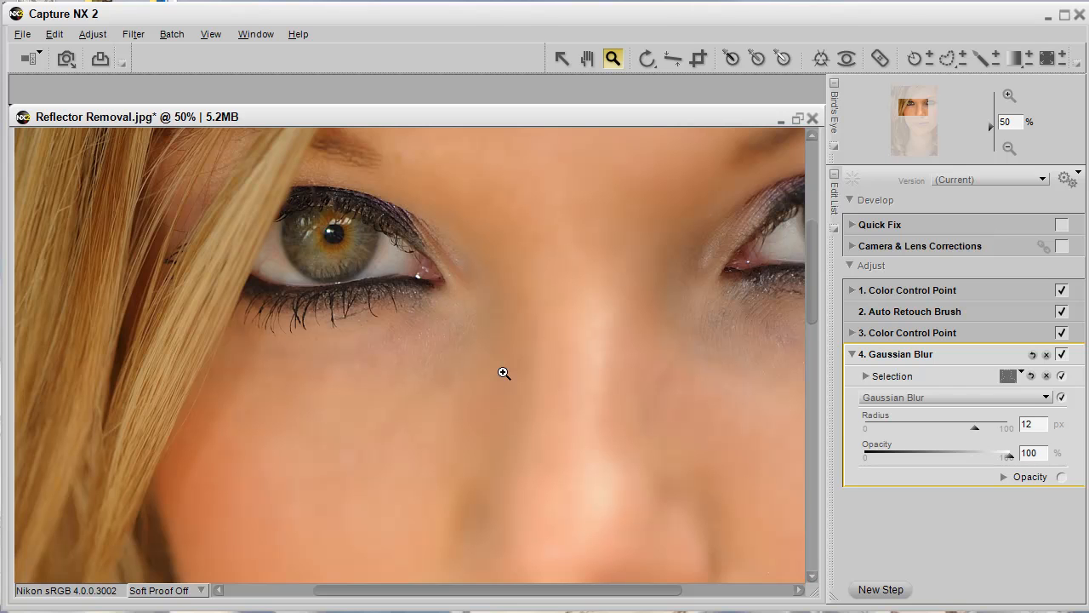
mouse_move(953, 477)
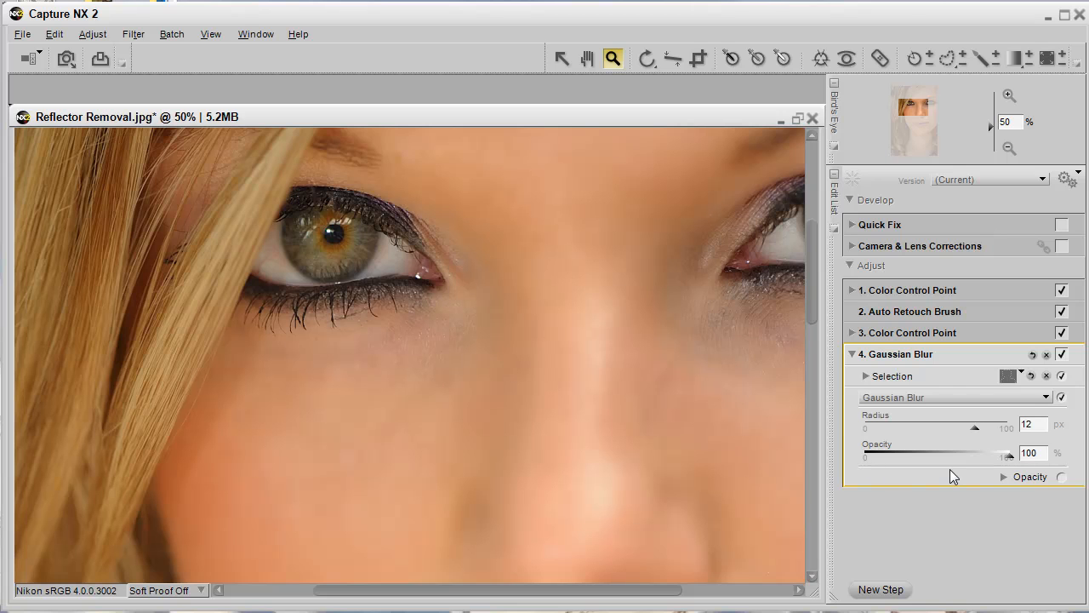
mouse_move(1008, 462)
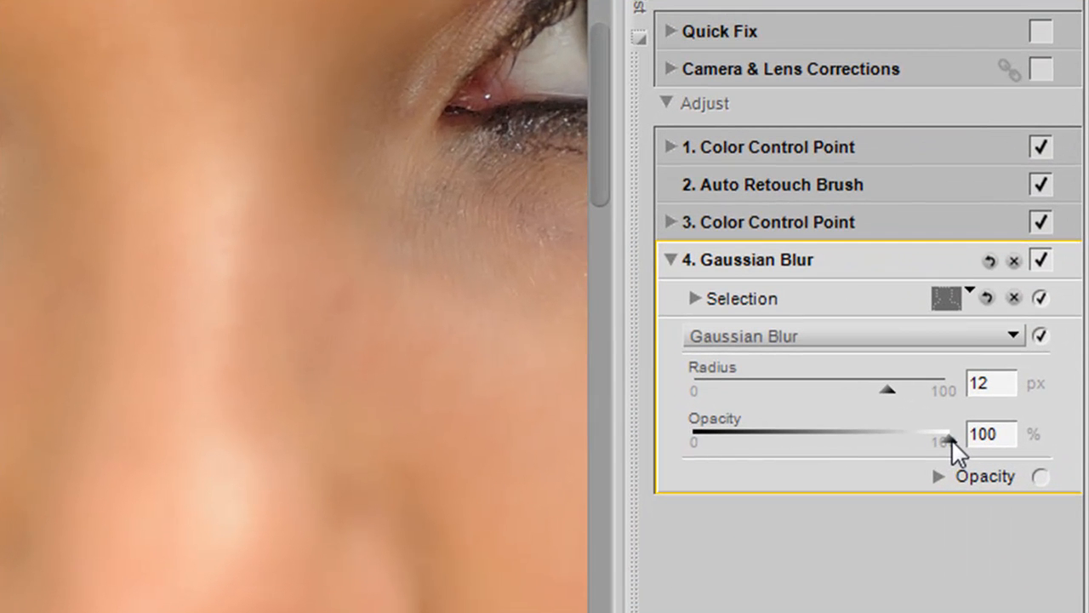
Step: Lower the Gaussian Blur opacity from 70% to 50% and collapse the blur step
left_click_drag(943, 437, 876, 438)
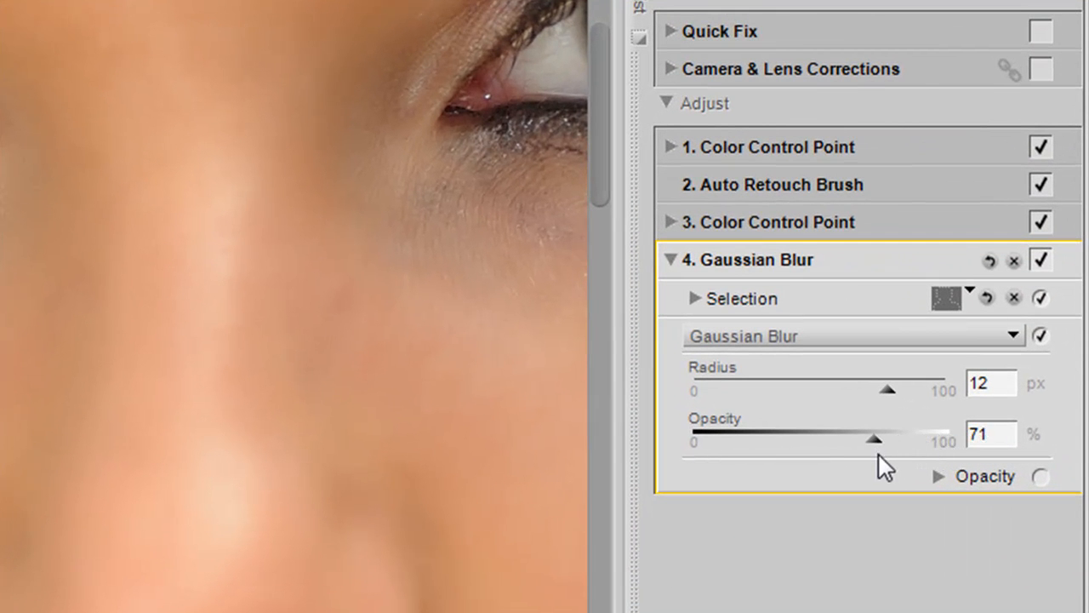
left_click_drag(887, 437, 882, 438)
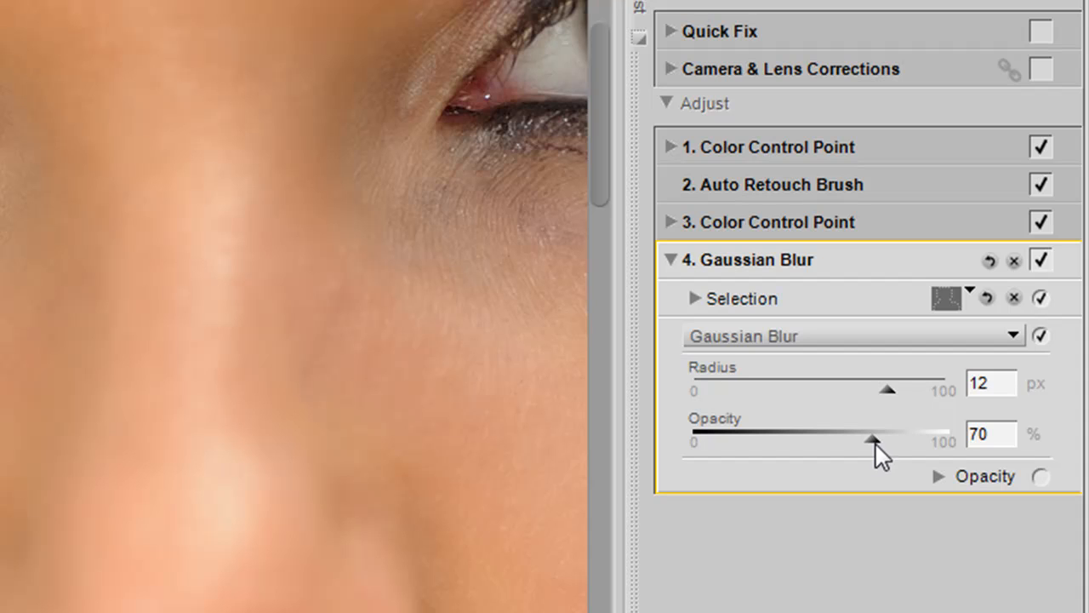
mouse_move(854, 462)
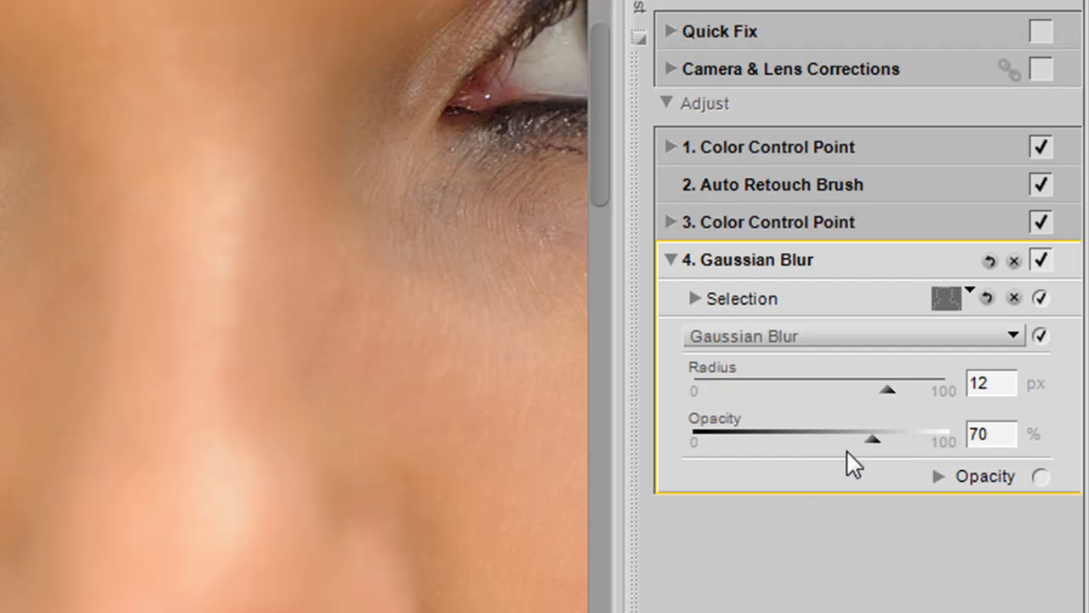
triple_click(989, 434)
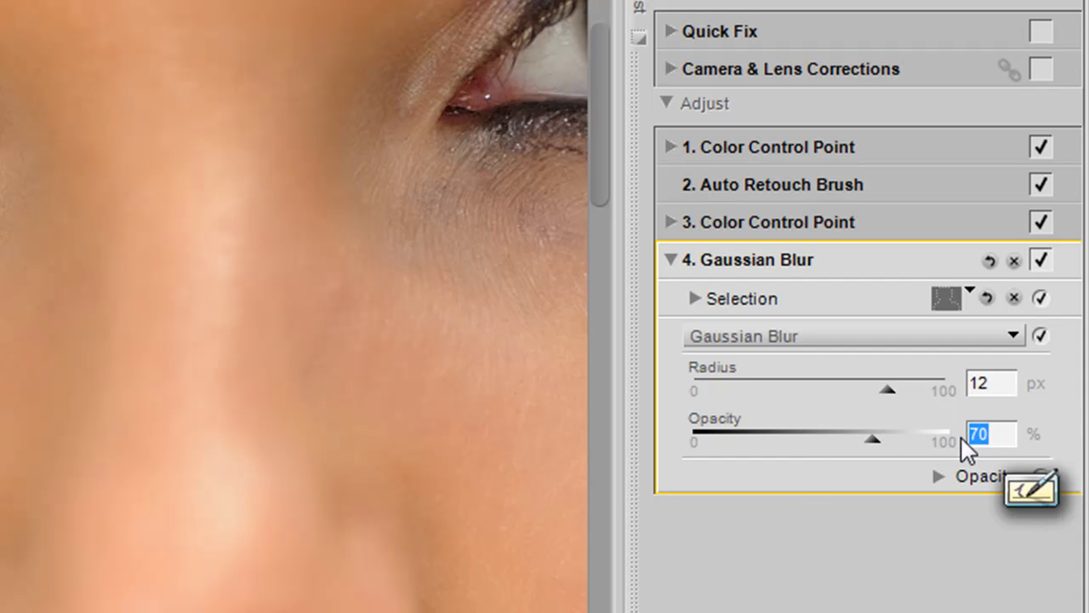
left_click_drag(888, 439, 823, 438)
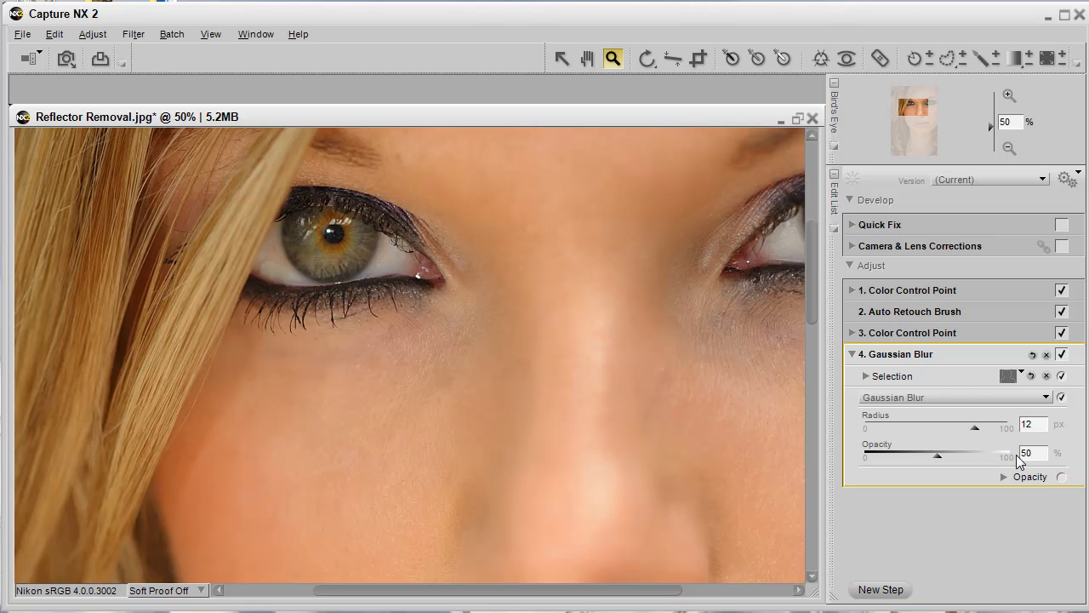
left_click(1031, 452)
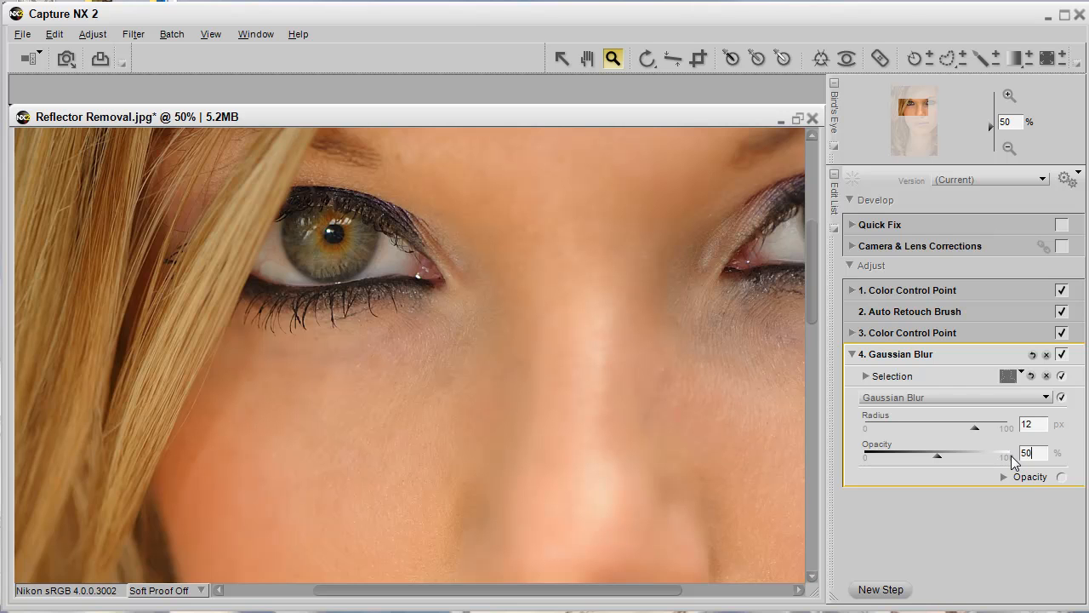
left_click(851, 354)
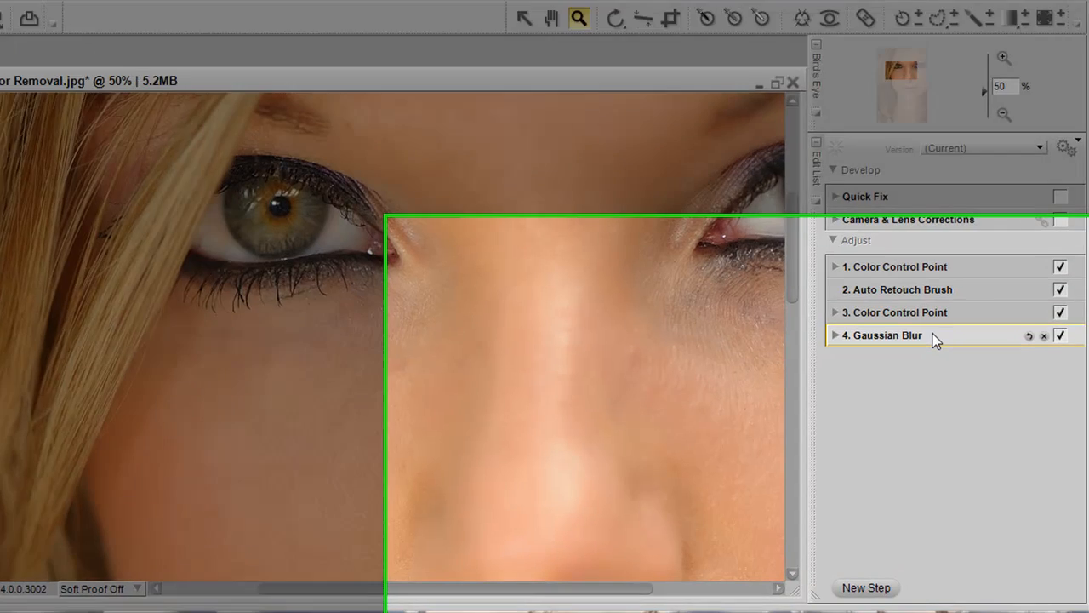
Step: Copy step 4's Gaussian Blur adjustments and paste them into the Edit List
right_click(880, 335)
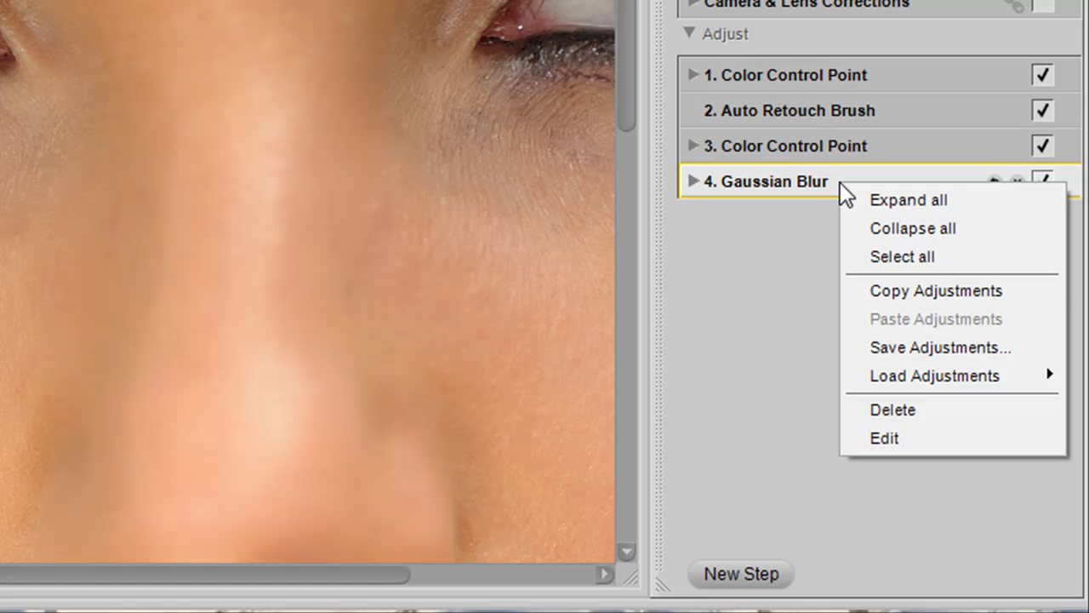
left_click(936, 291)
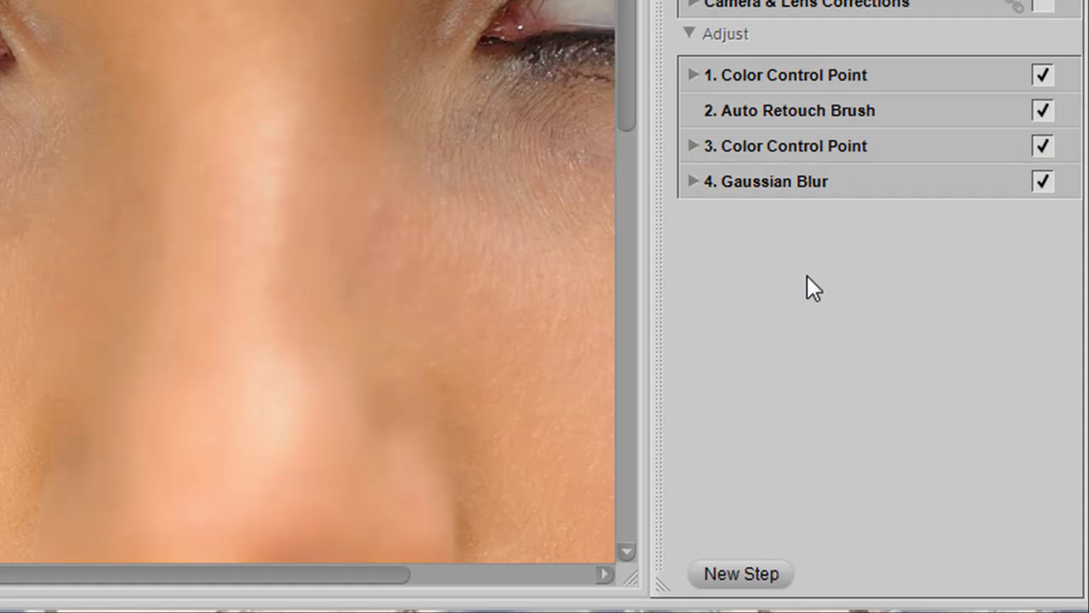
right_click(809, 285)
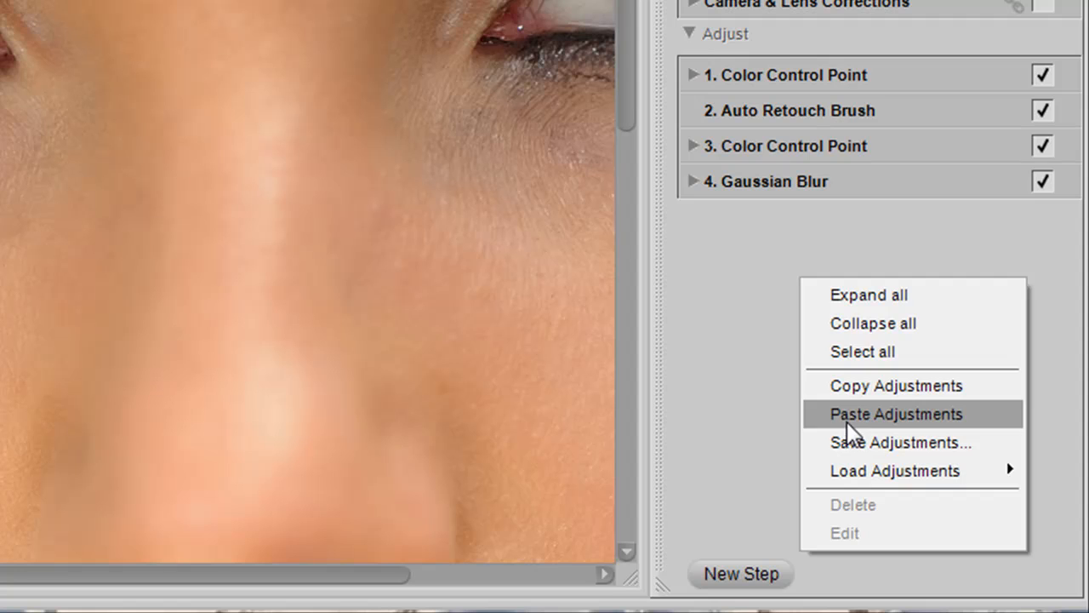
left_click(896, 413)
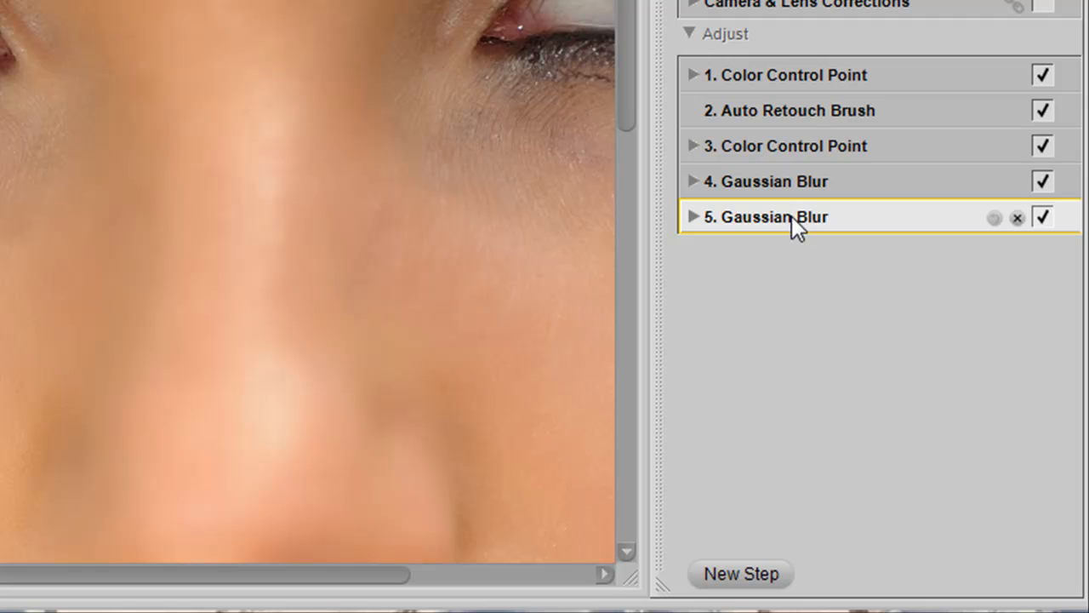
mouse_move(775, 211)
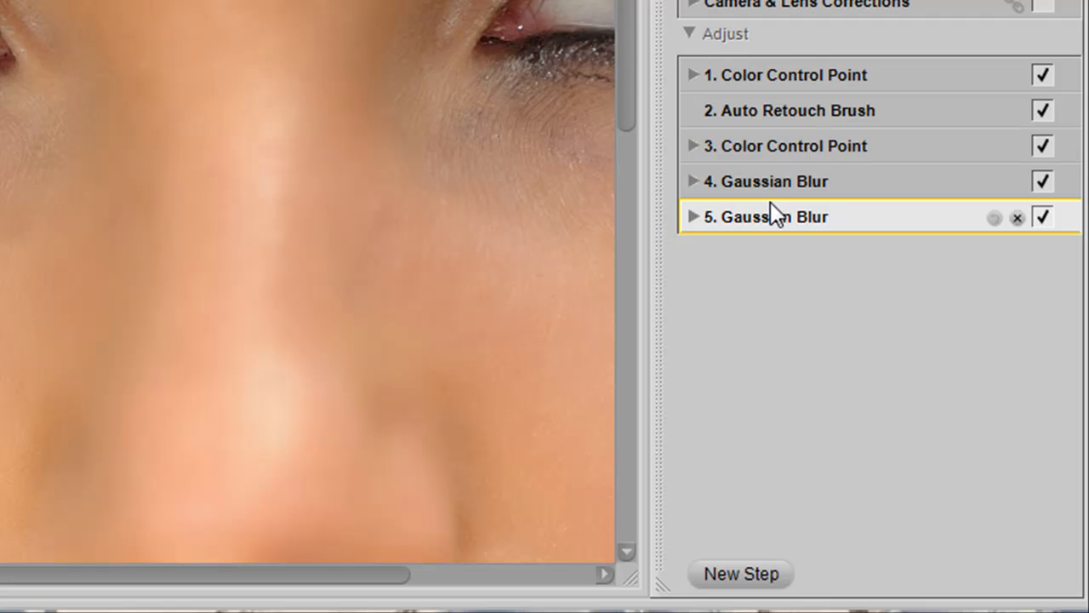
mouse_move(760, 224)
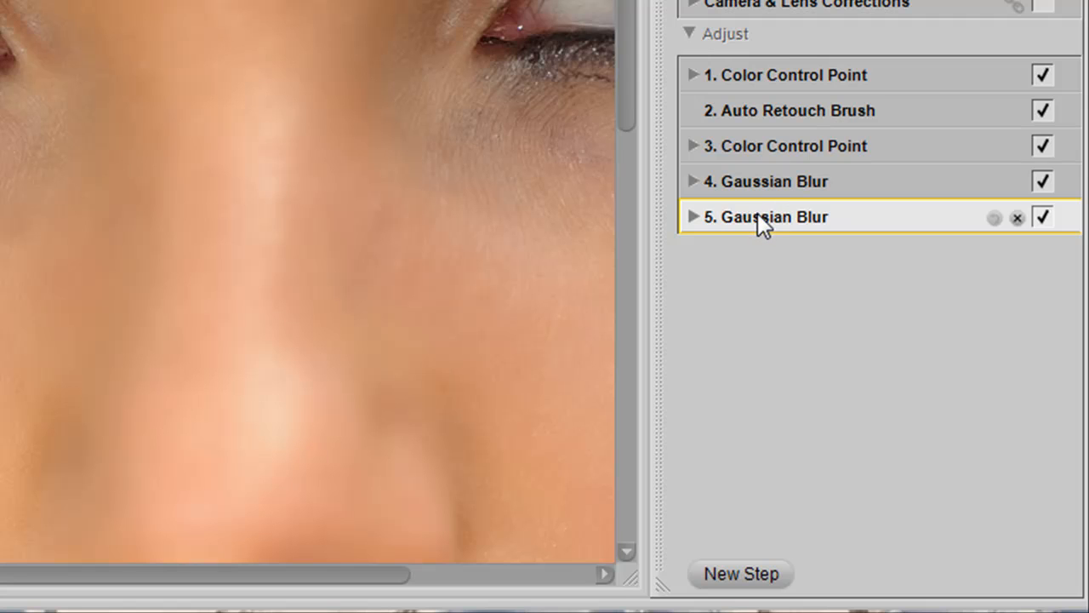
mouse_move(770, 219)
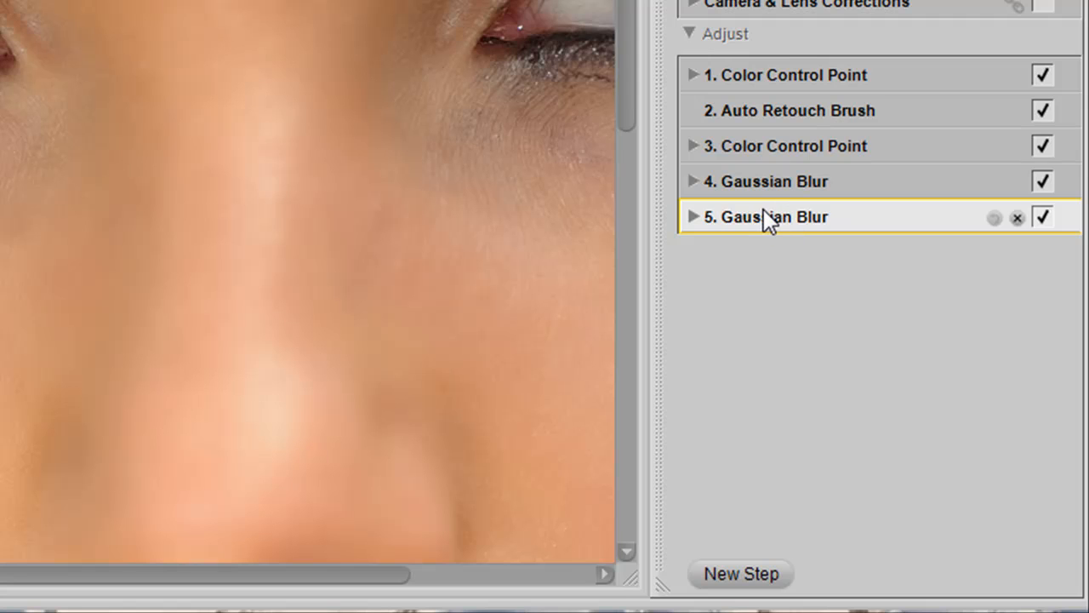
mouse_move(774, 223)
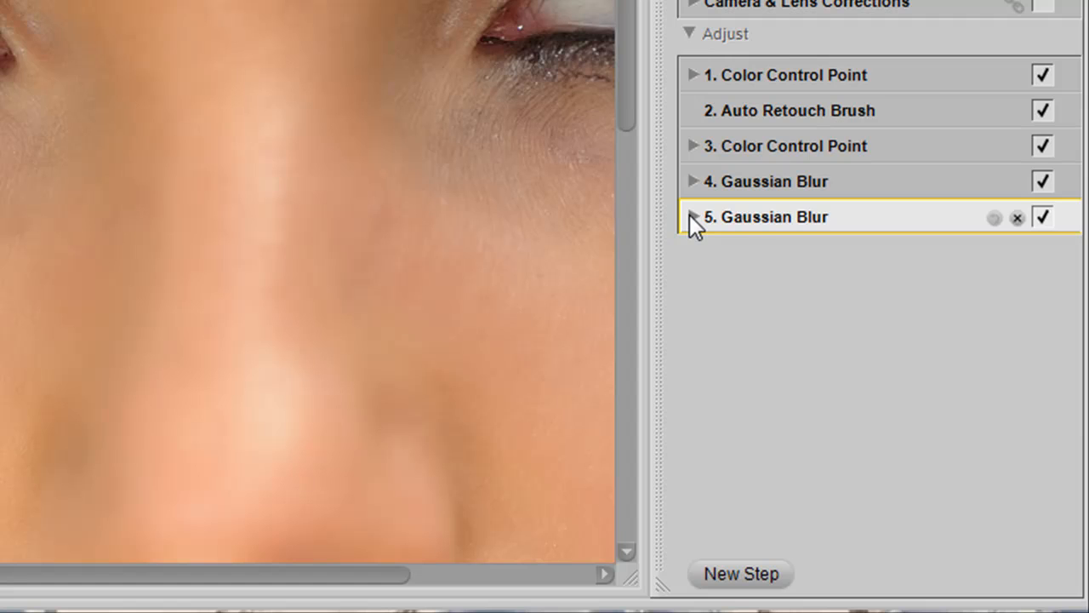
Step: Convert the copied fifth step into a Focus > High Pass filter
left_click(692, 217)
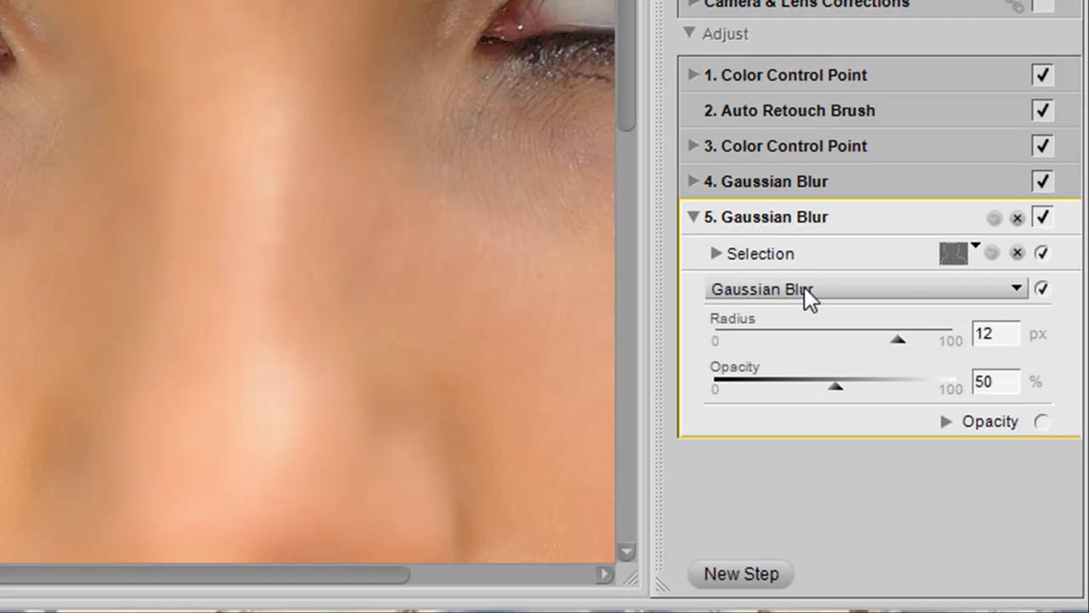
left_click(1016, 289)
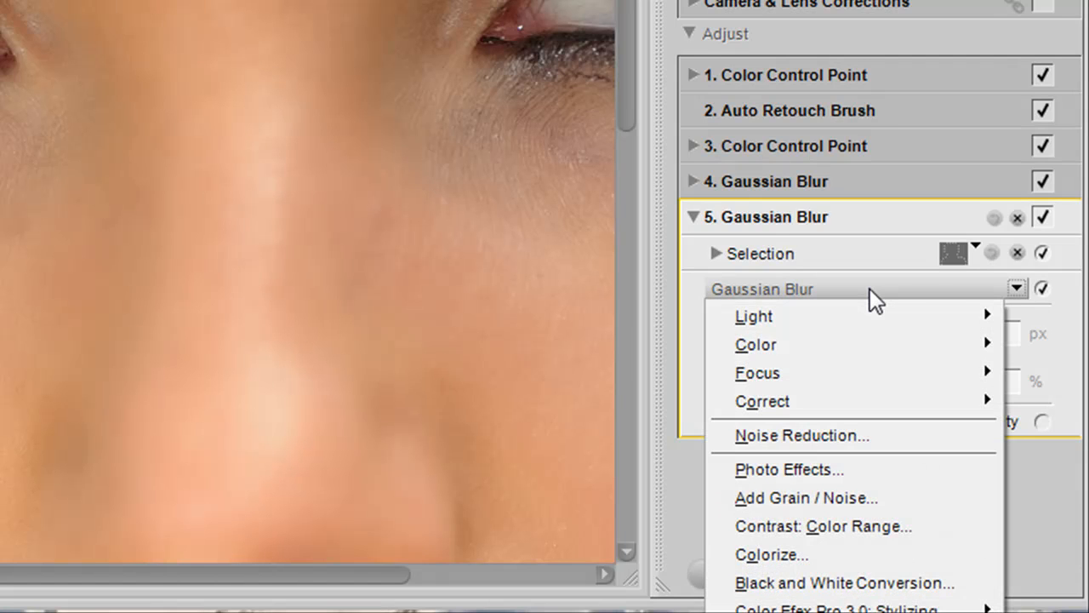
mouse_move(757, 373)
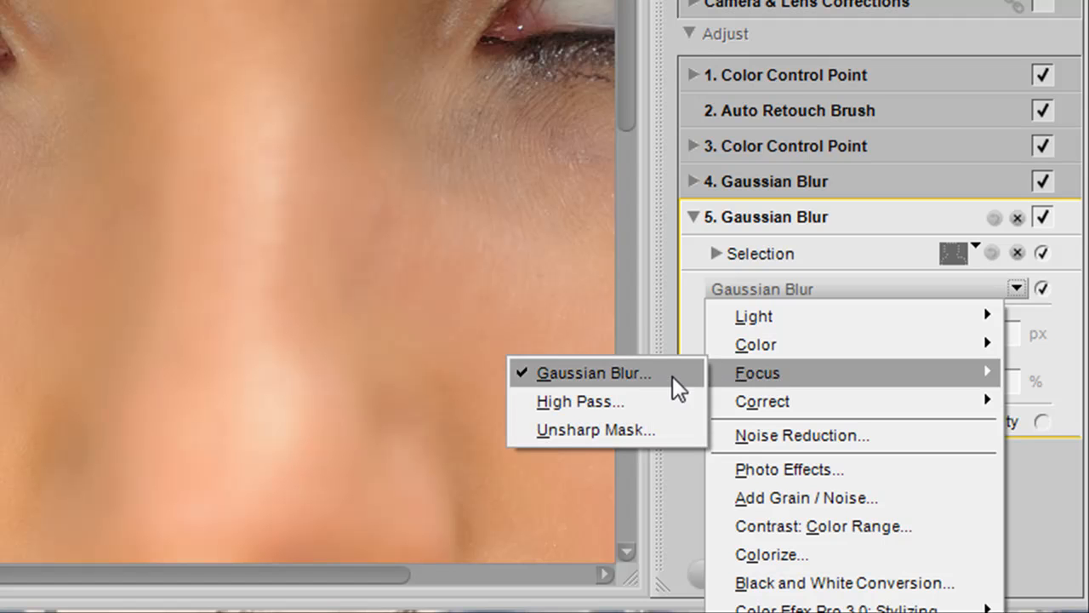
left_click(579, 401)
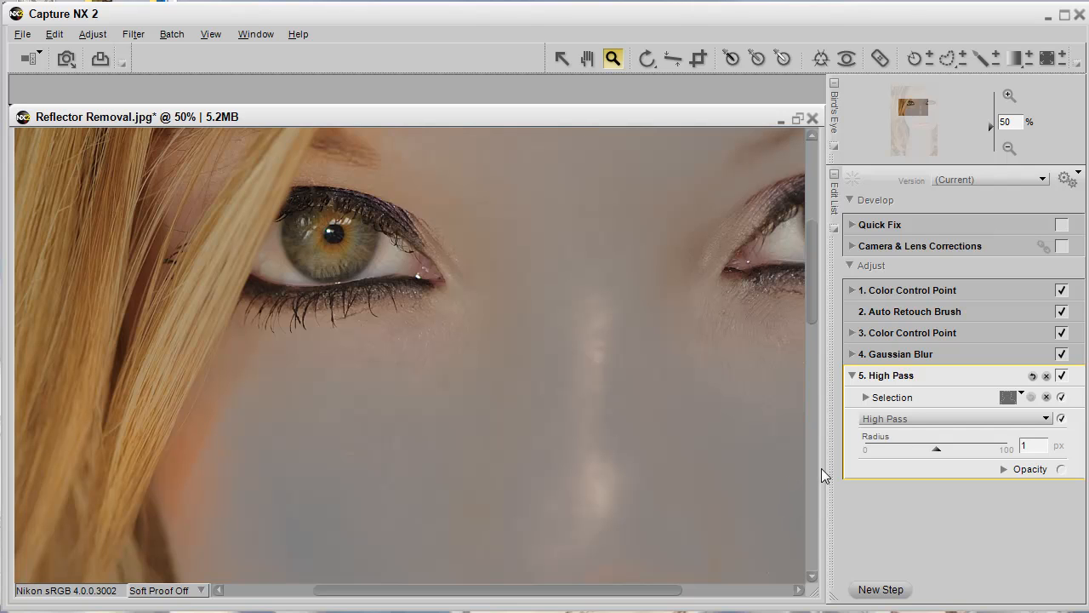
mouse_move(934, 465)
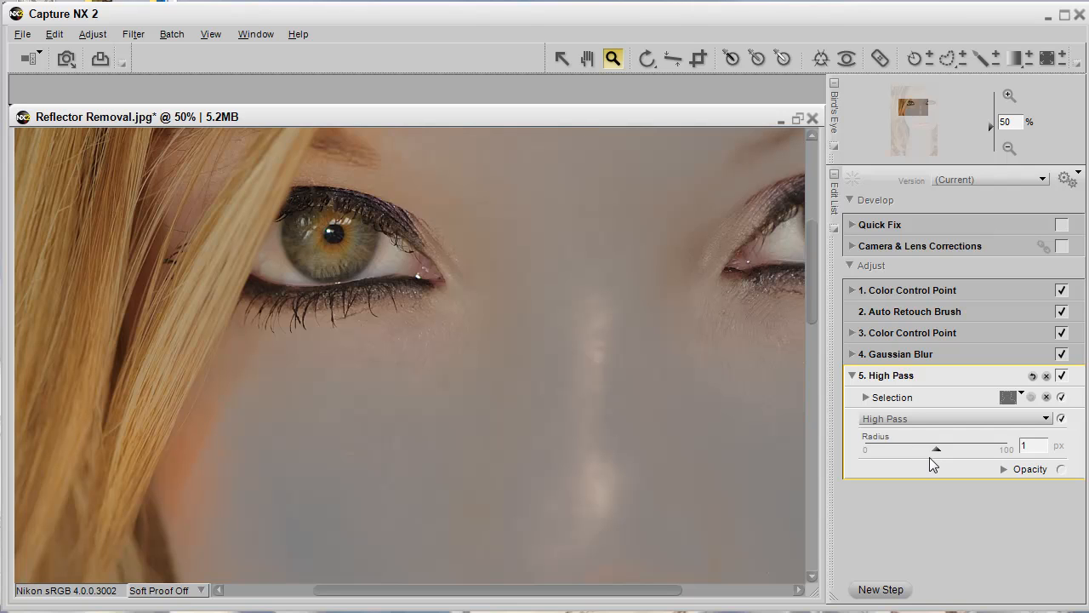
mouse_move(719, 406)
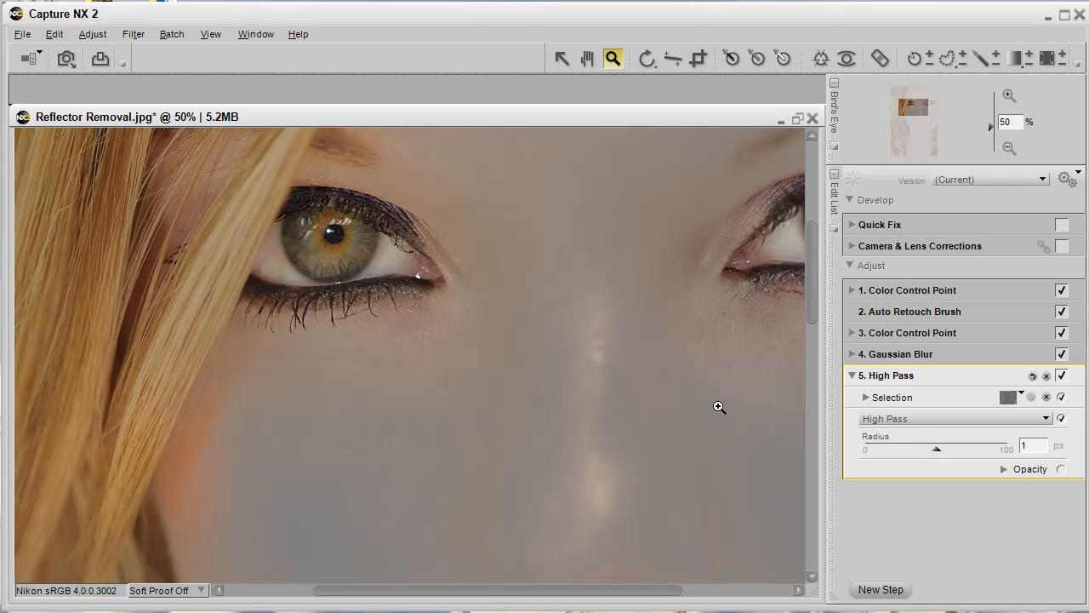
left_click(1009, 147)
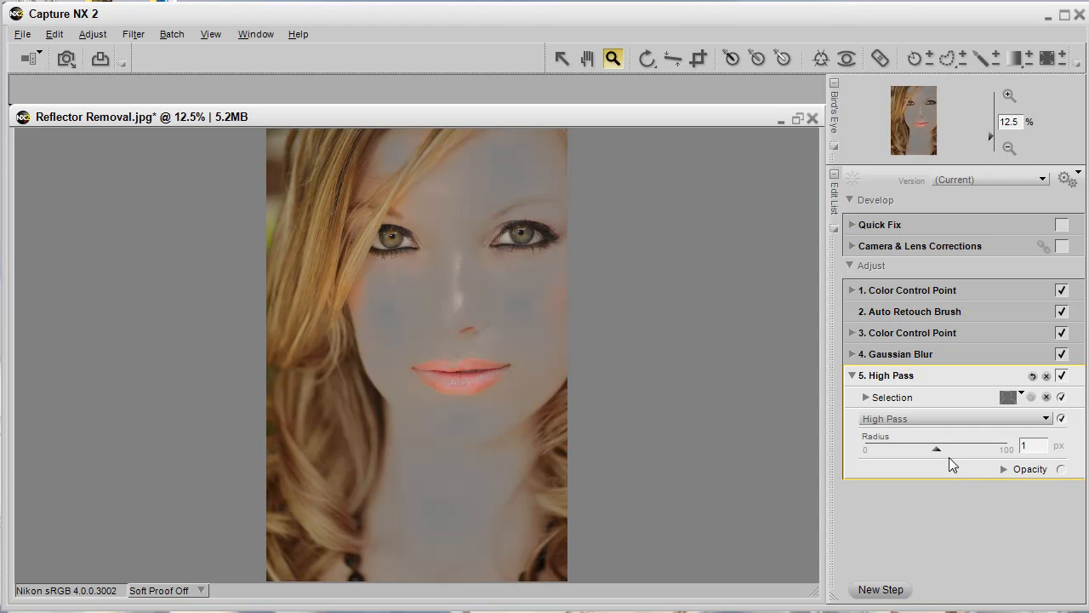
mouse_move(938, 451)
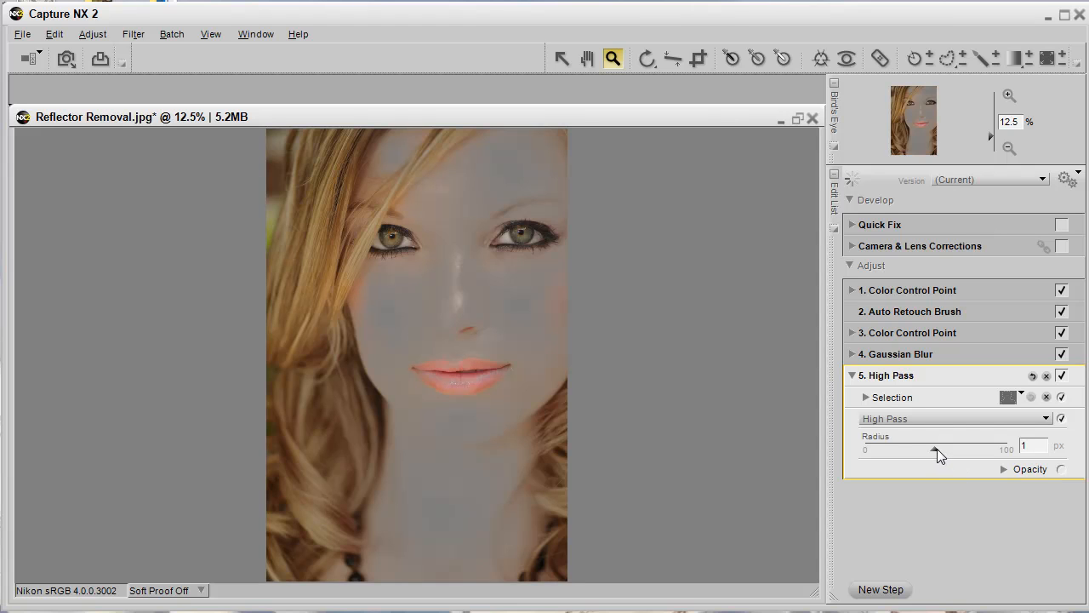
Step: Set the High Pass radius to about 6.92 px
left_click_drag(936, 449, 953, 449)
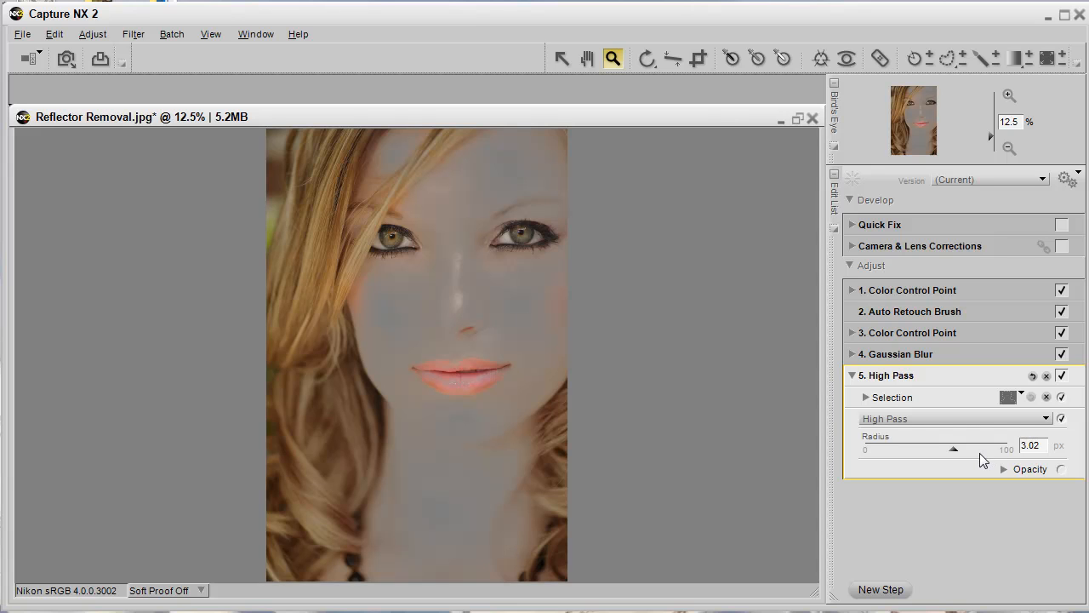
key("ctrl")
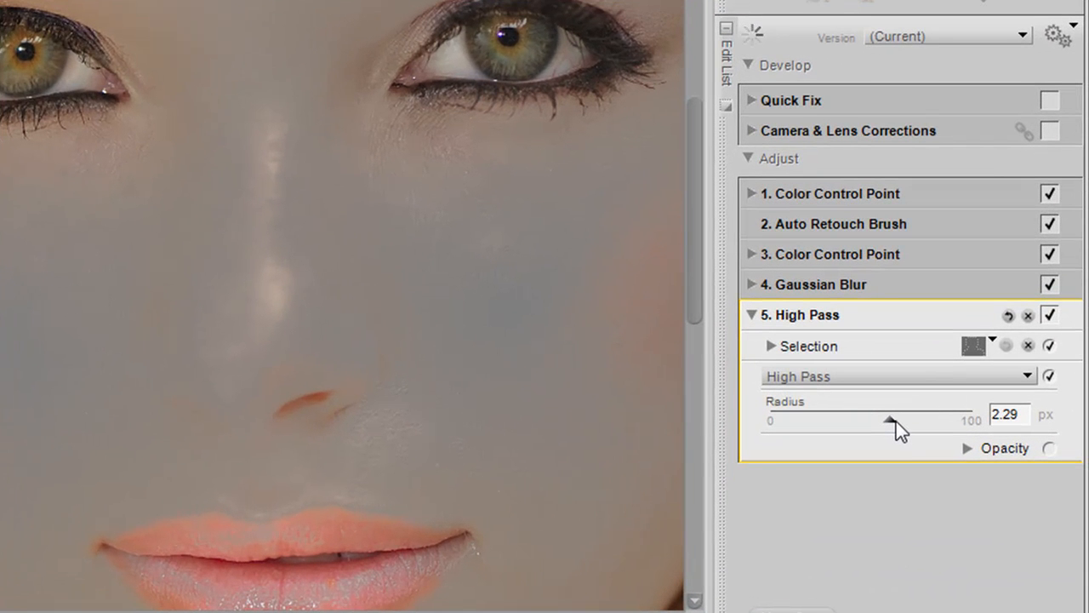
left_click_drag(889, 423, 906, 423)
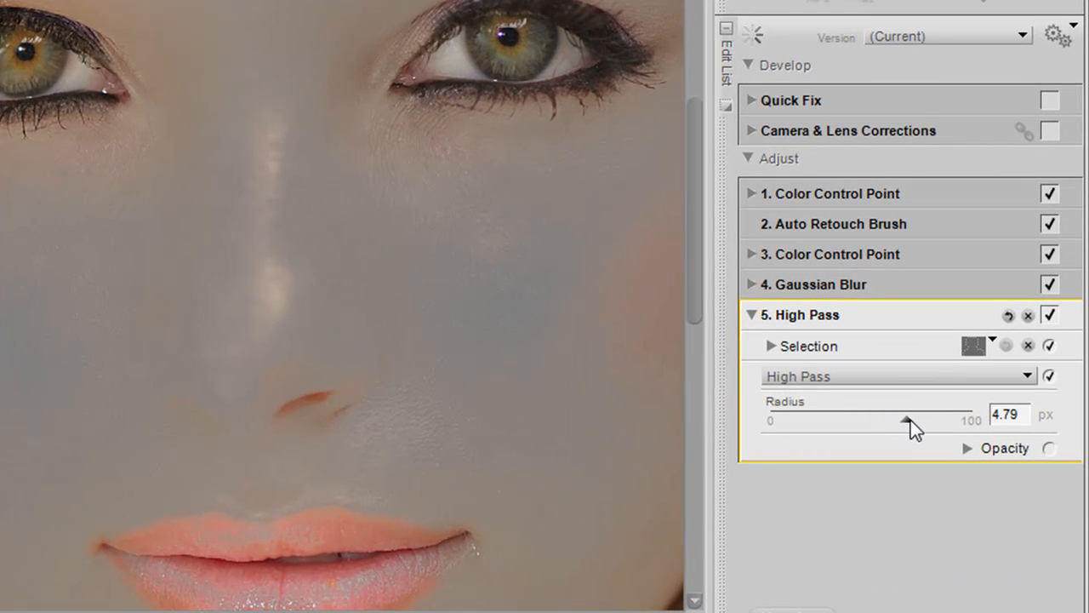
left_click_drag(906, 421, 912, 422)
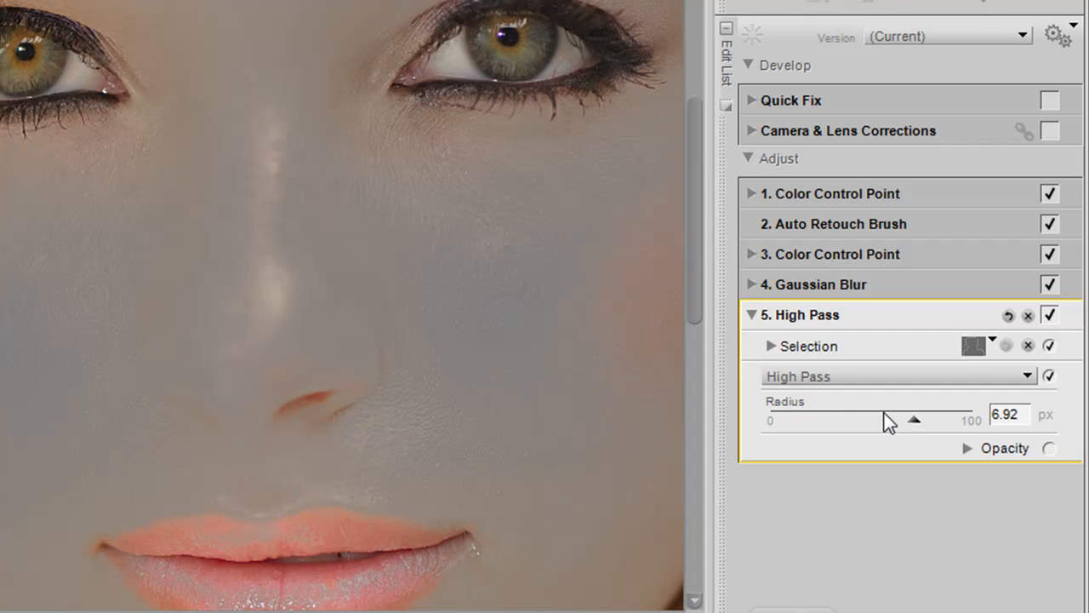
mouse_move(481, 305)
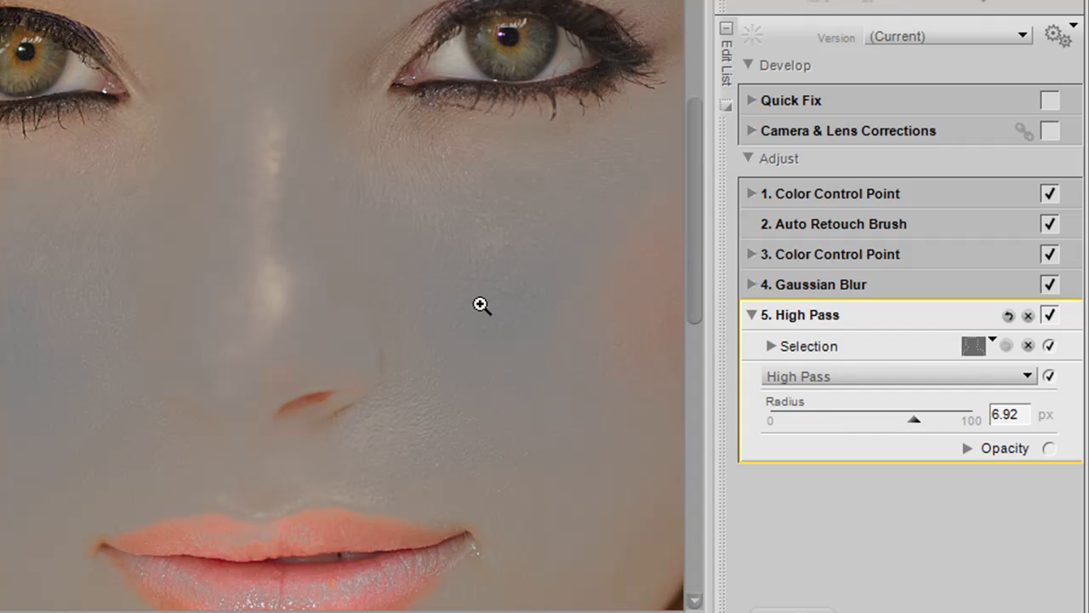
mouse_move(600, 468)
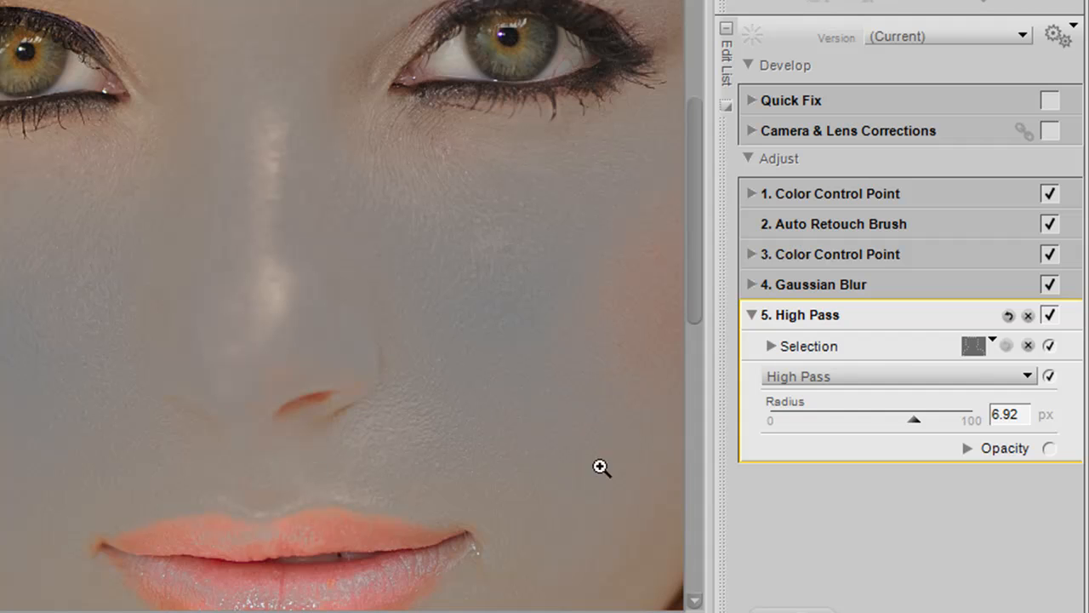
left_click_drag(923, 419, 915, 419)
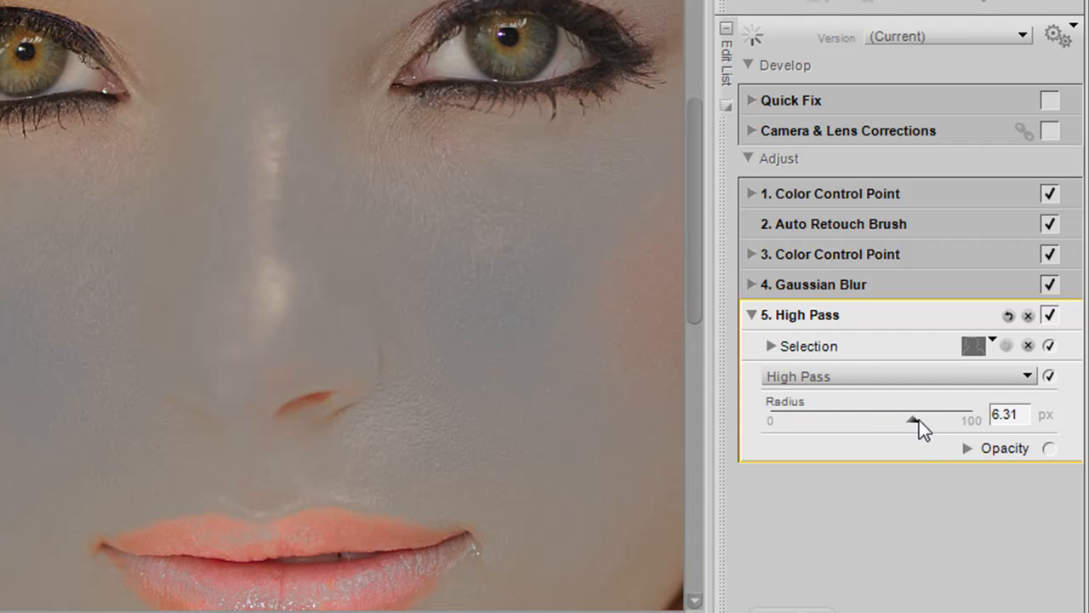
left_click_drag(913, 421, 913, 420)
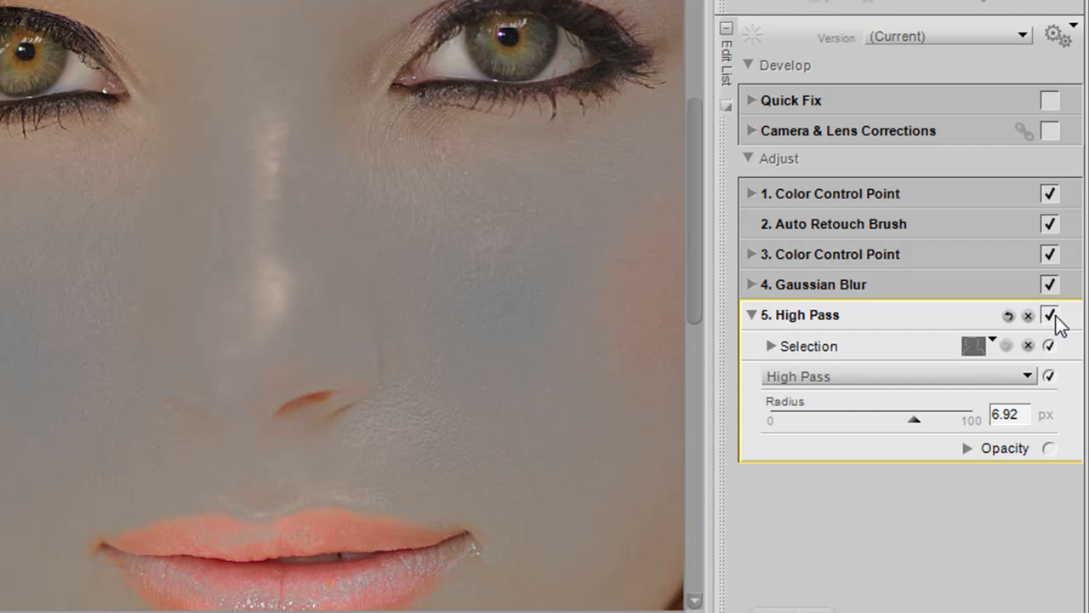
left_click(1049, 314)
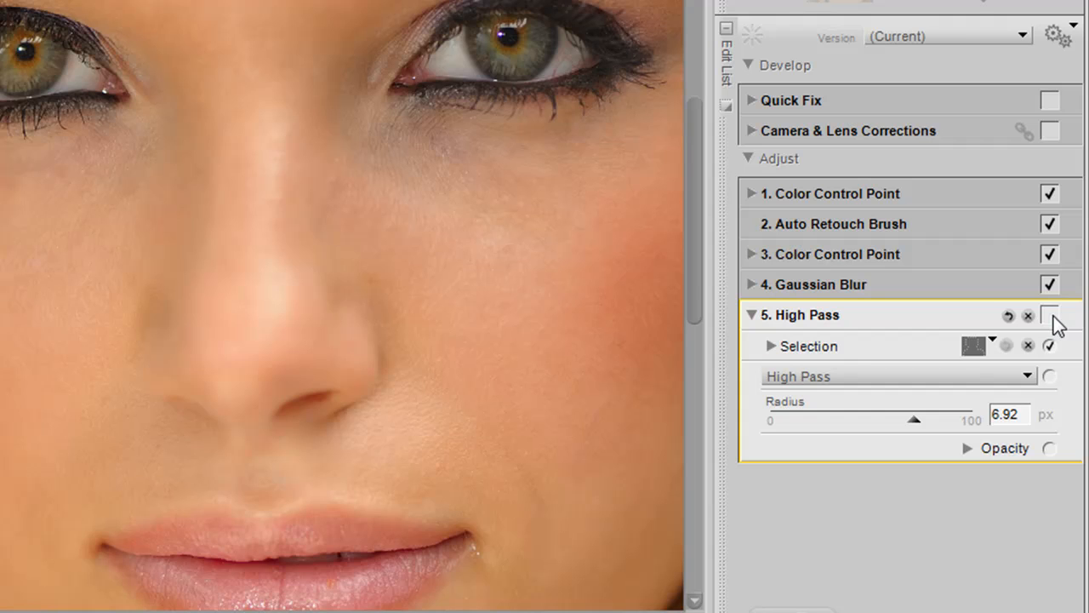
left_click(1050, 315)
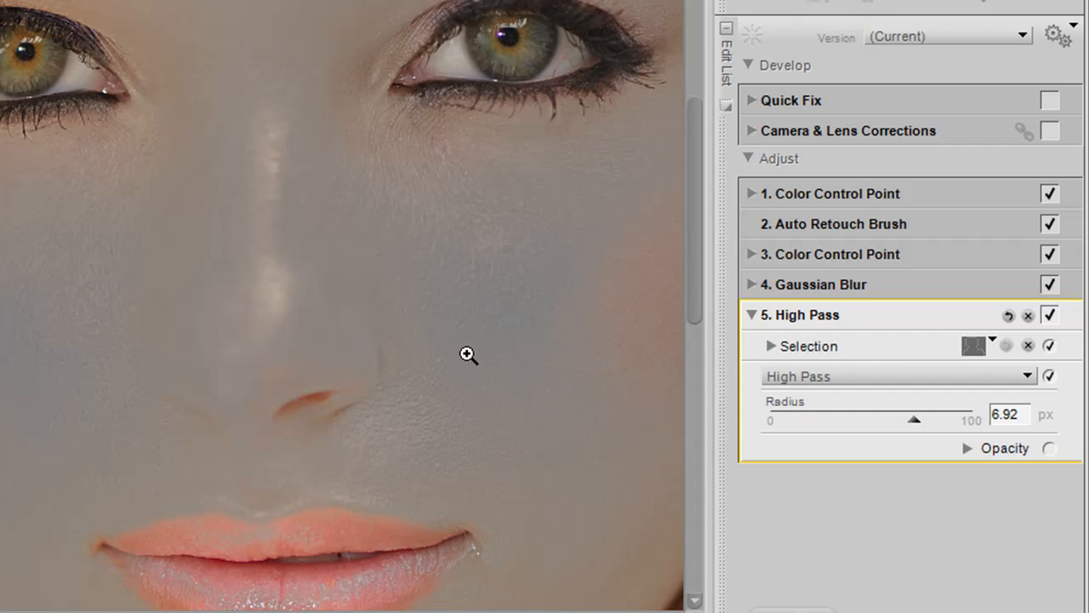
mouse_move(441, 344)
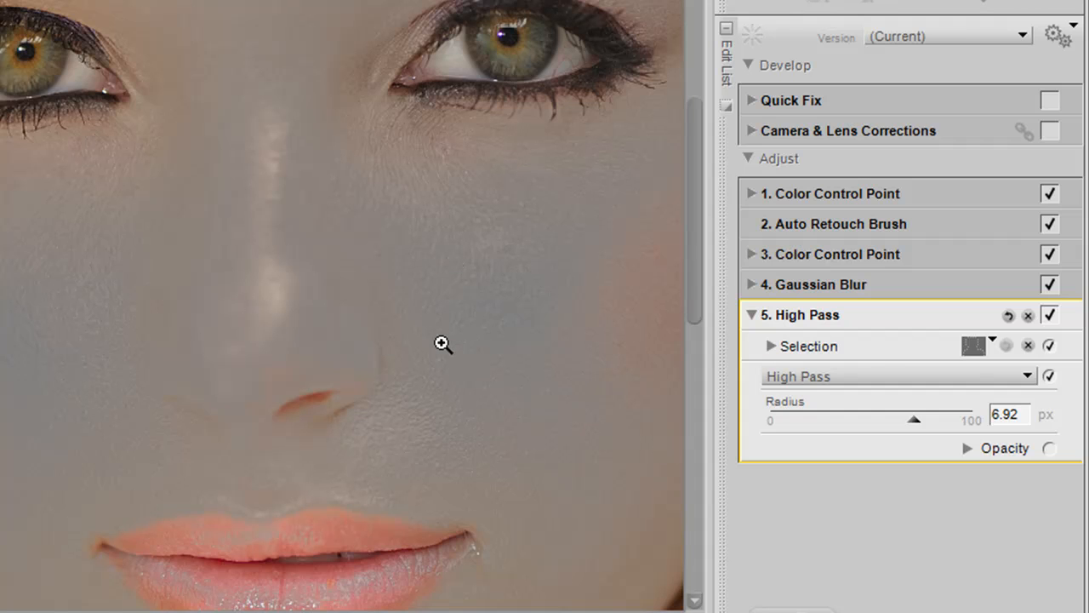
mouse_move(793, 404)
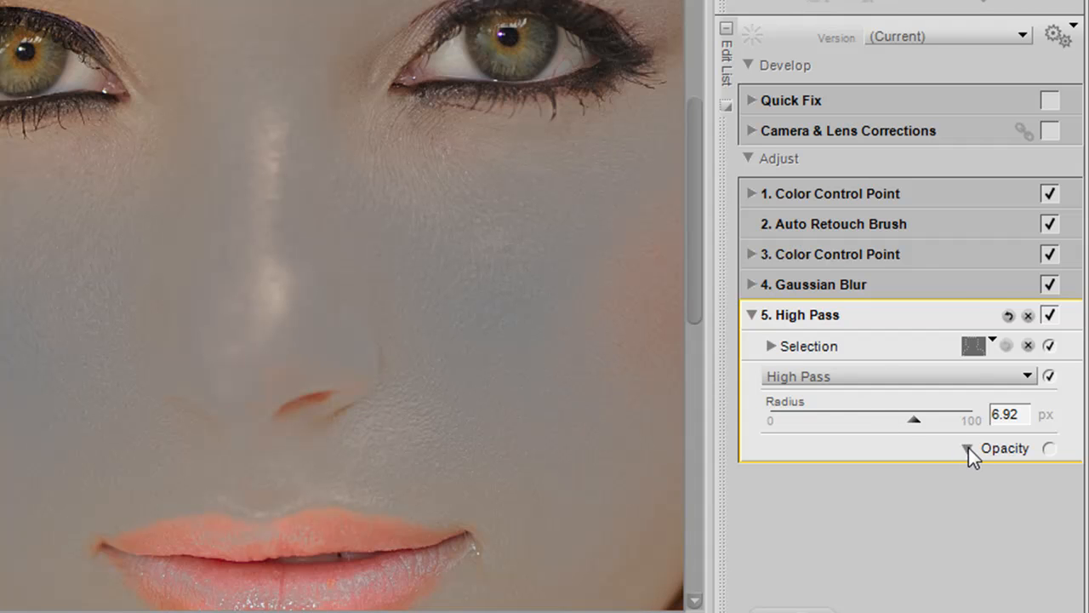
Step: Blend High Pass as Overlay using Luminance & Chrominance opacity: 50% luminance, 0% chrominance
left_click(968, 448)
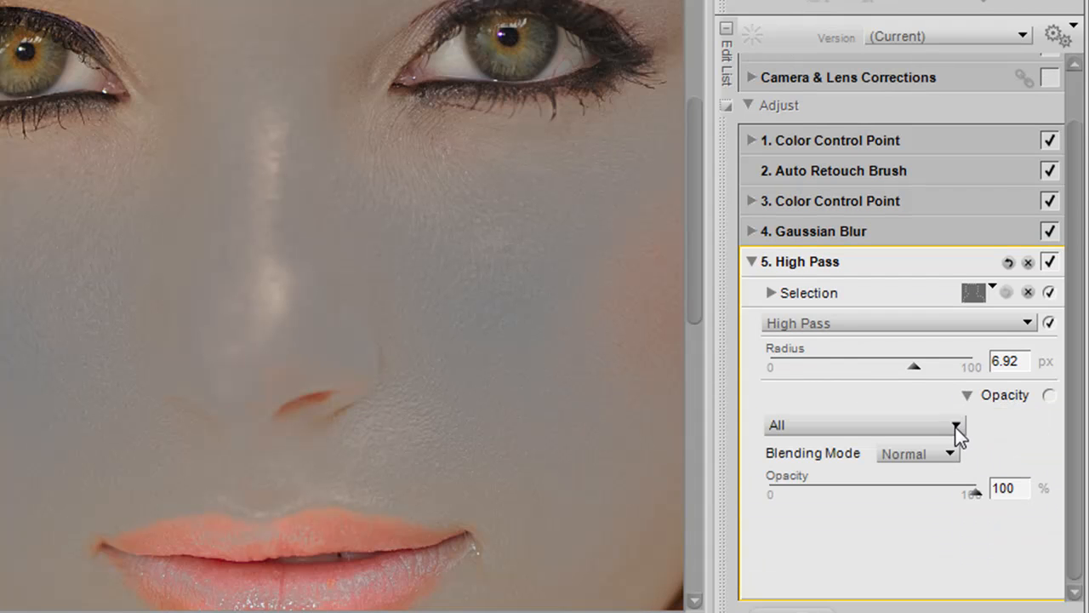
left_click(957, 426)
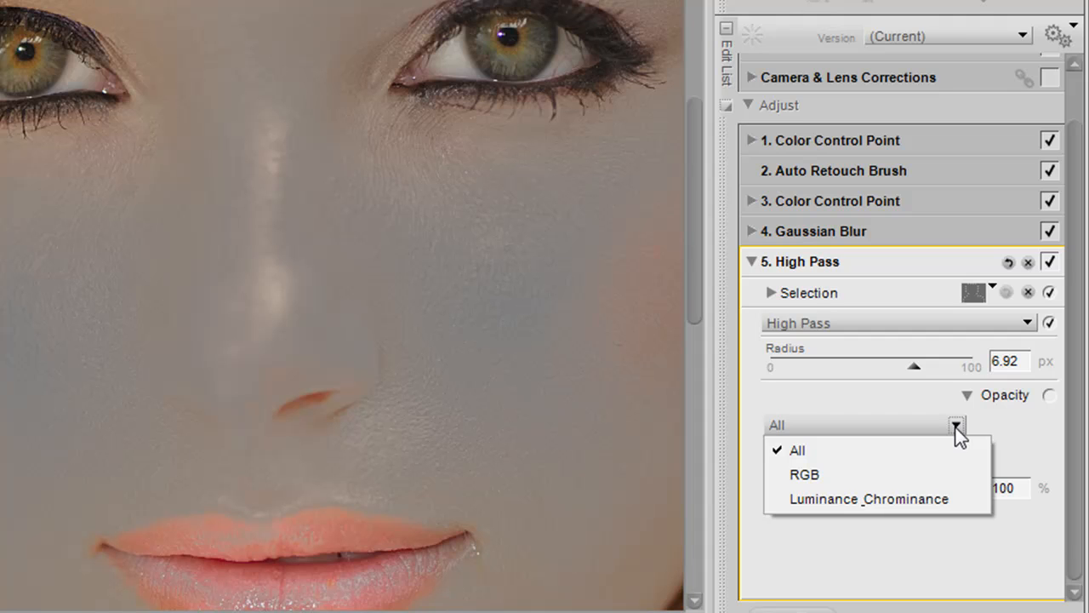
left_click(869, 499)
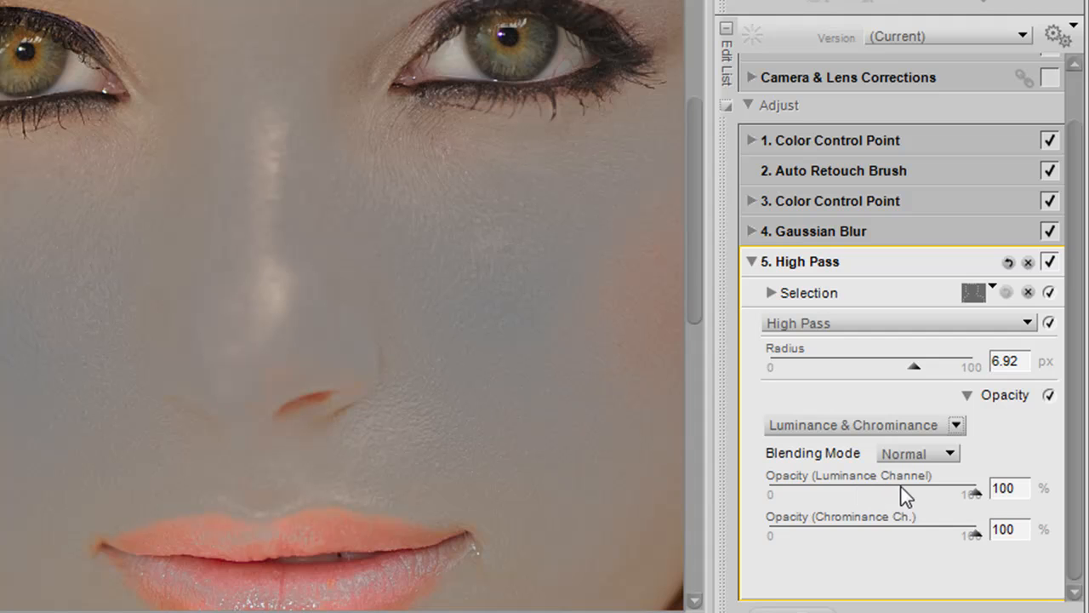
mouse_move(932, 543)
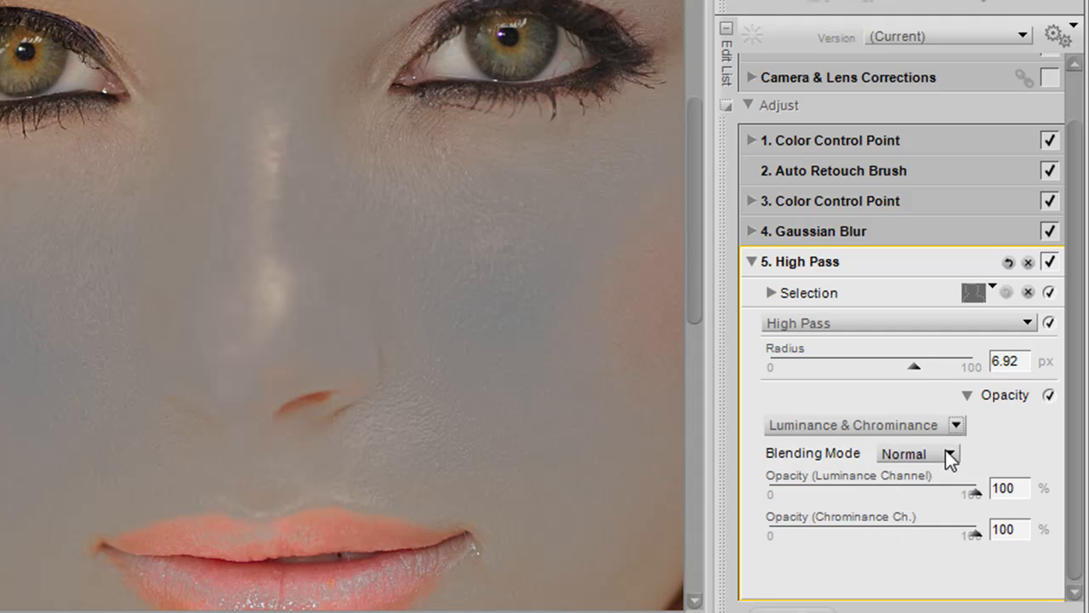
left_click(950, 454)
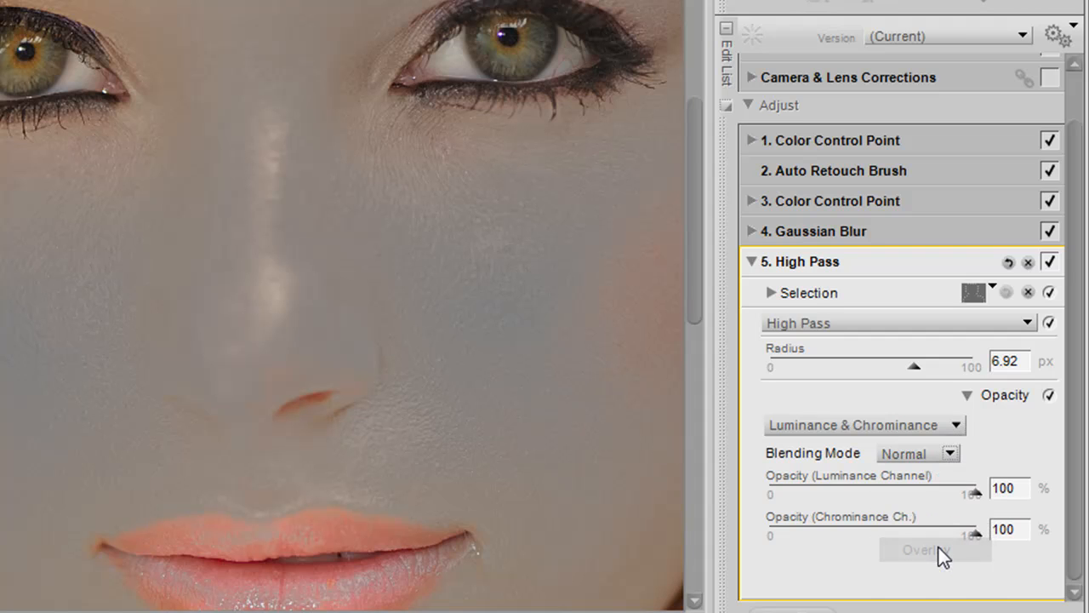
left_click(917, 453)
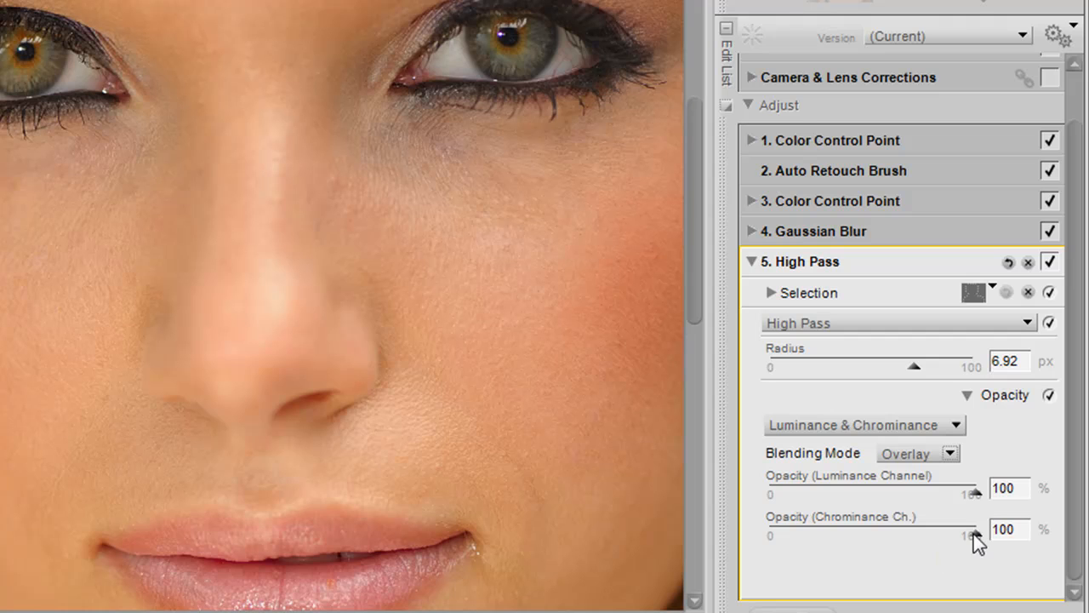
left_click_drag(973, 534, 791, 534)
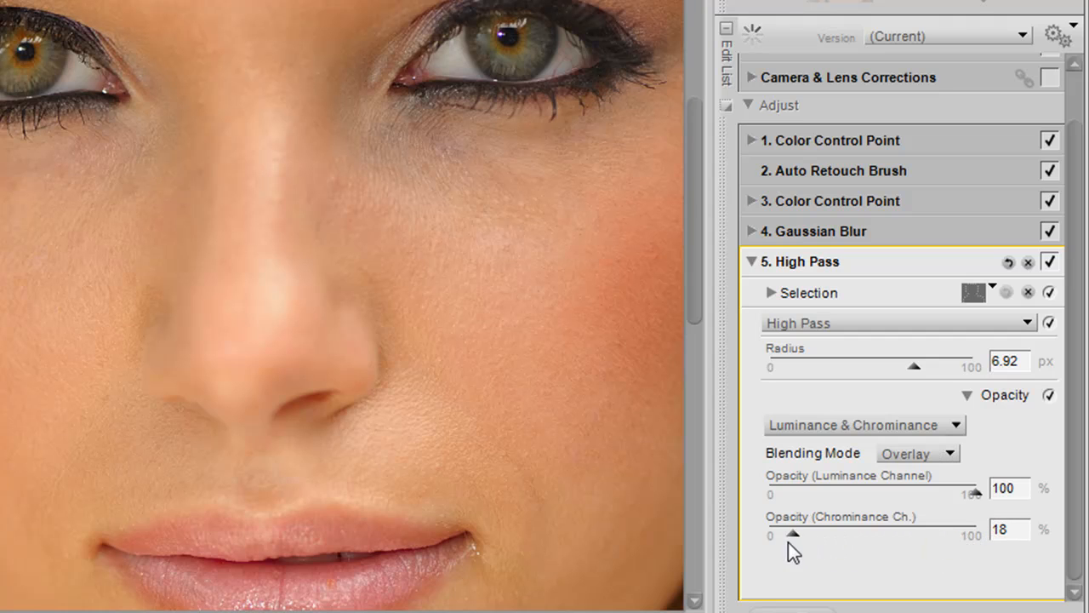
left_click_drag(792, 534, 771, 533)
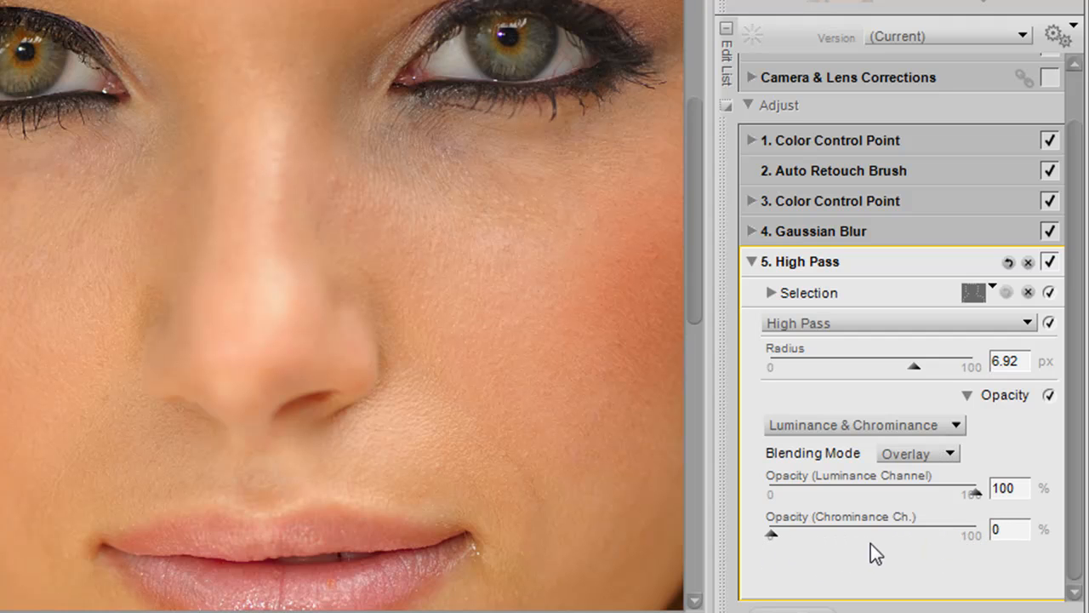
mouse_move(978, 526)
type("50")
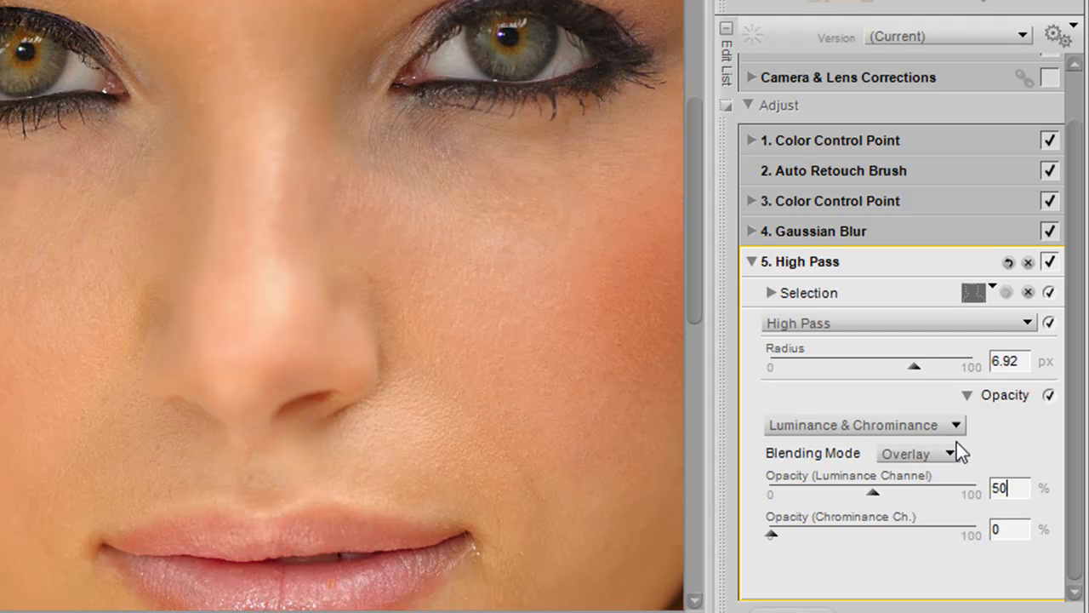
mouse_move(757, 268)
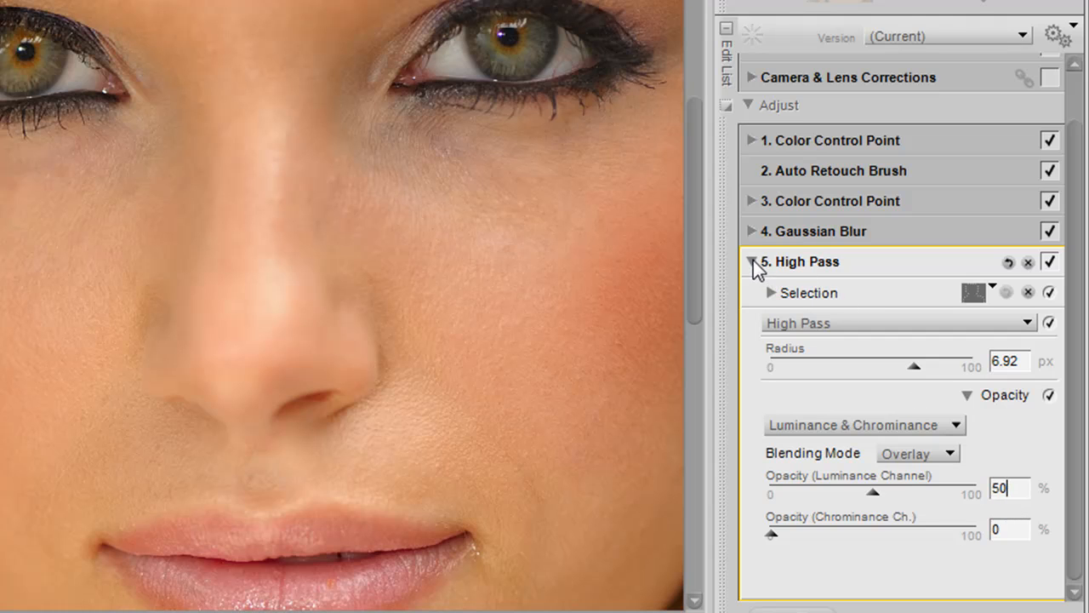
left_click(752, 261)
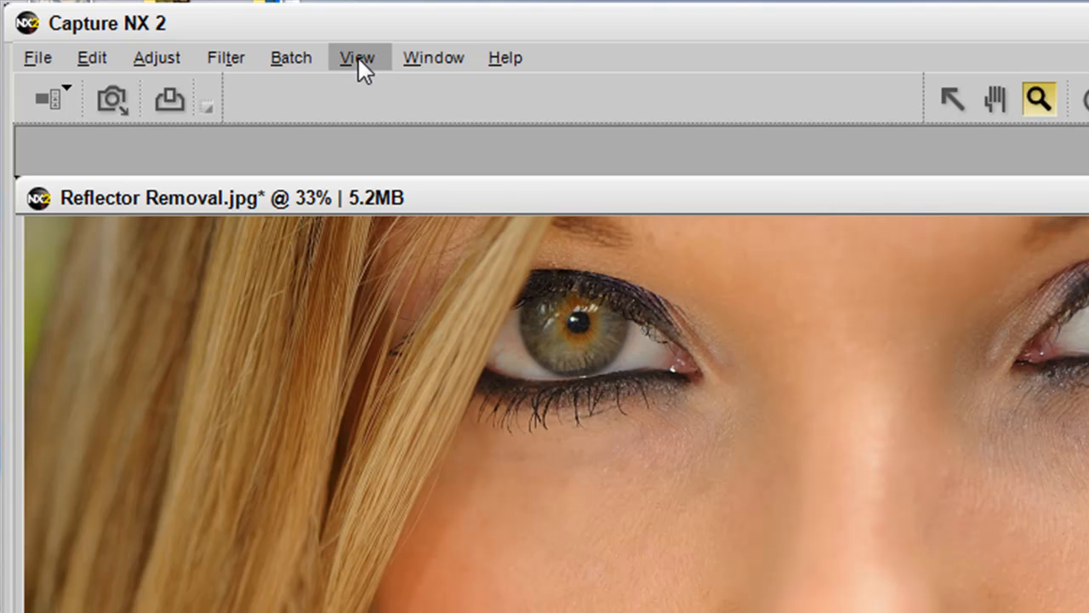
Step: Use View > Compare with Original to display Original and Current side by side
left_click(356, 57)
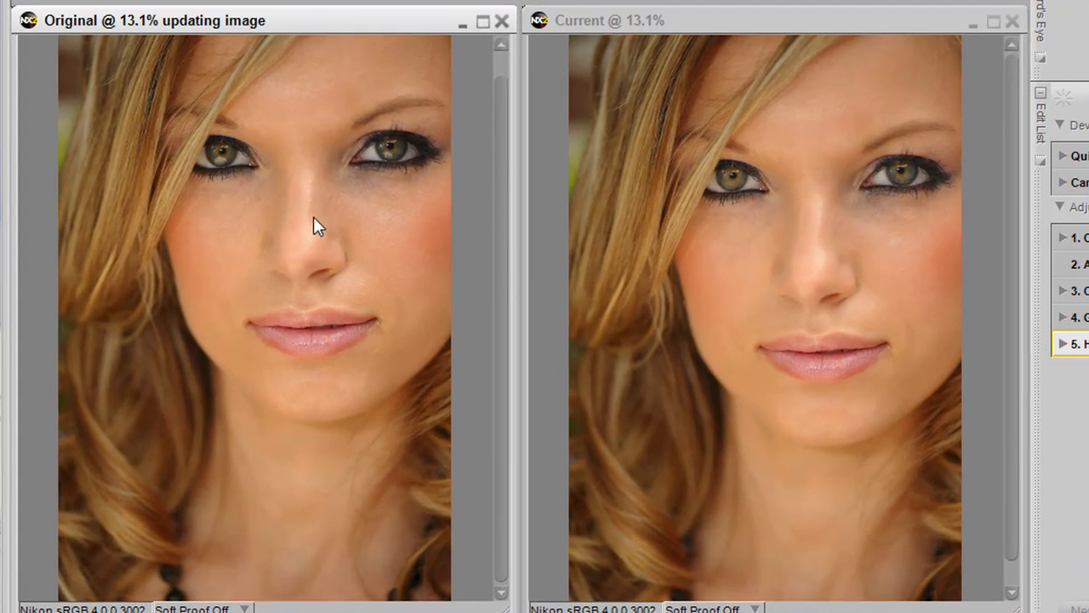
mouse_move(352, 230)
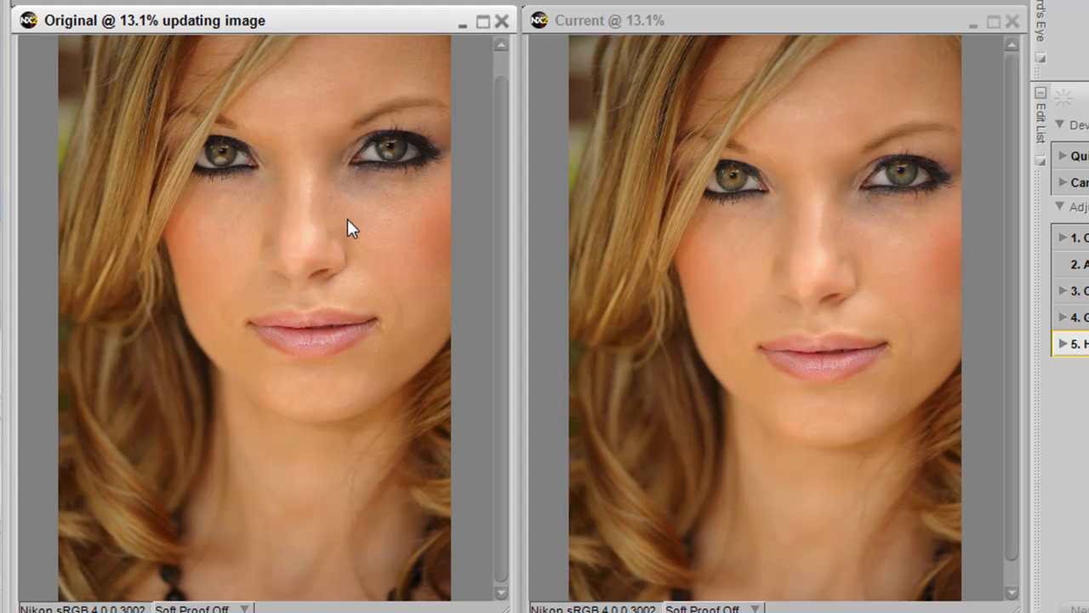
mouse_move(762, 238)
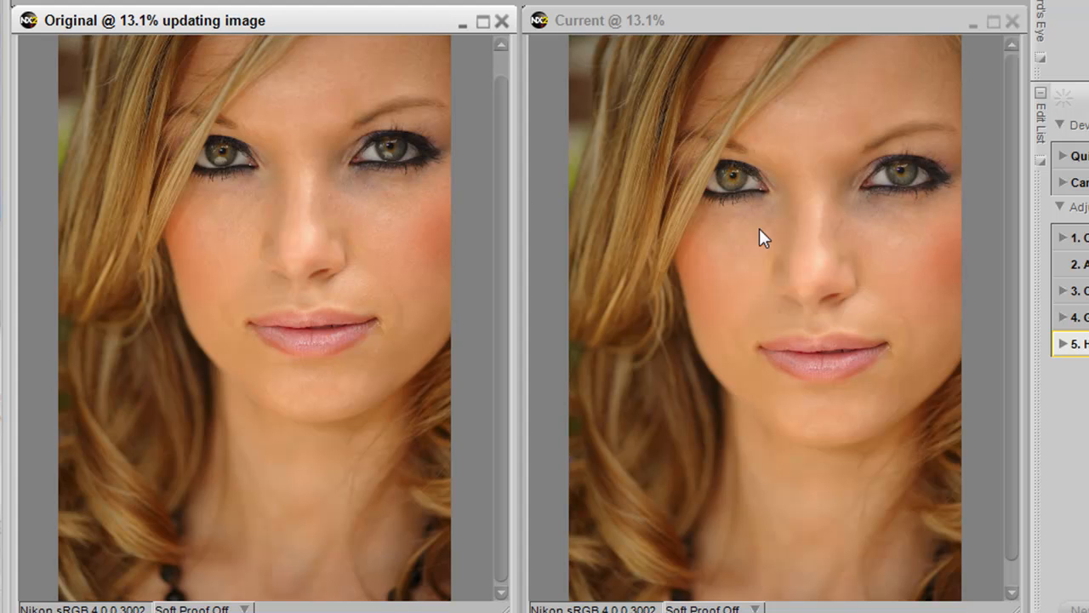
mouse_move(836, 260)
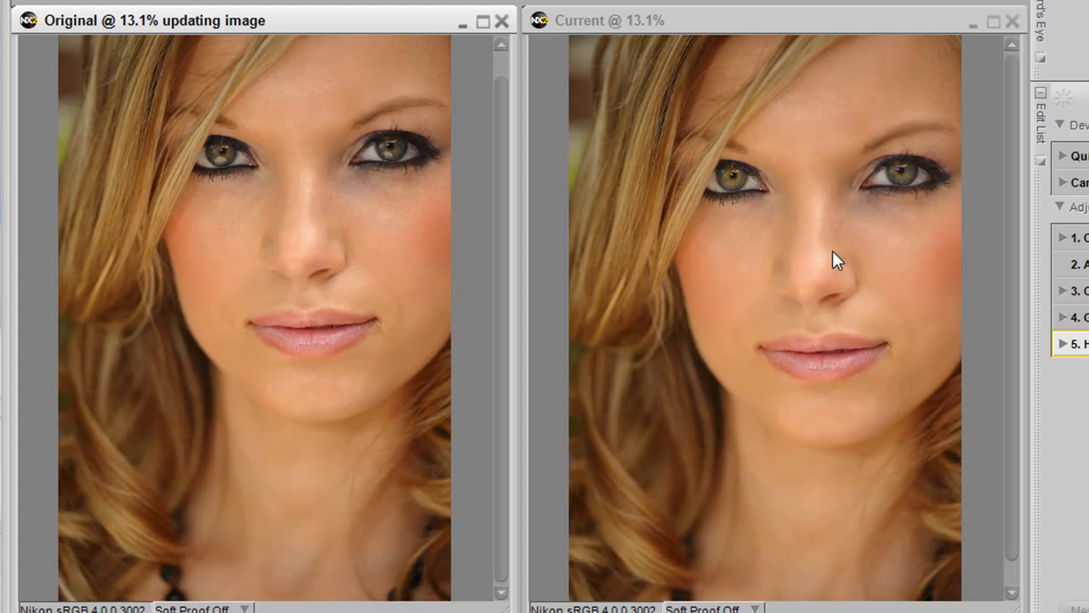
mouse_move(871, 238)
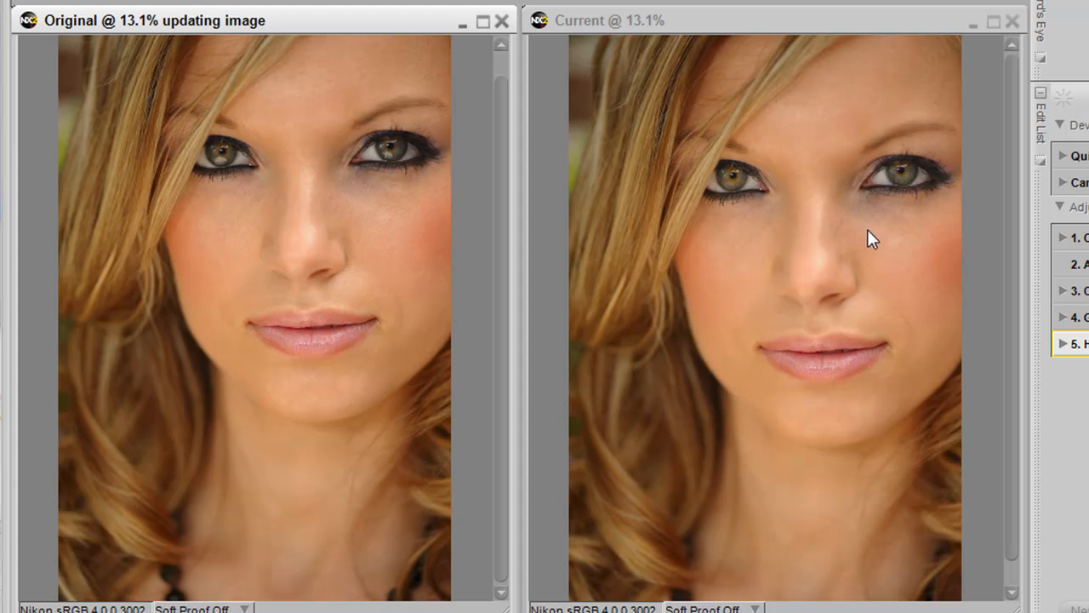
mouse_move(893, 207)
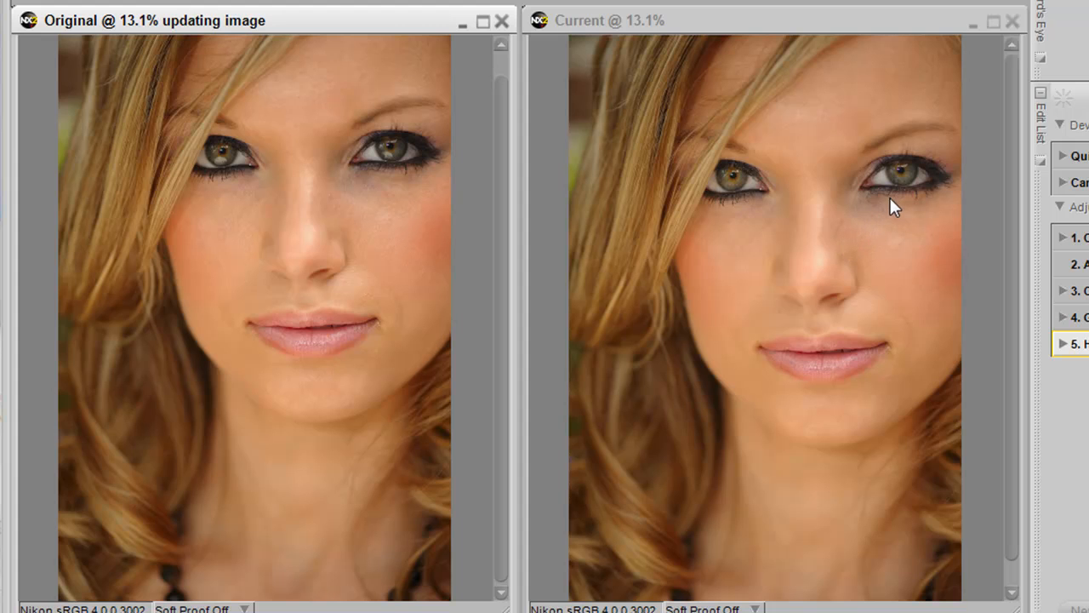
mouse_move(865, 281)
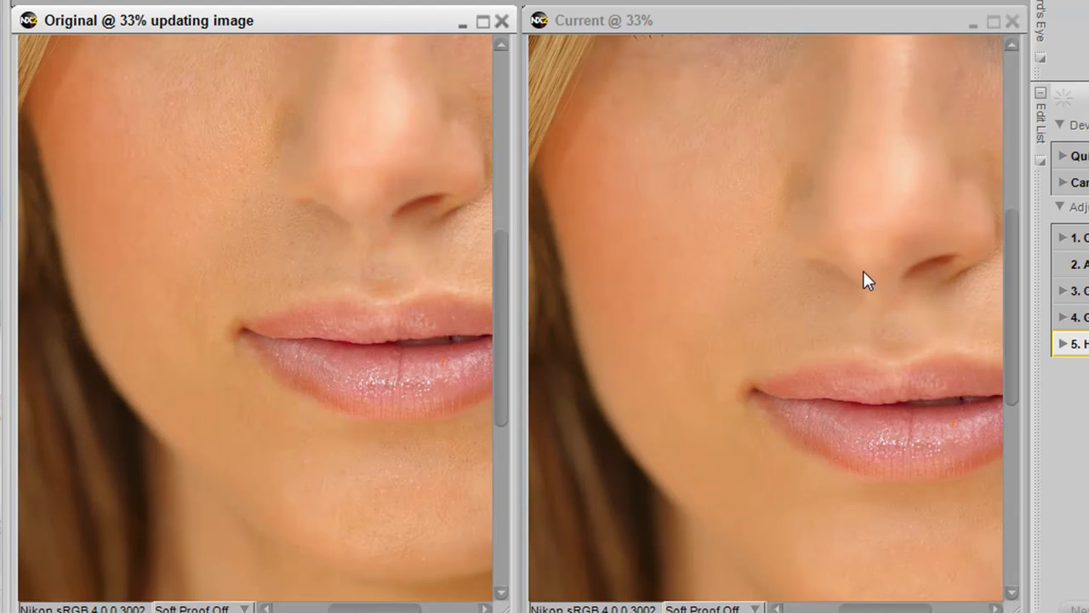
mouse_move(842, 204)
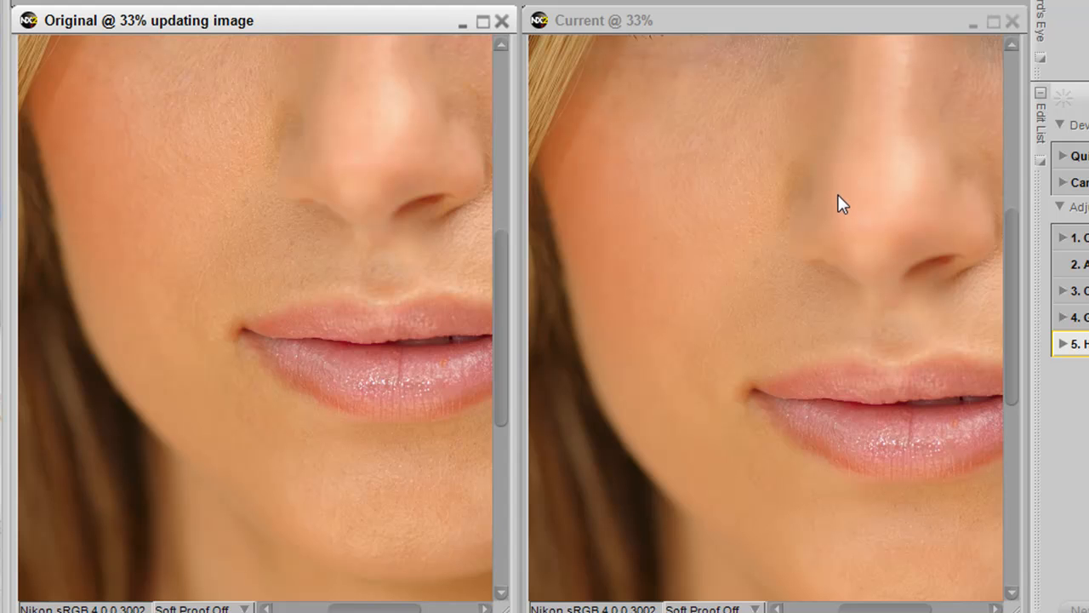
mouse_move(754, 117)
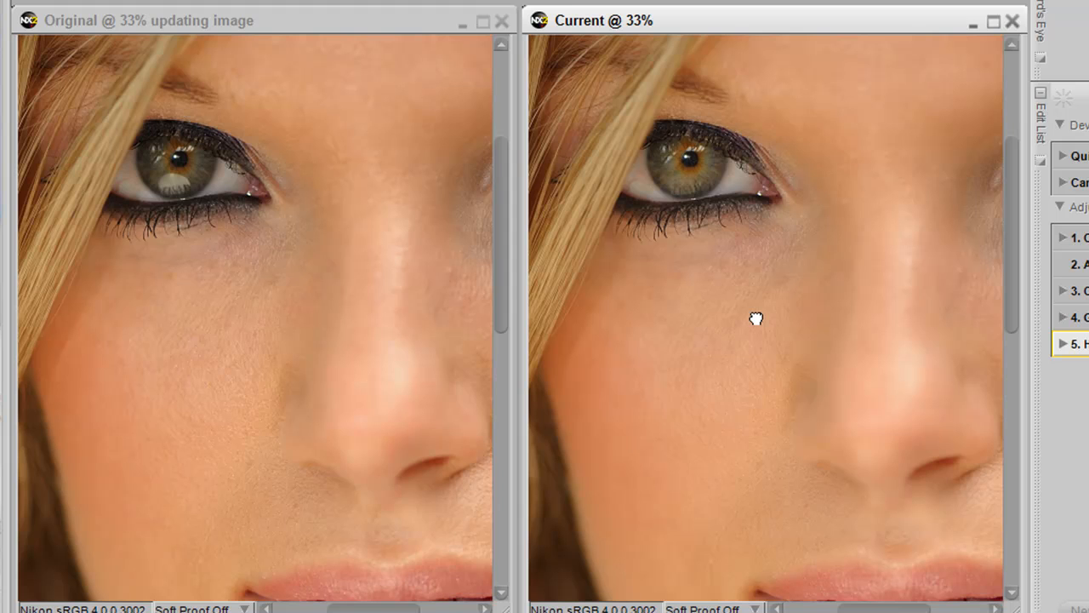
mouse_move(776, 299)
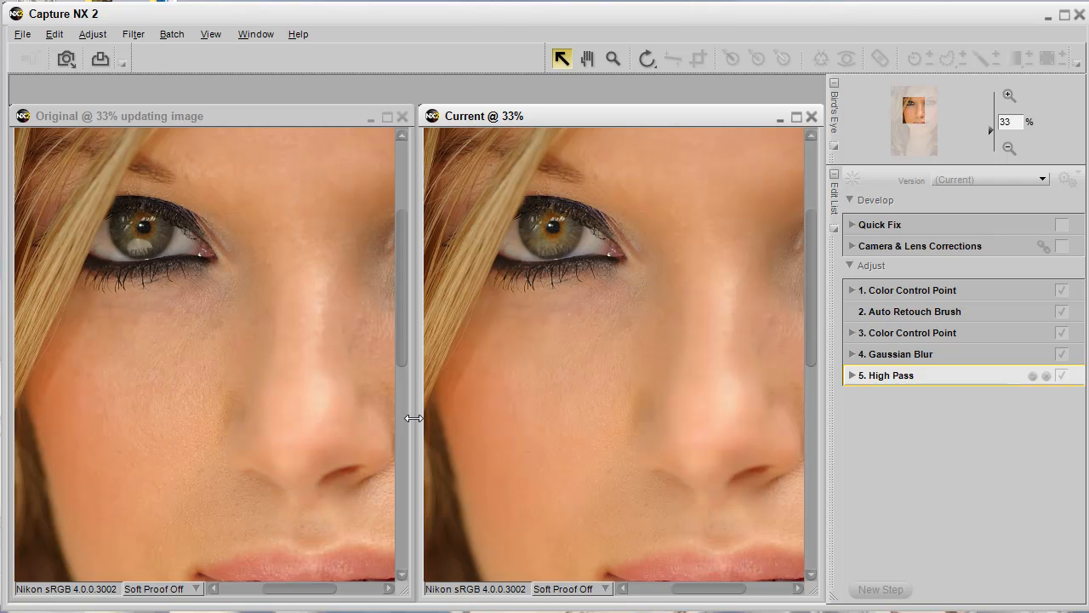
mouse_move(417, 424)
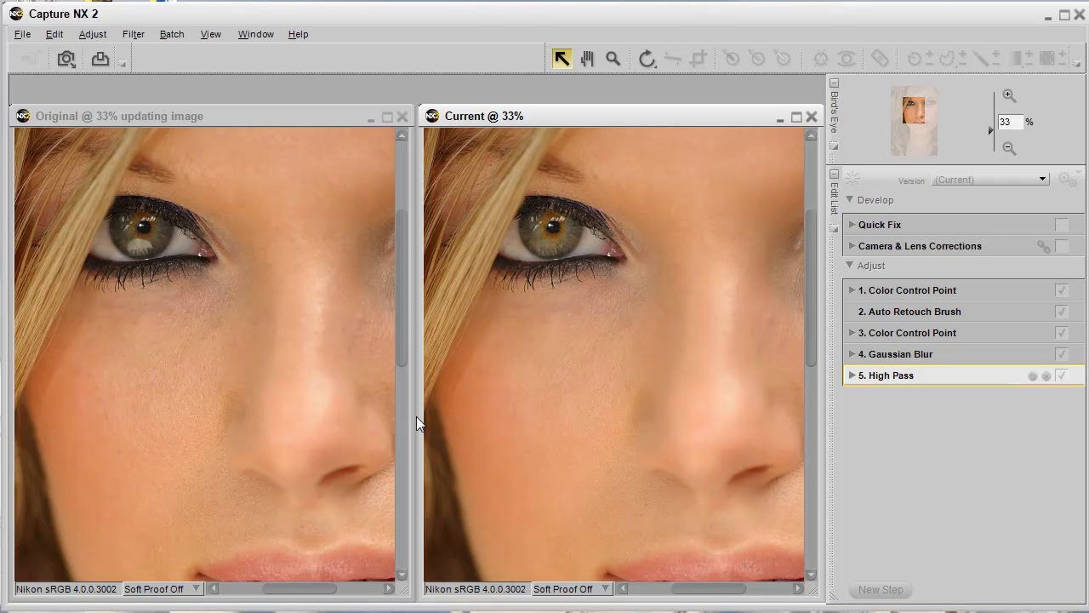